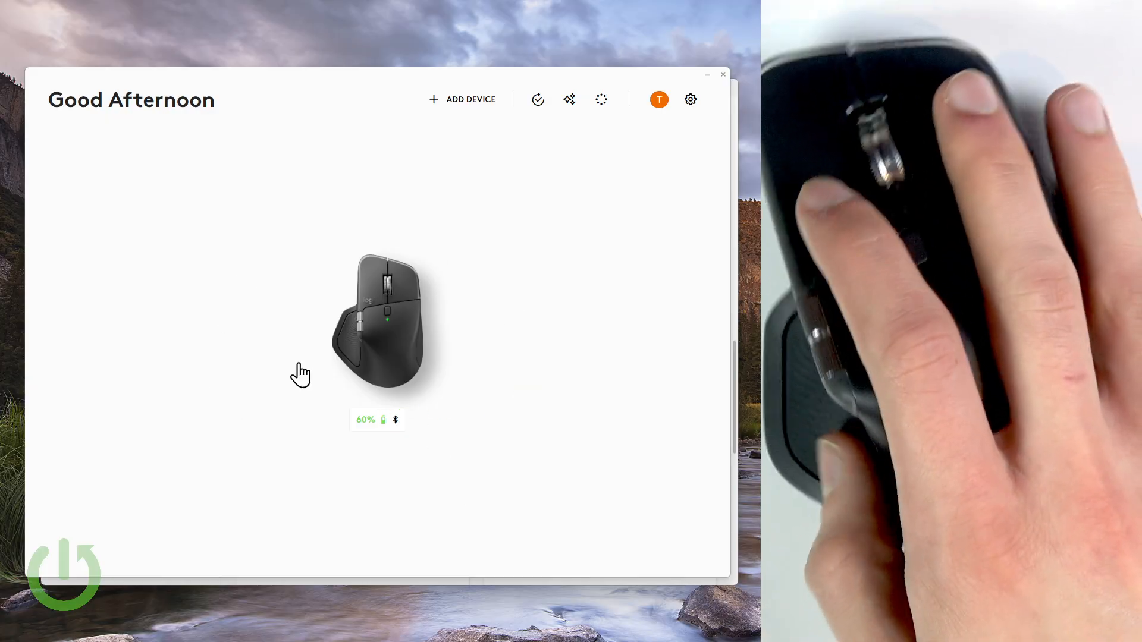
mouse_move(403, 324)
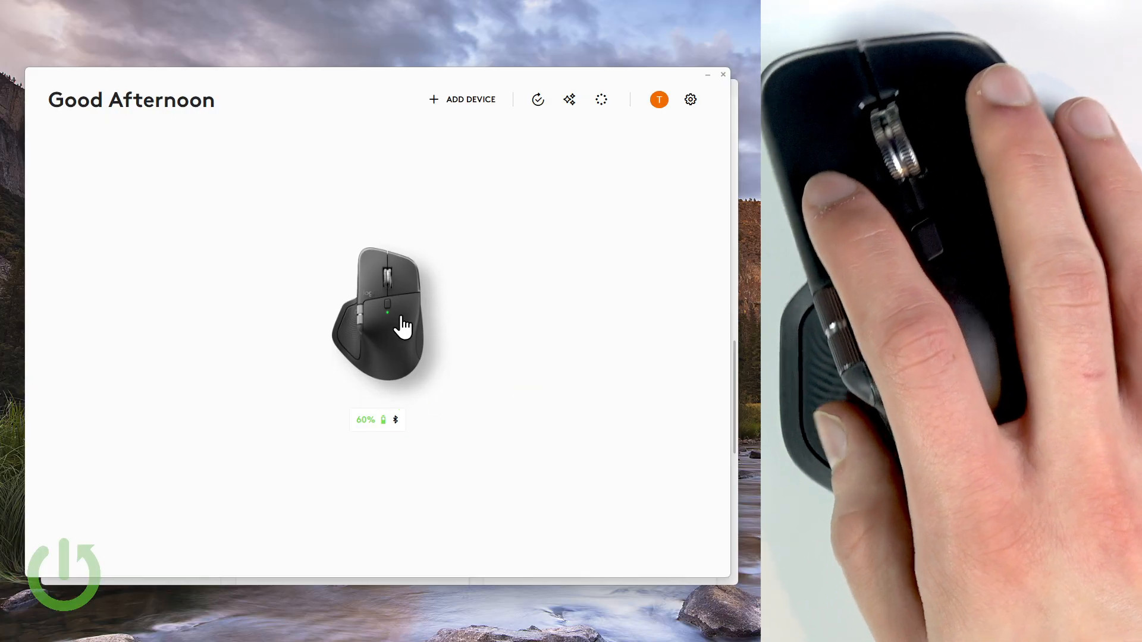
Open the MX Master 4's Buttons page and its Actions Ring button assignment
click(378, 316)
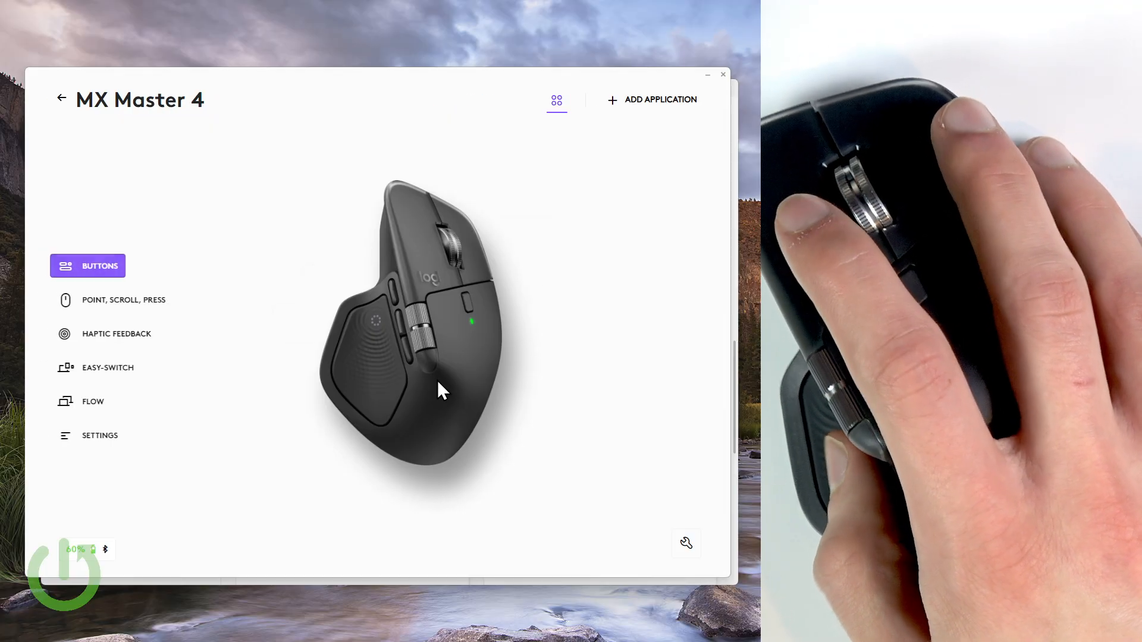
click(99, 265)
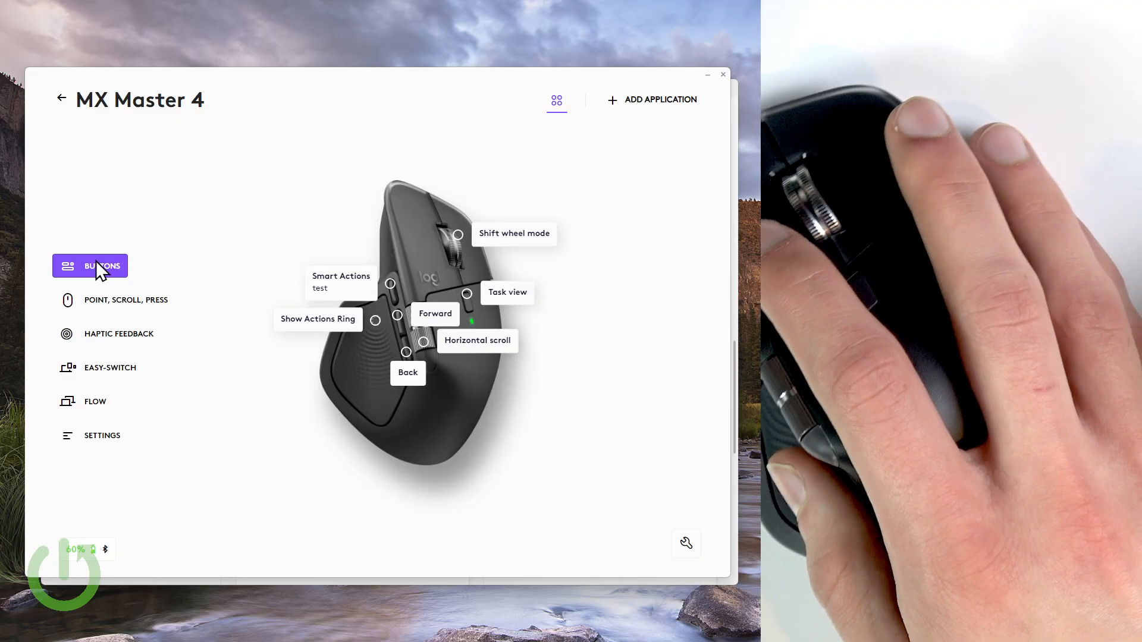
mouse_move(316, 319)
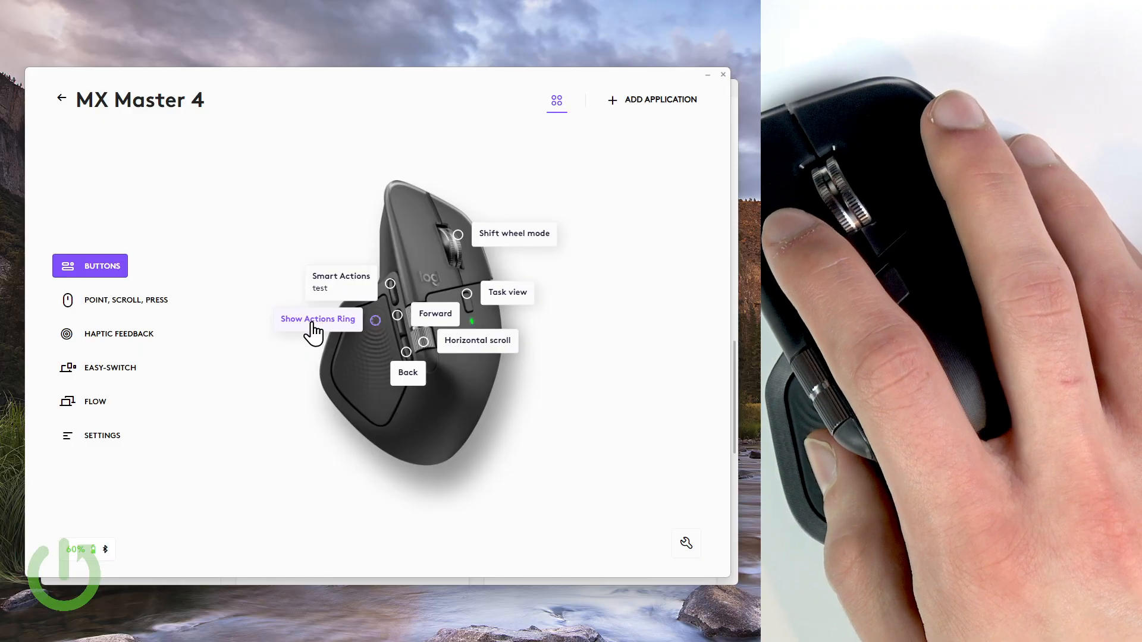
click(318, 318)
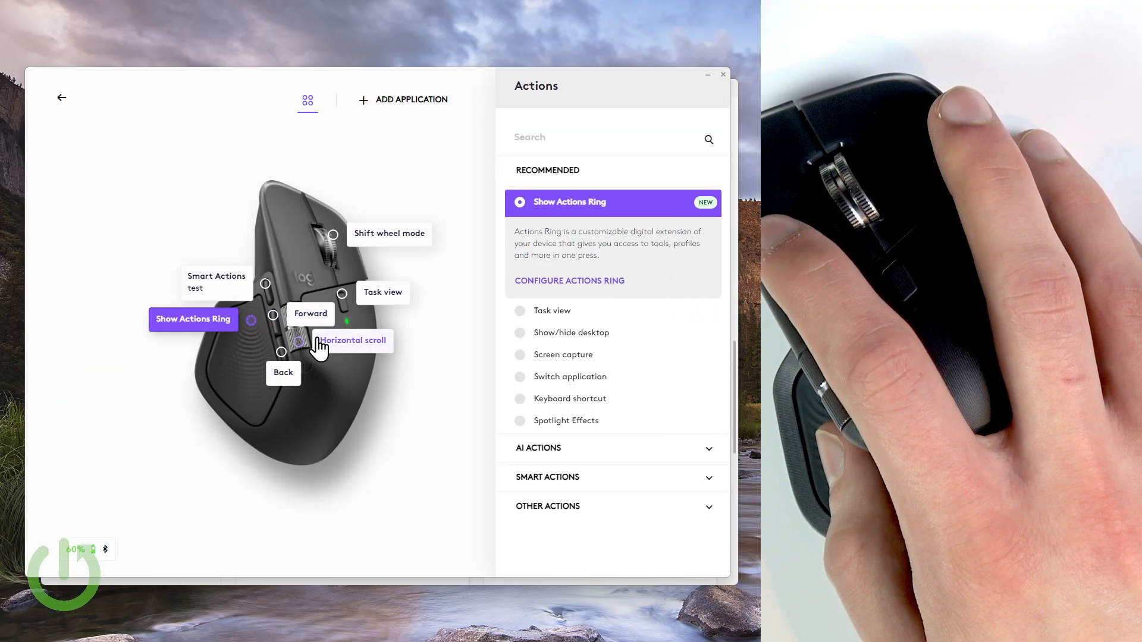
mouse_move(546, 293)
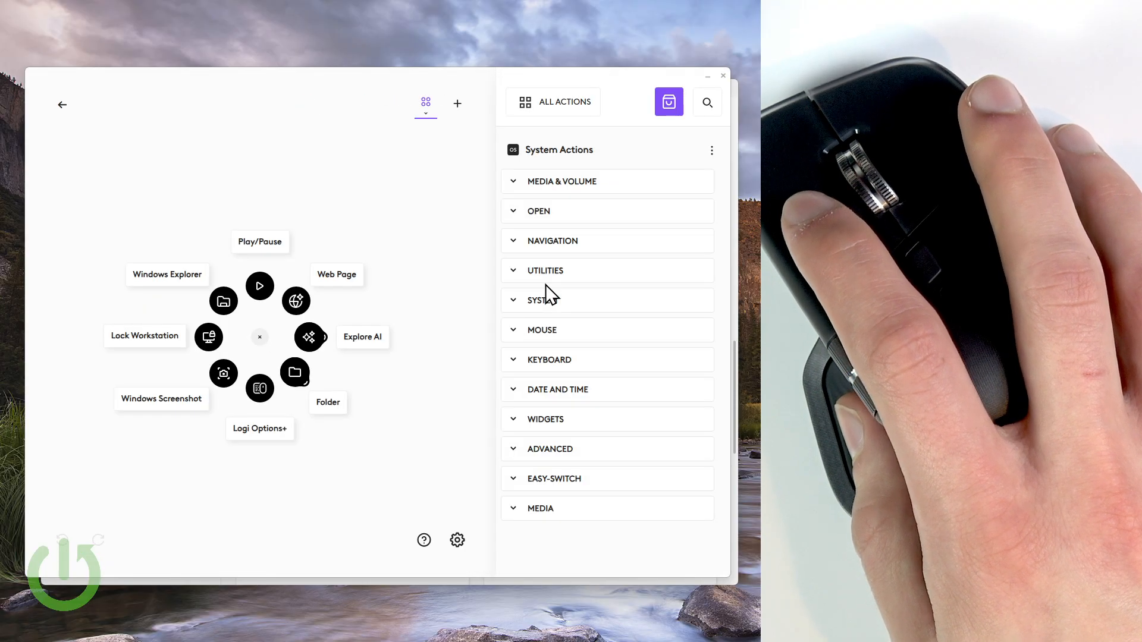
mouse_move(452, 193)
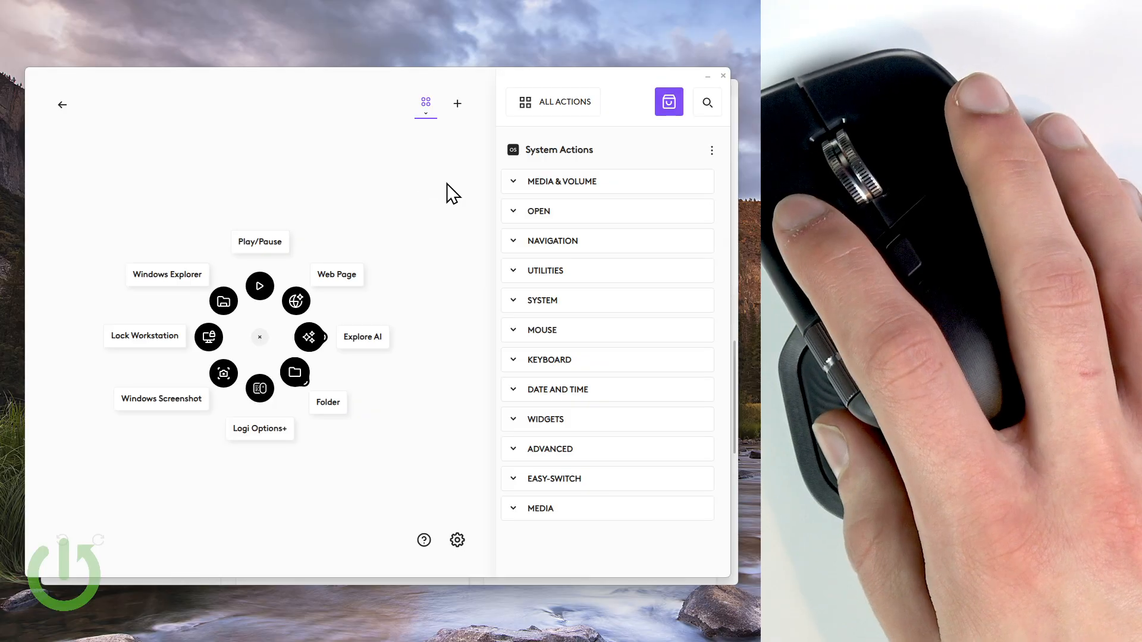
mouse_move(652, 129)
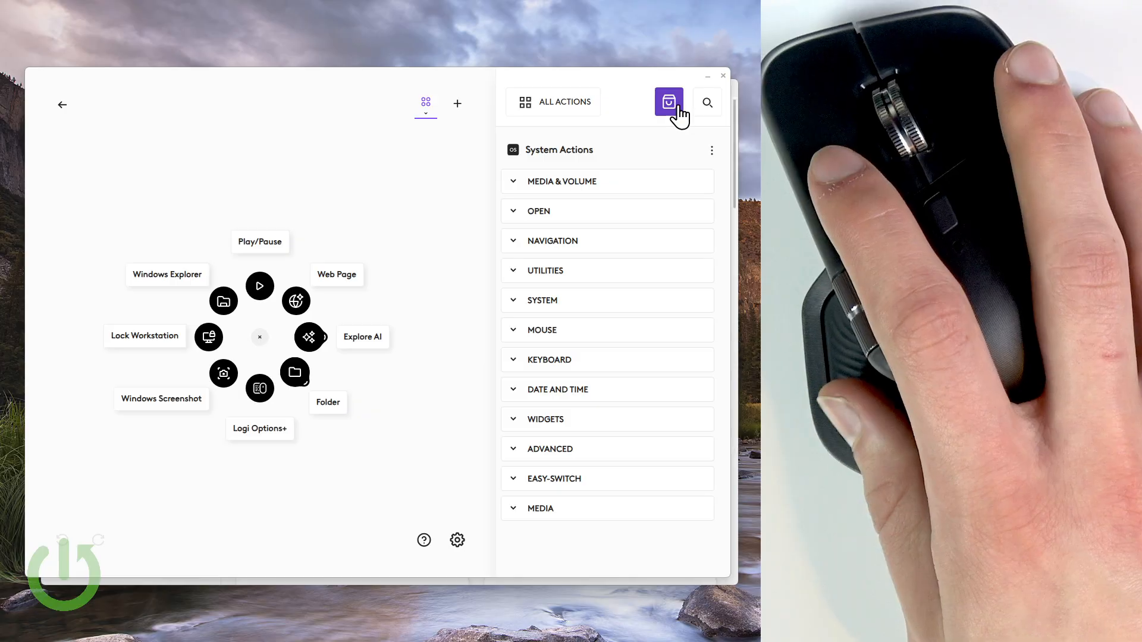
Open the Logi Marketplace plugin list and scroll to the Premiere Pro card
click(667, 103)
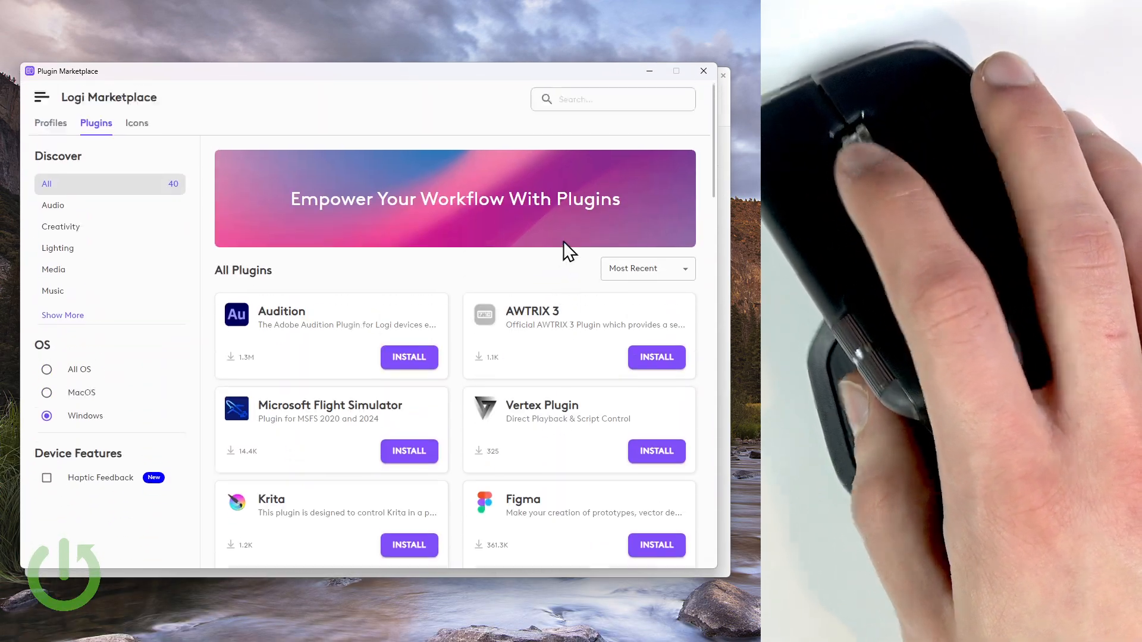
click(611, 108)
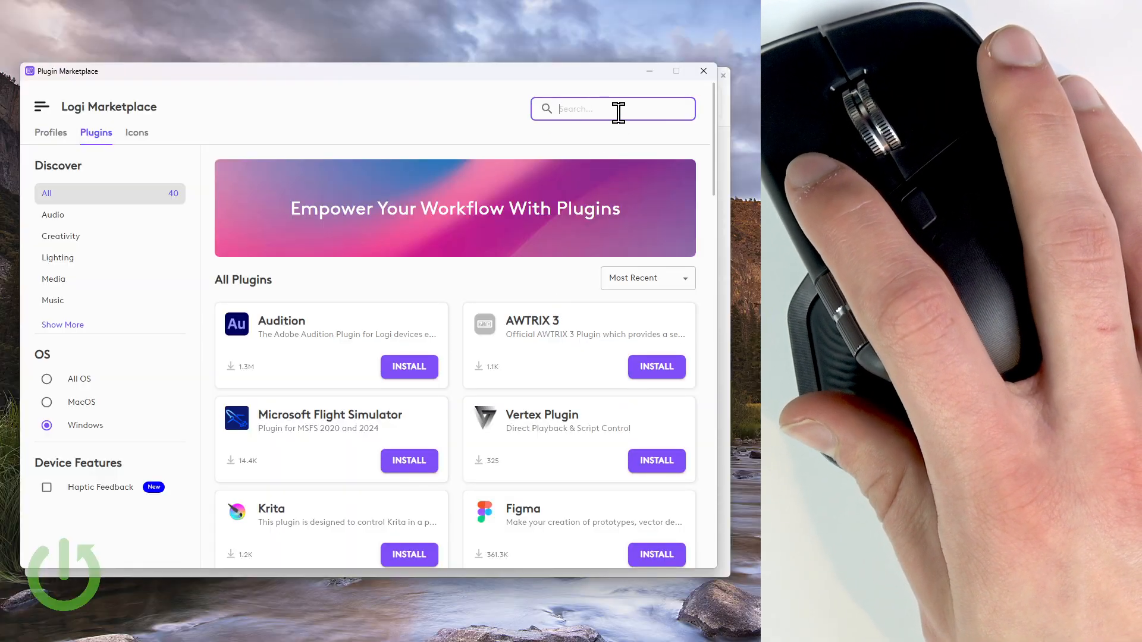
scroll(down, 3)
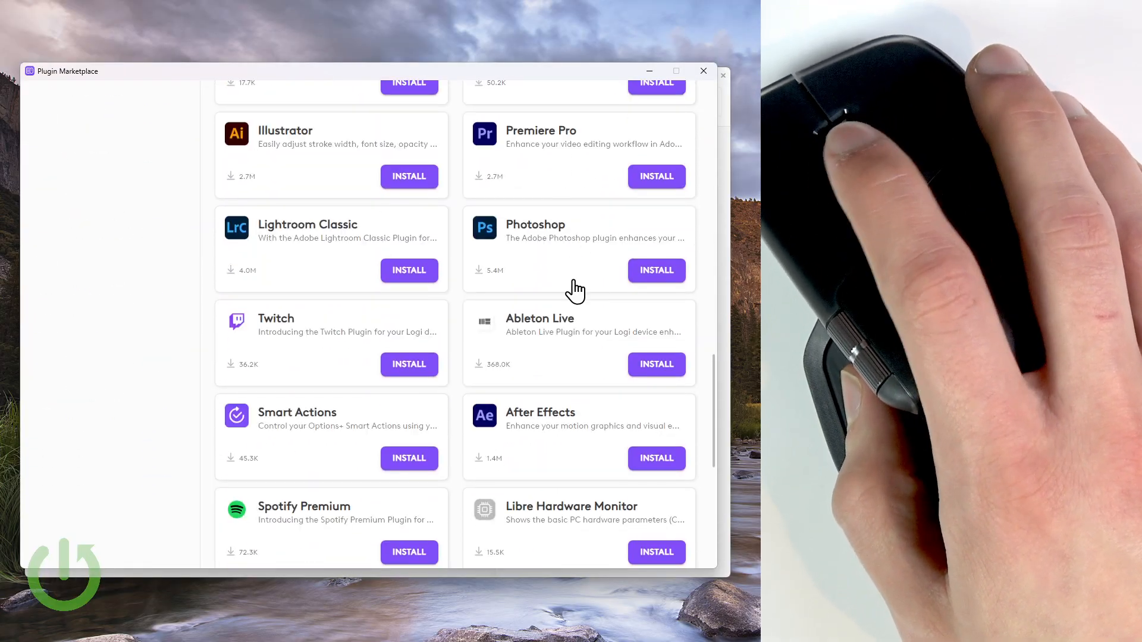
scroll(up, 3)
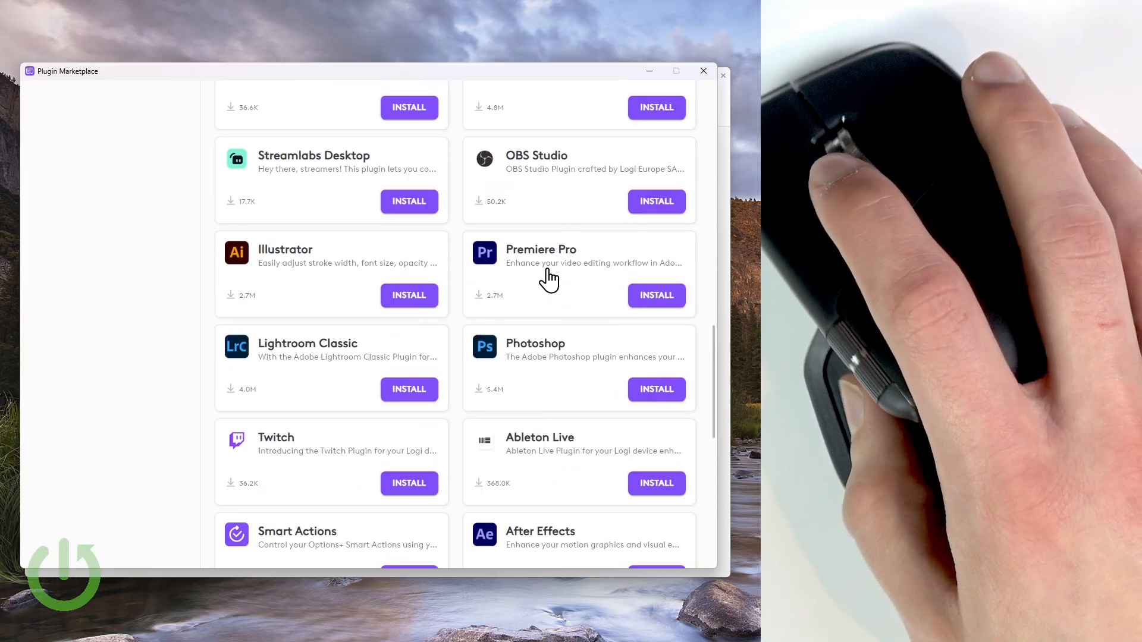
scroll(up, 3)
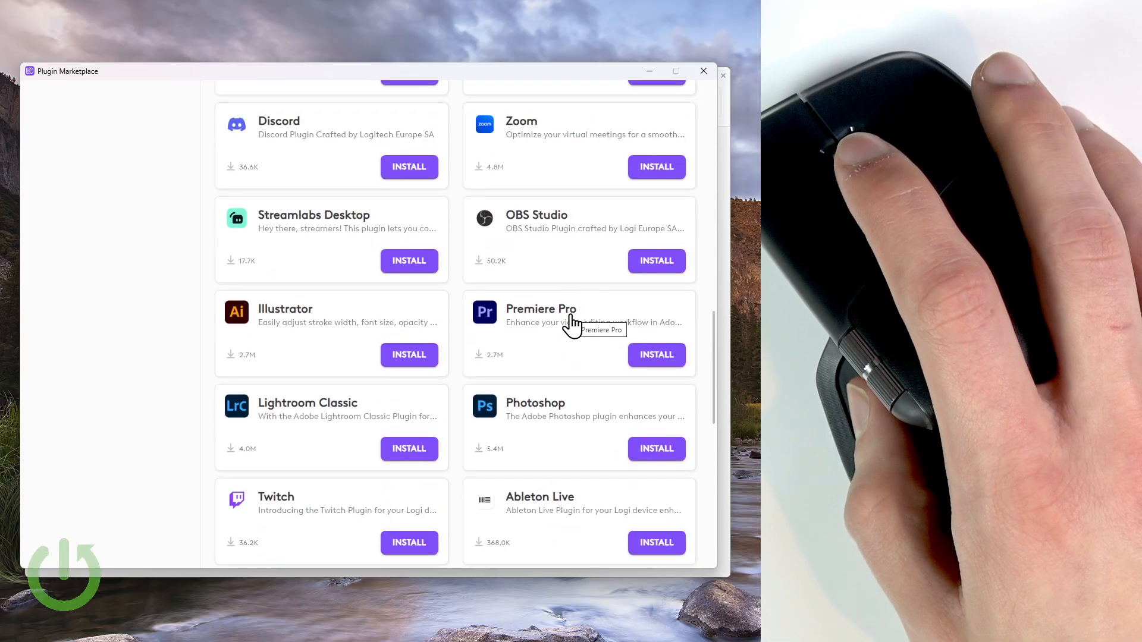
scroll(up, 3)
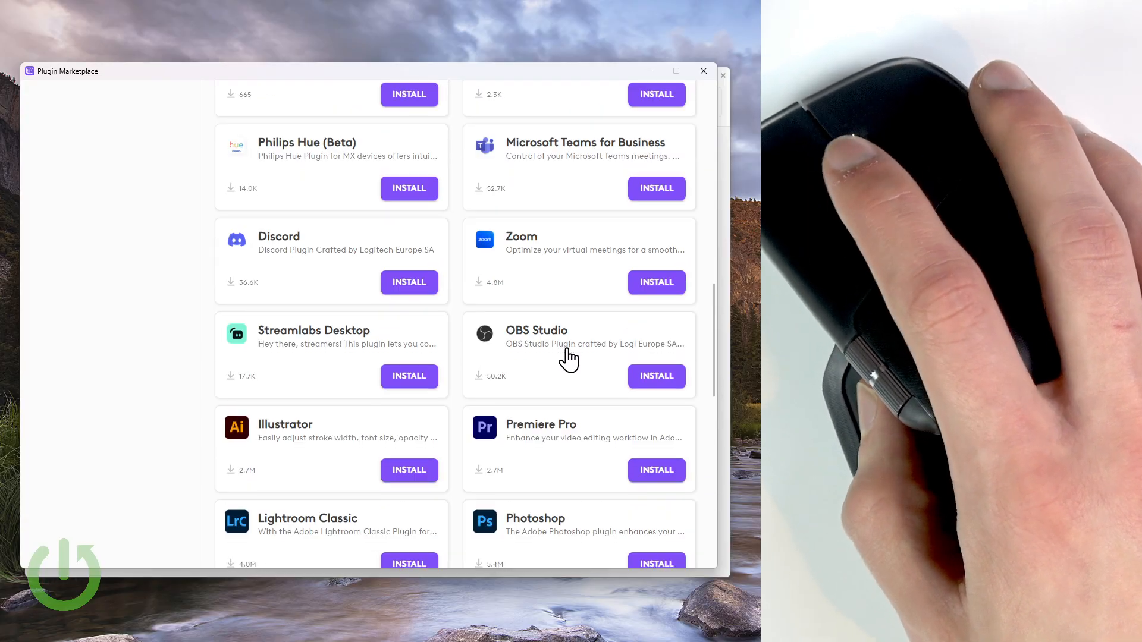
scroll(down, 3)
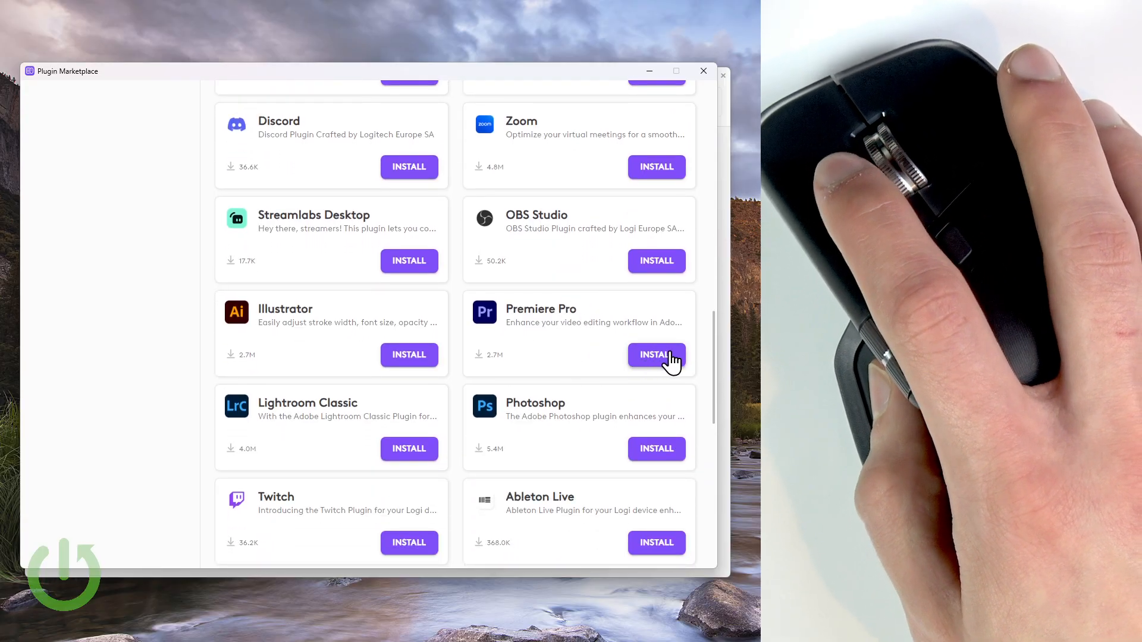
Install the Premiere Pro plugin, accepting the admin-rights notice and the Done dialog
click(654, 356)
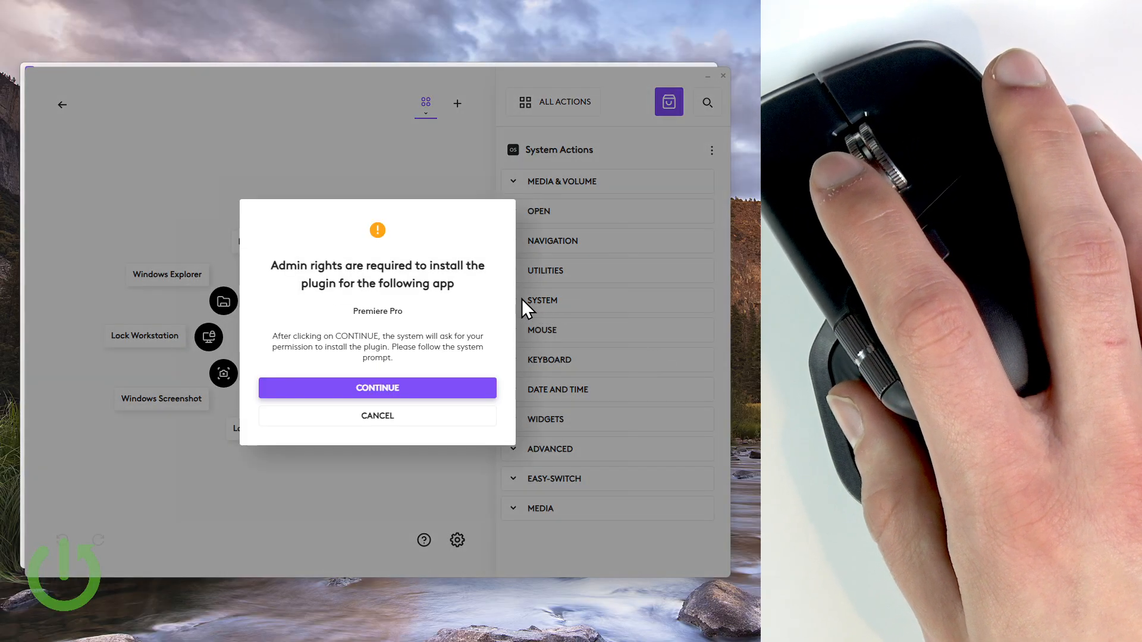
click(377, 388)
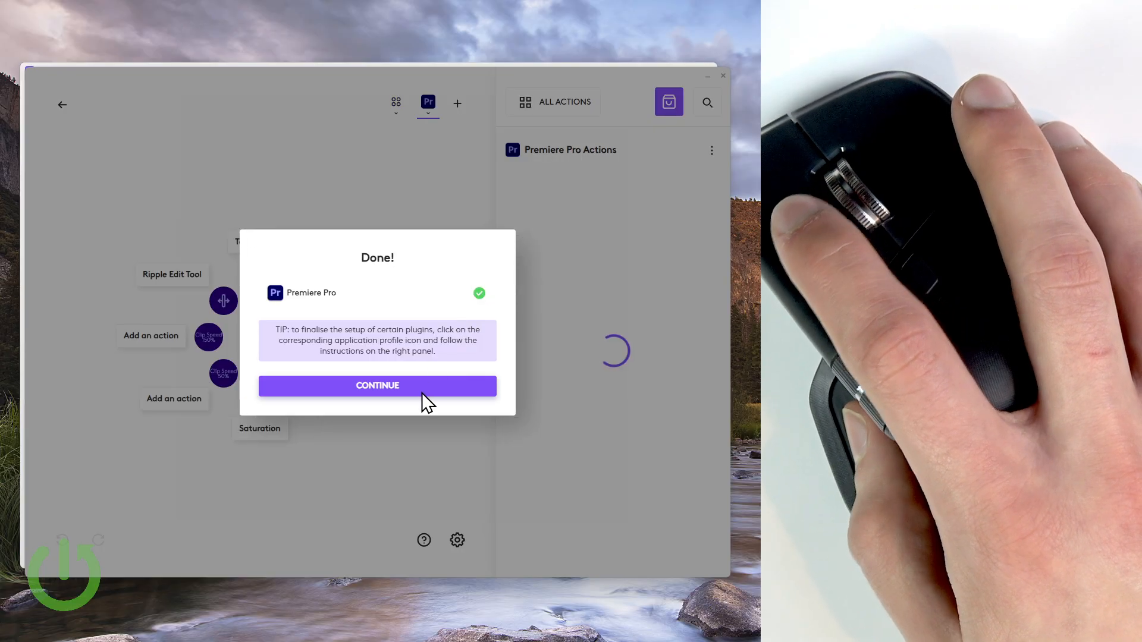
click(377, 386)
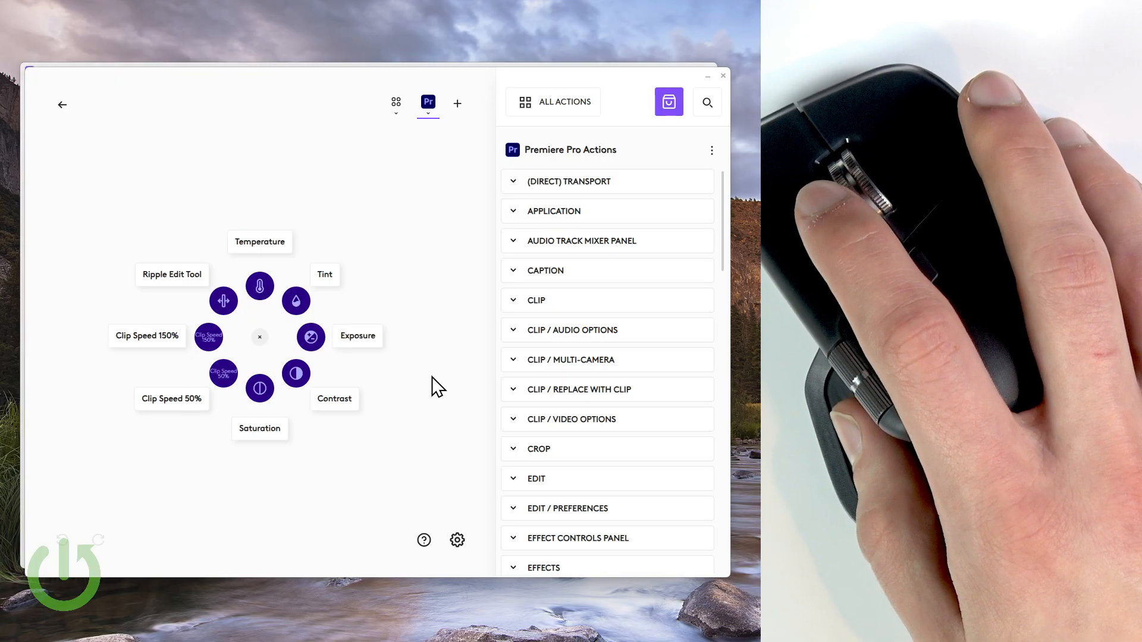
mouse_move(456, 376)
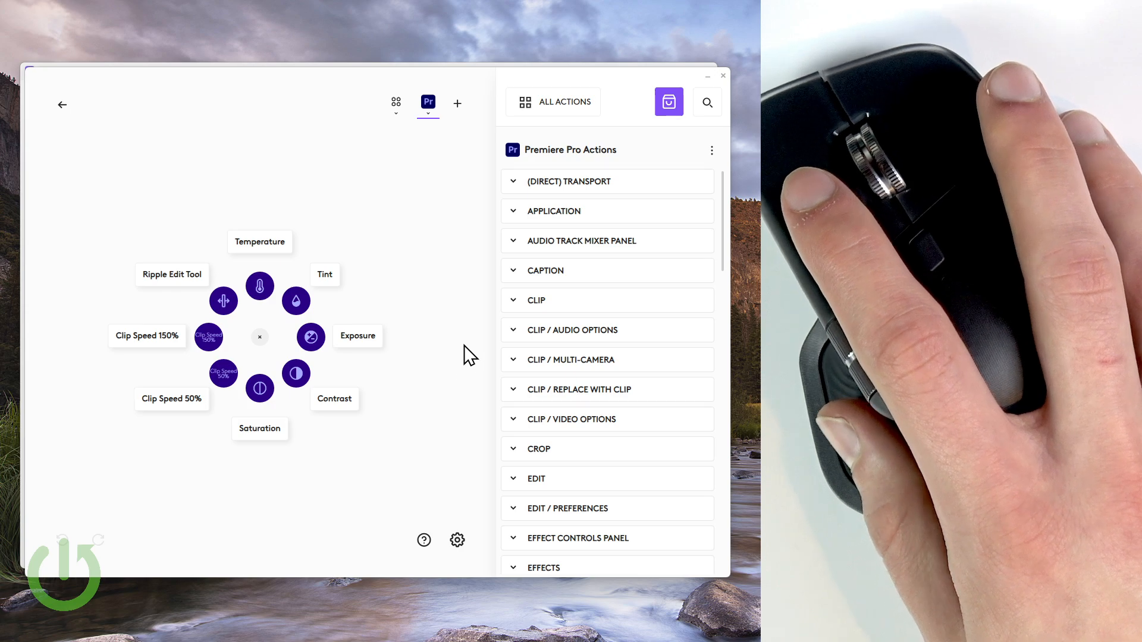
mouse_move(462, 345)
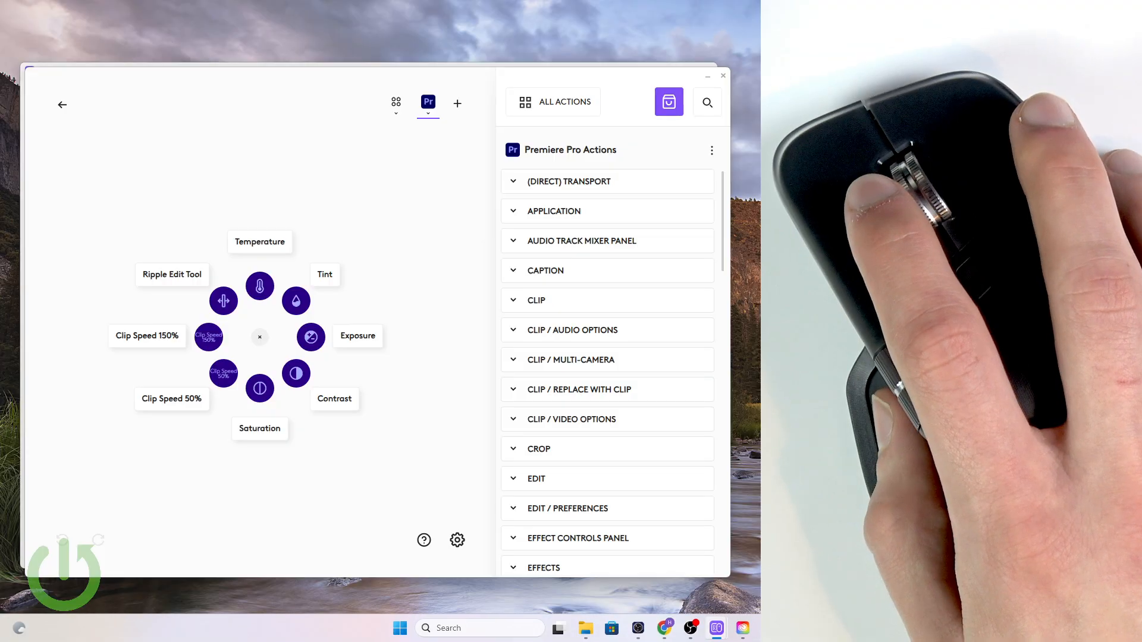
Launch Premiere Pro 2025 from Creative Cloud and open its Edit menu
click(743, 628)
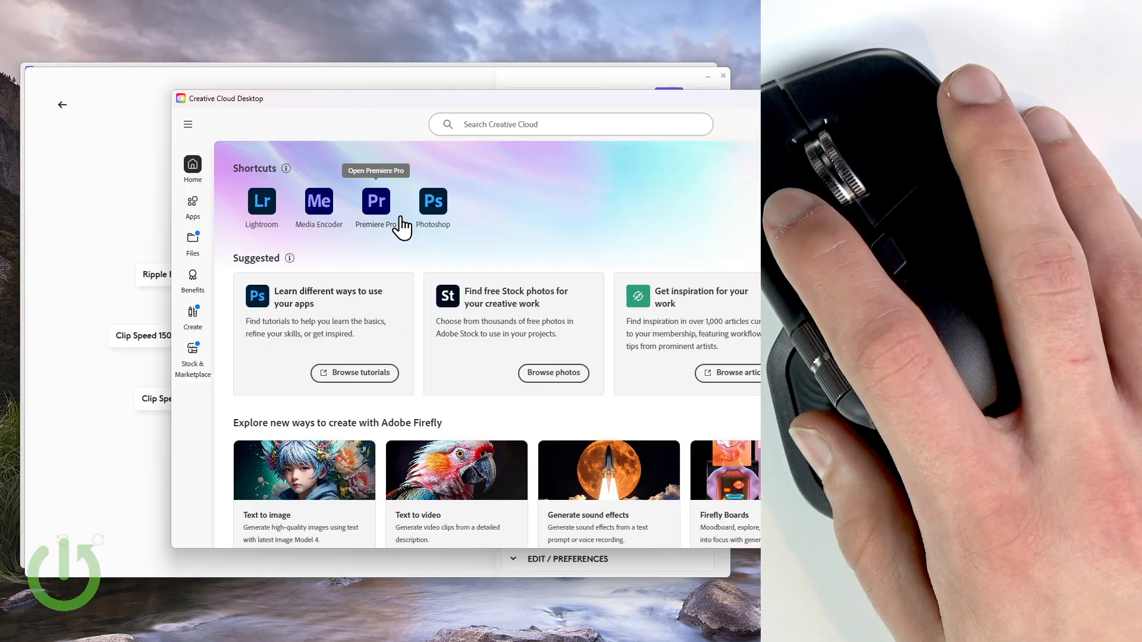
click(374, 203)
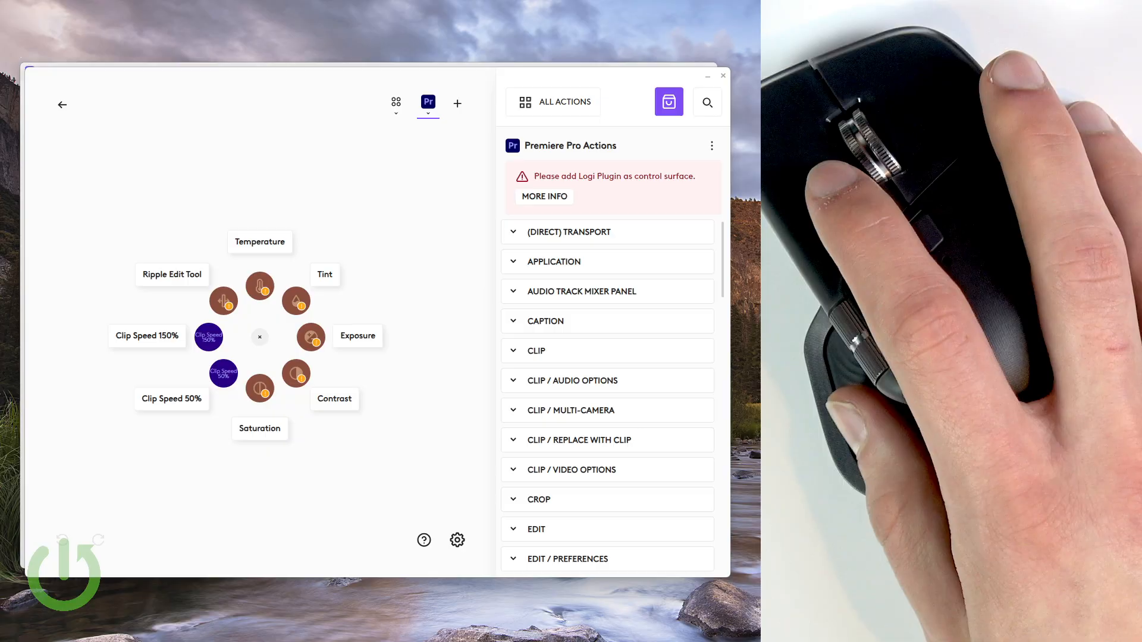
click(56, 83)
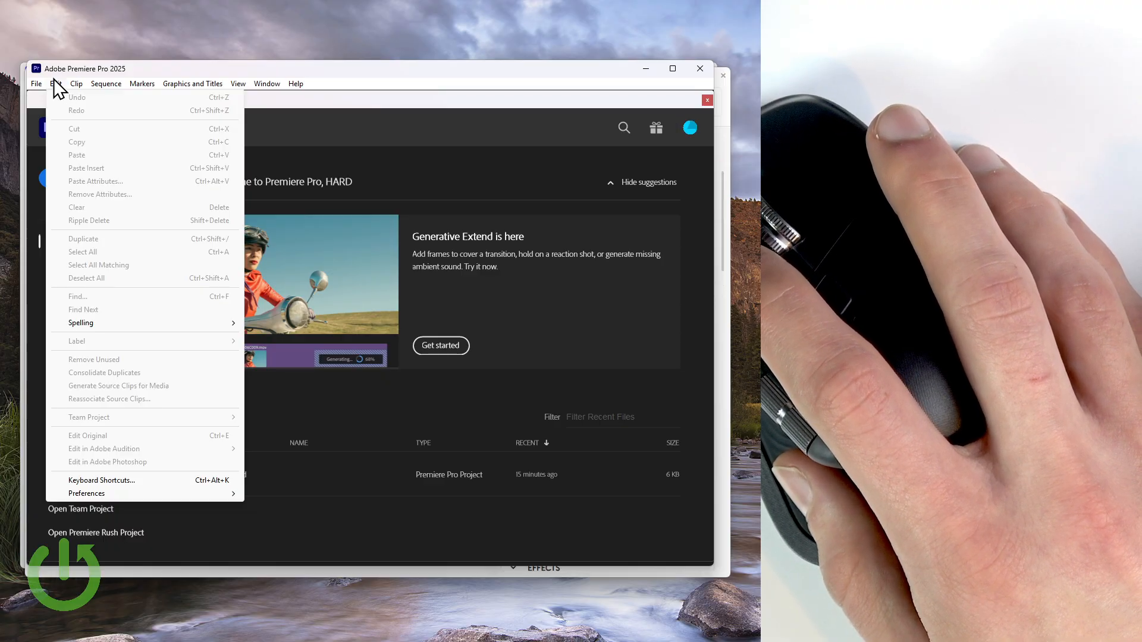
mouse_move(169, 502)
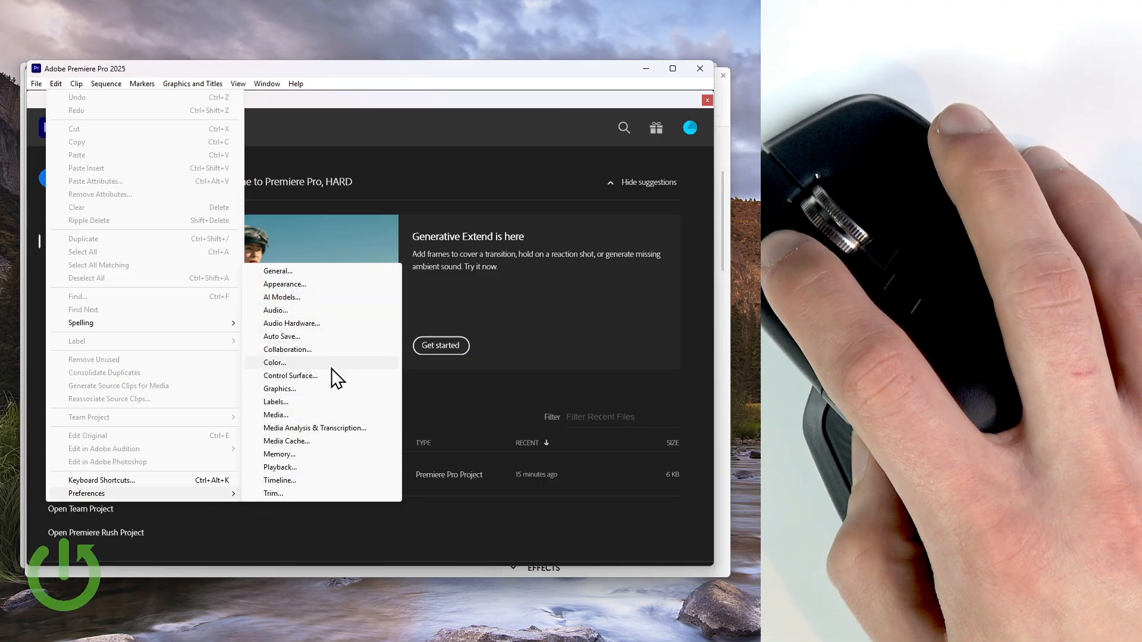
mouse_move(292, 384)
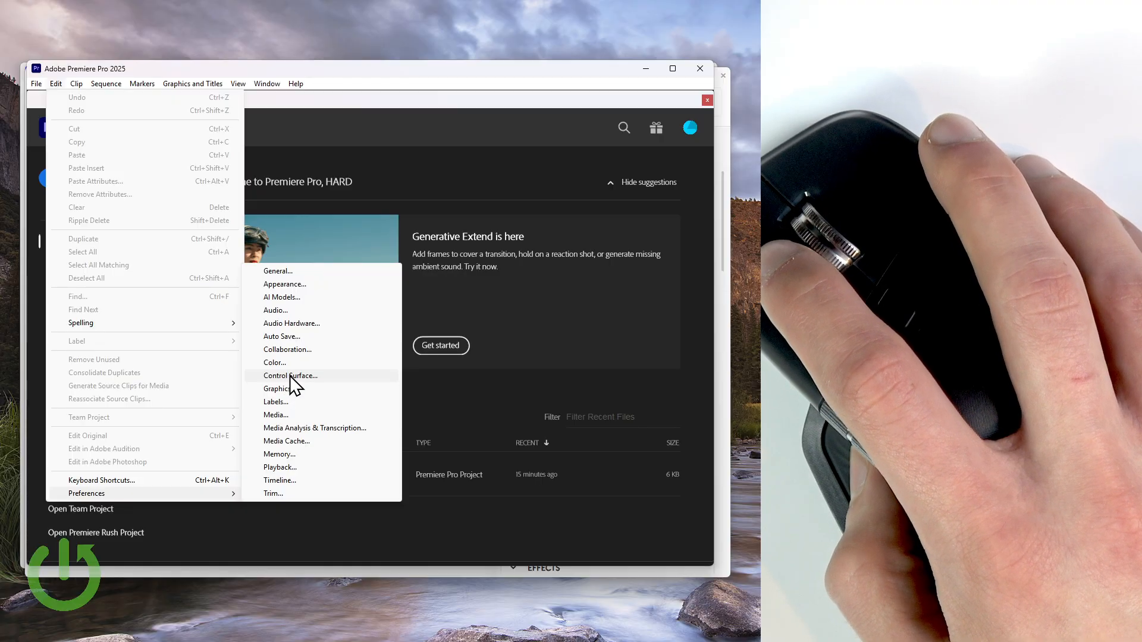
In Control Surface preferences, remove the Logi Plugin device, re-add it and confirm with OK
click(291, 375)
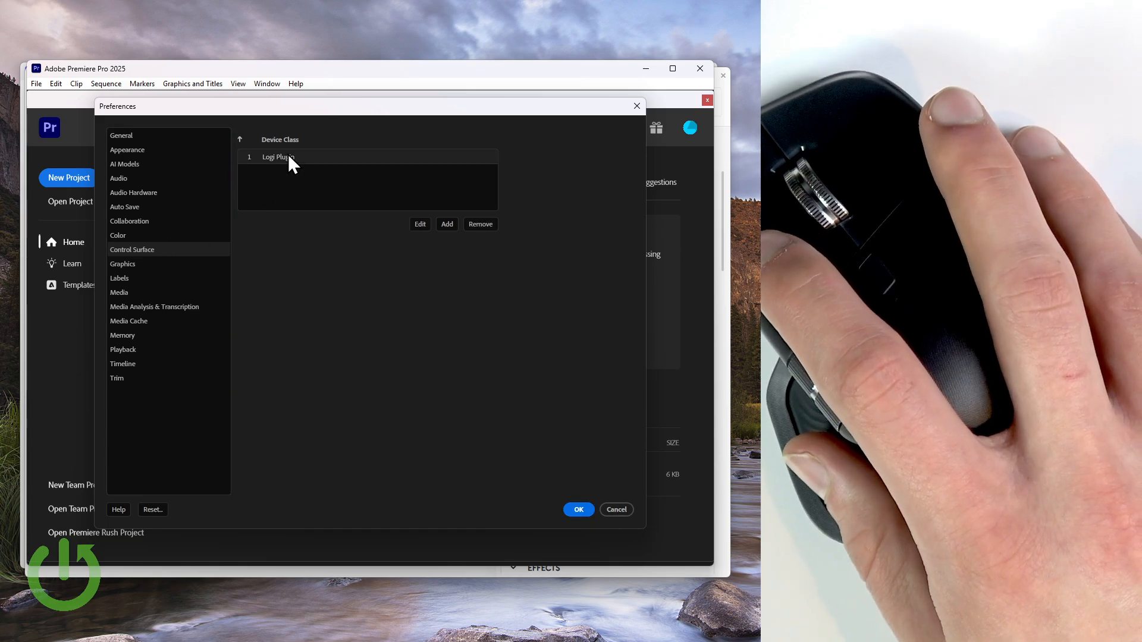
mouse_move(291, 167)
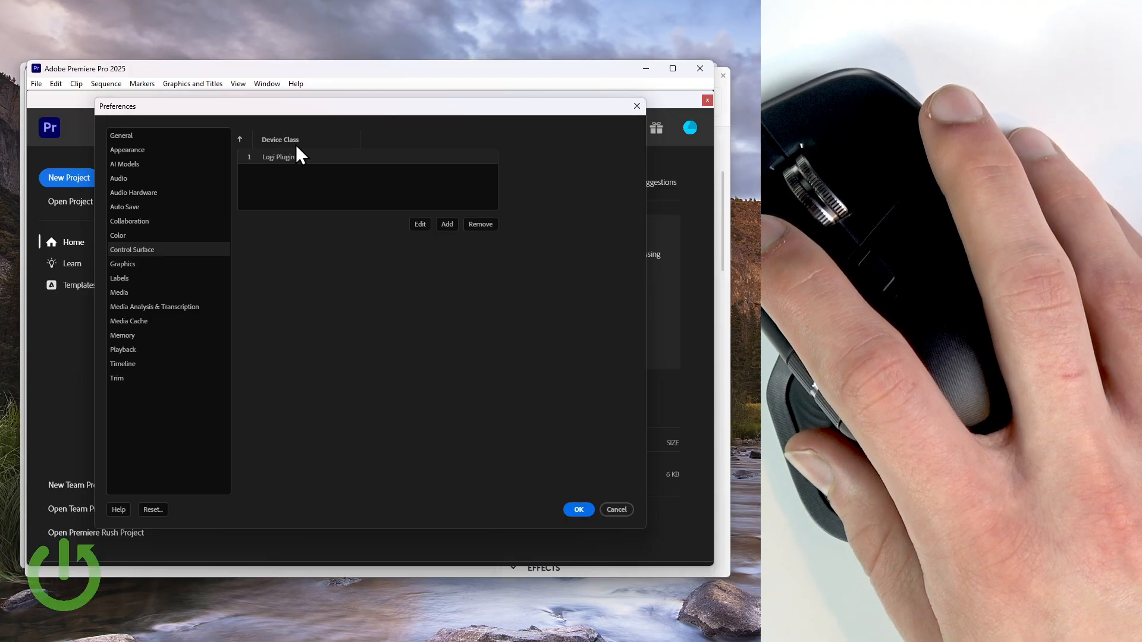
mouse_move(300, 167)
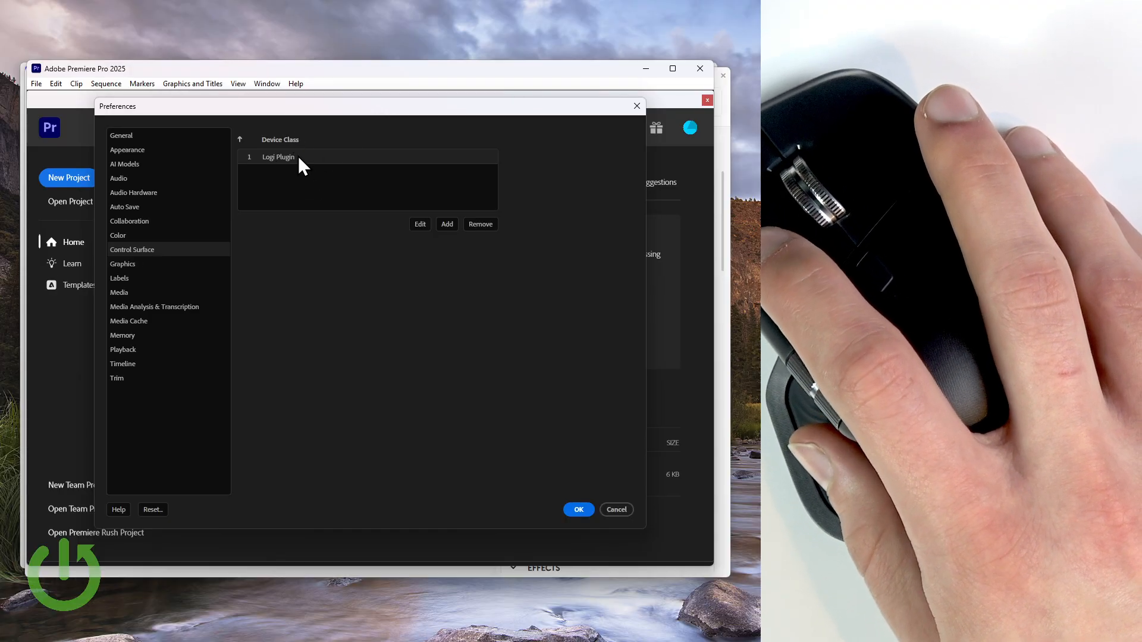
mouse_move(305, 180)
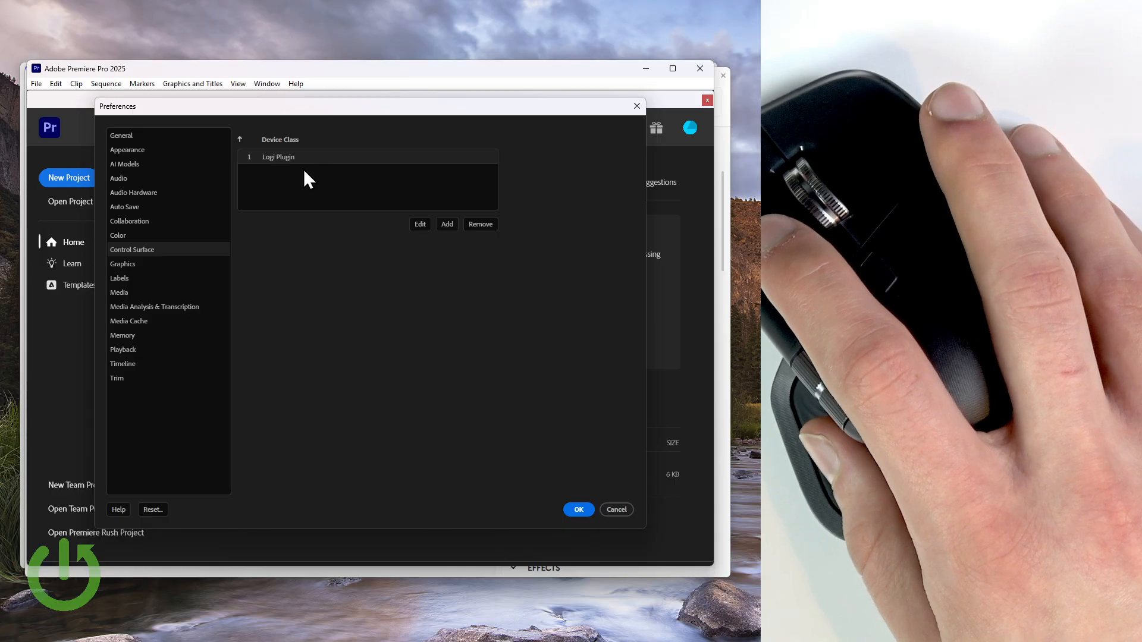
mouse_move(296, 167)
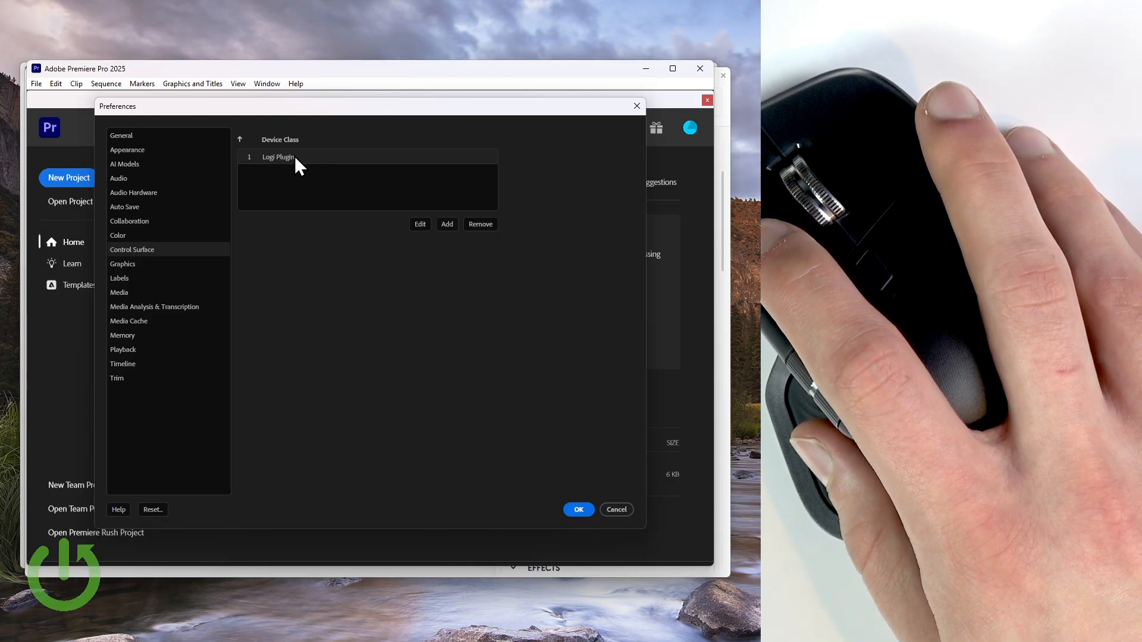
mouse_move(479, 223)
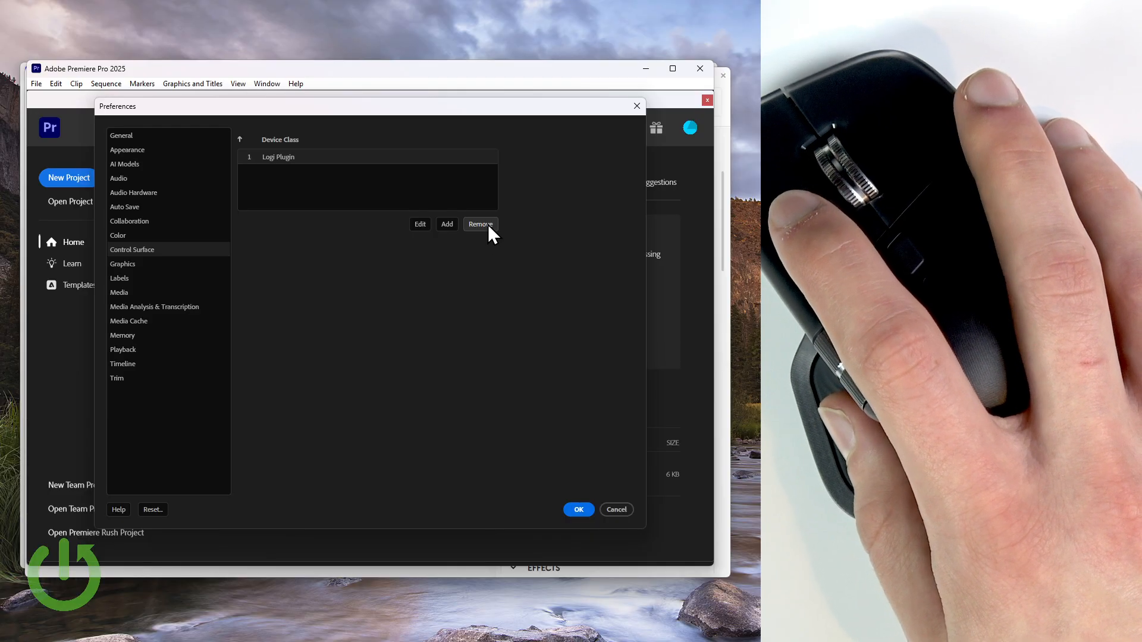
click(479, 223)
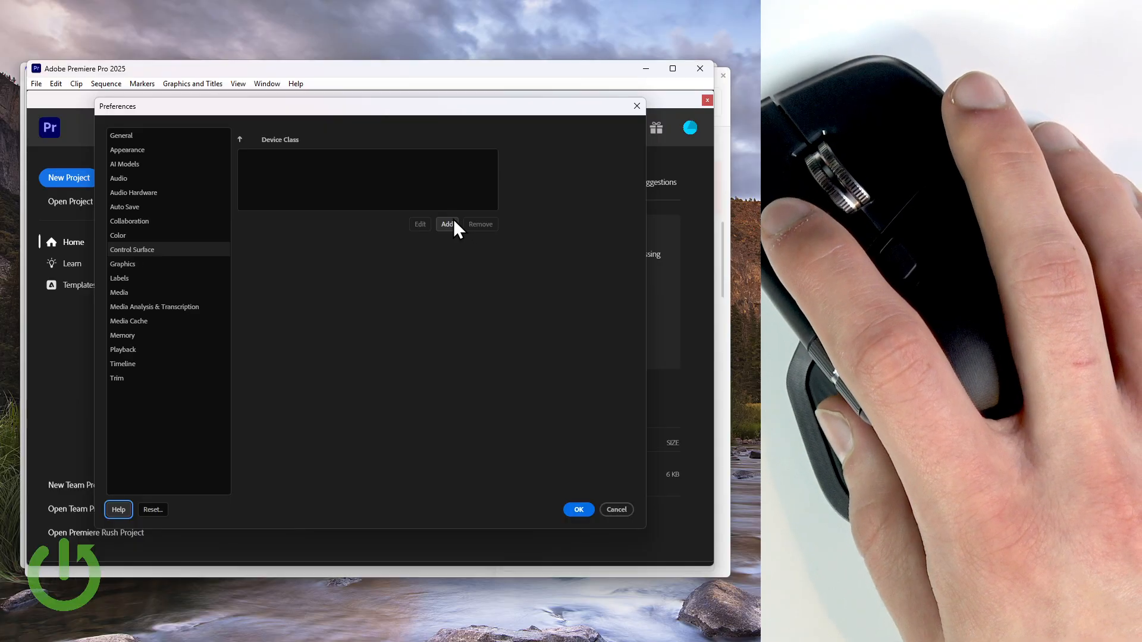
click(446, 224)
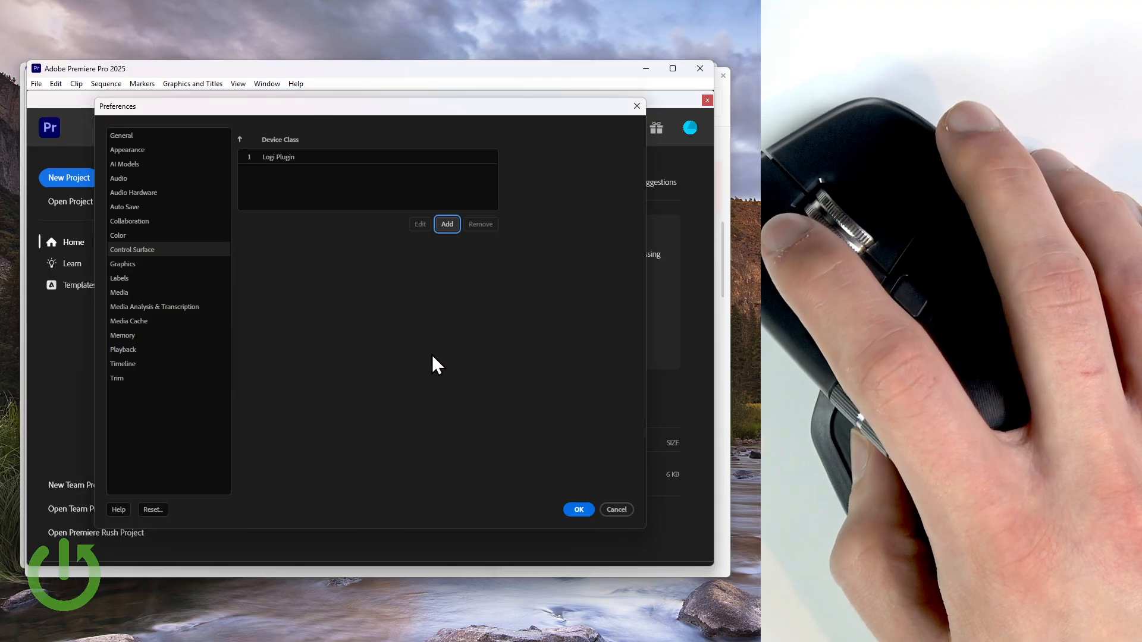
click(578, 509)
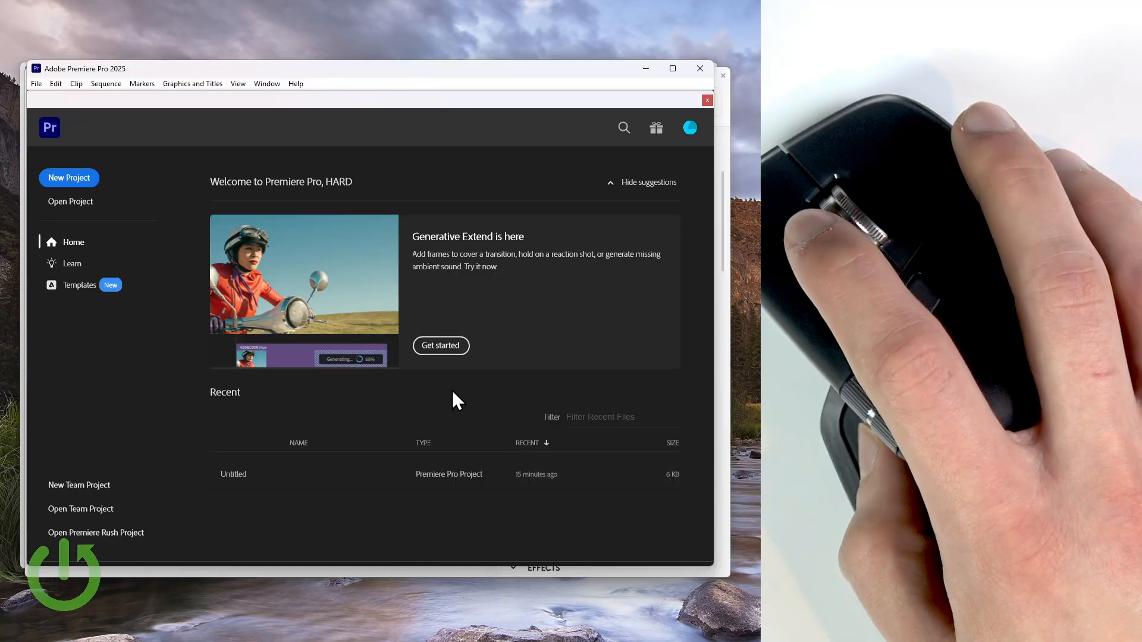
mouse_move(440, 345)
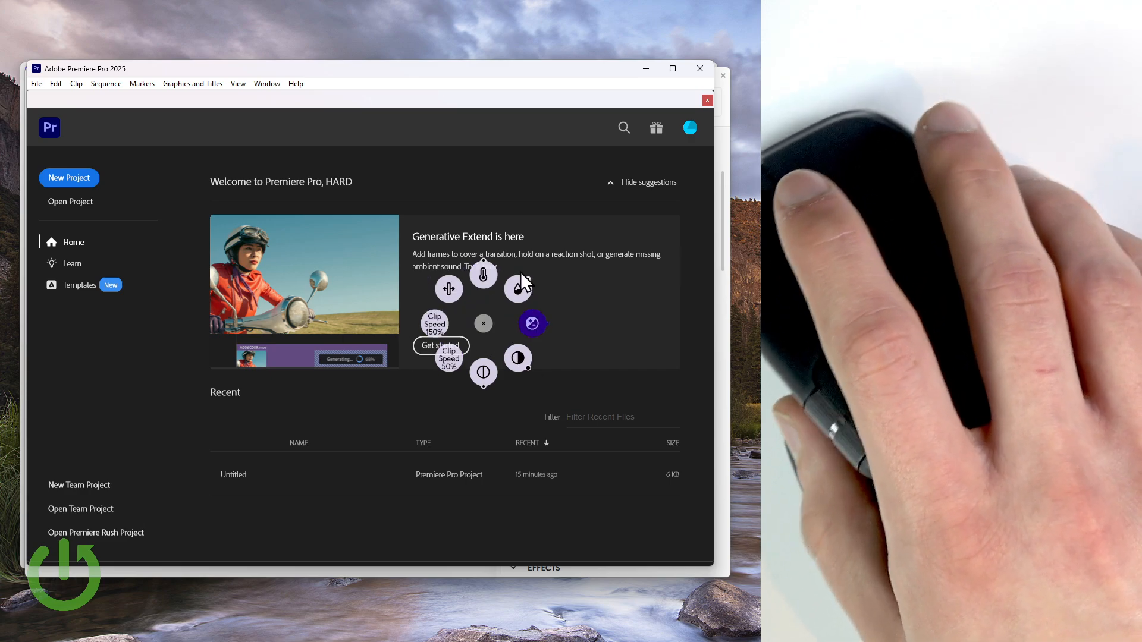
mouse_move(594, 103)
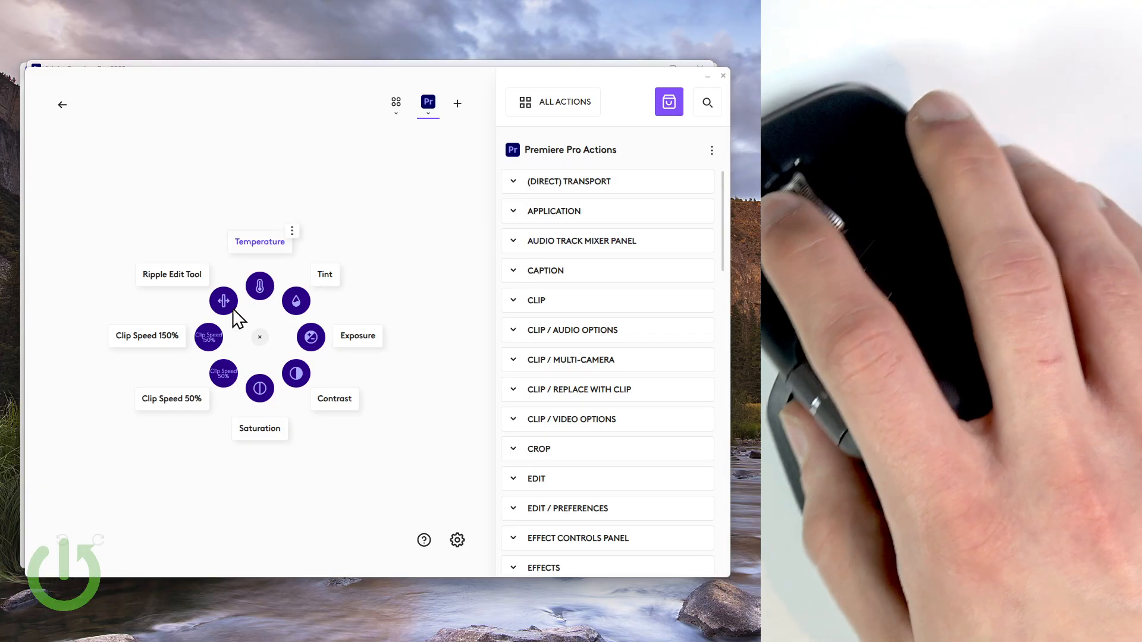
mouse_move(295, 301)
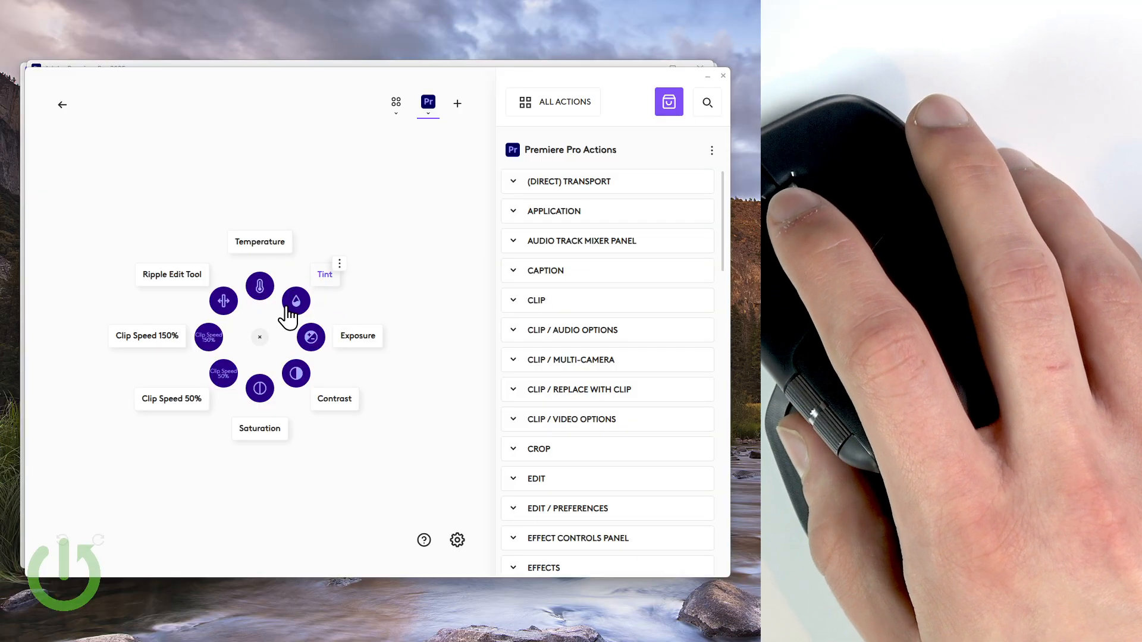
mouse_move(392, 256)
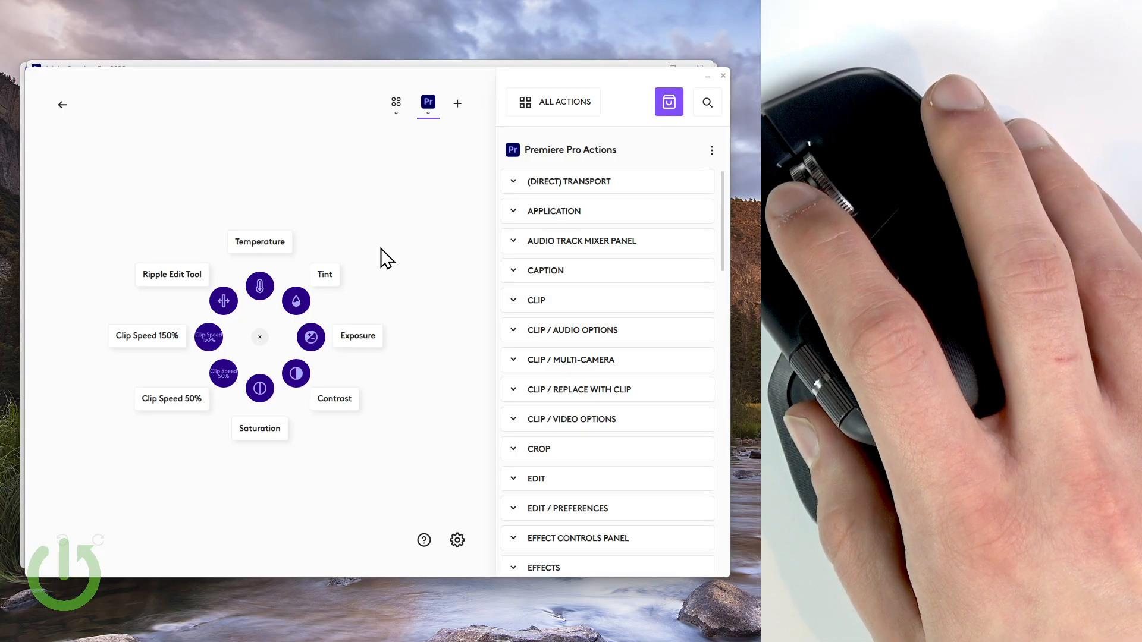
mouse_move(277, 361)
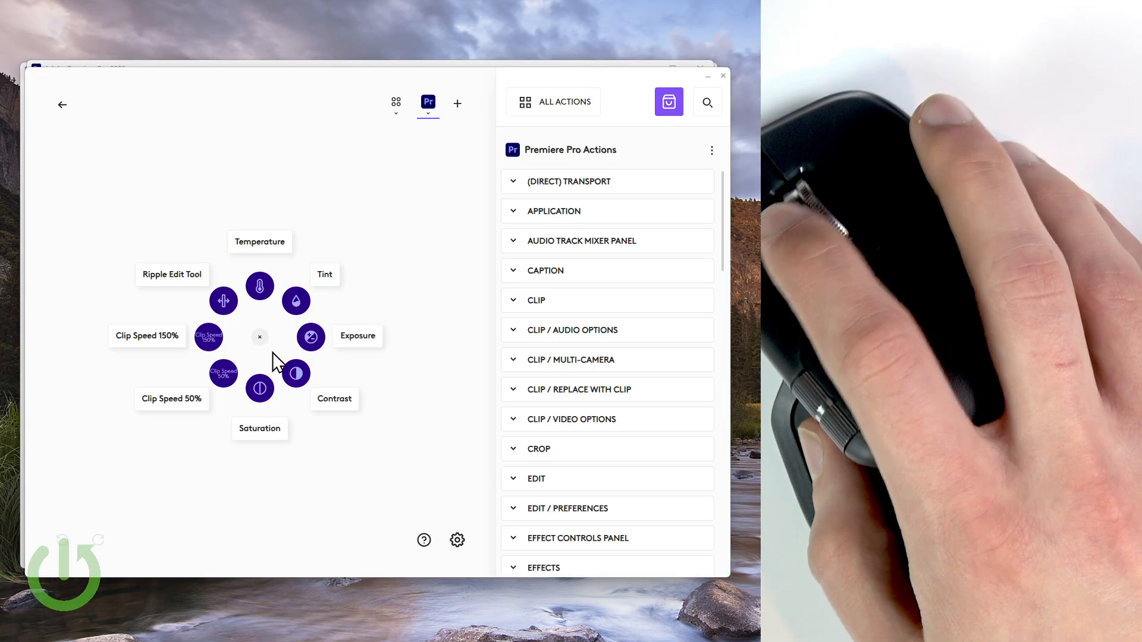
mouse_move(261, 388)
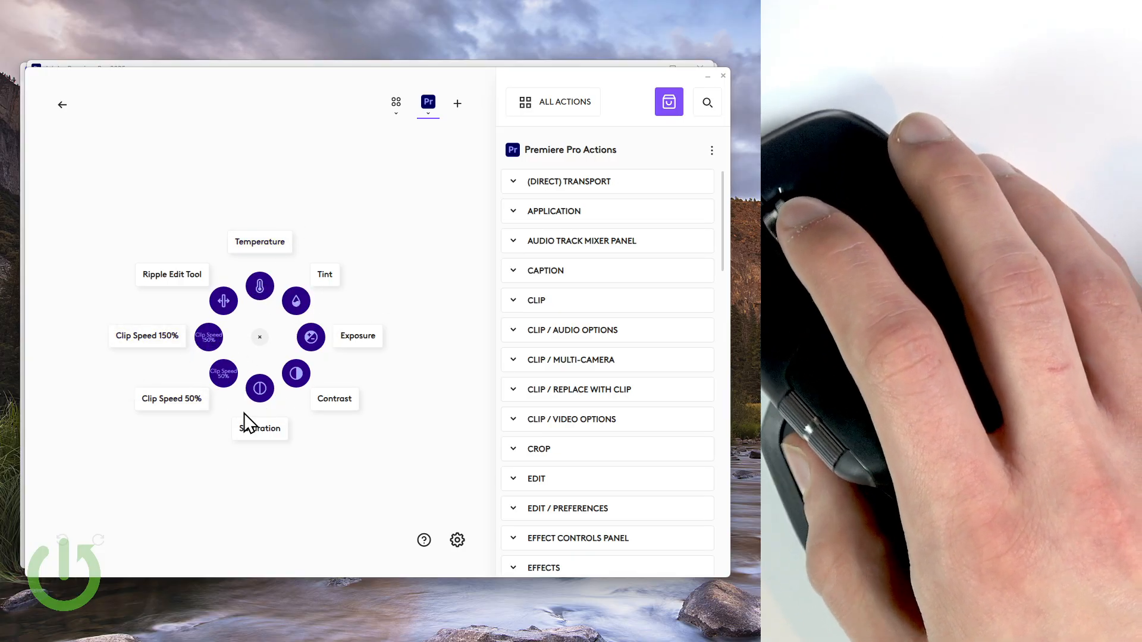
mouse_move(209, 335)
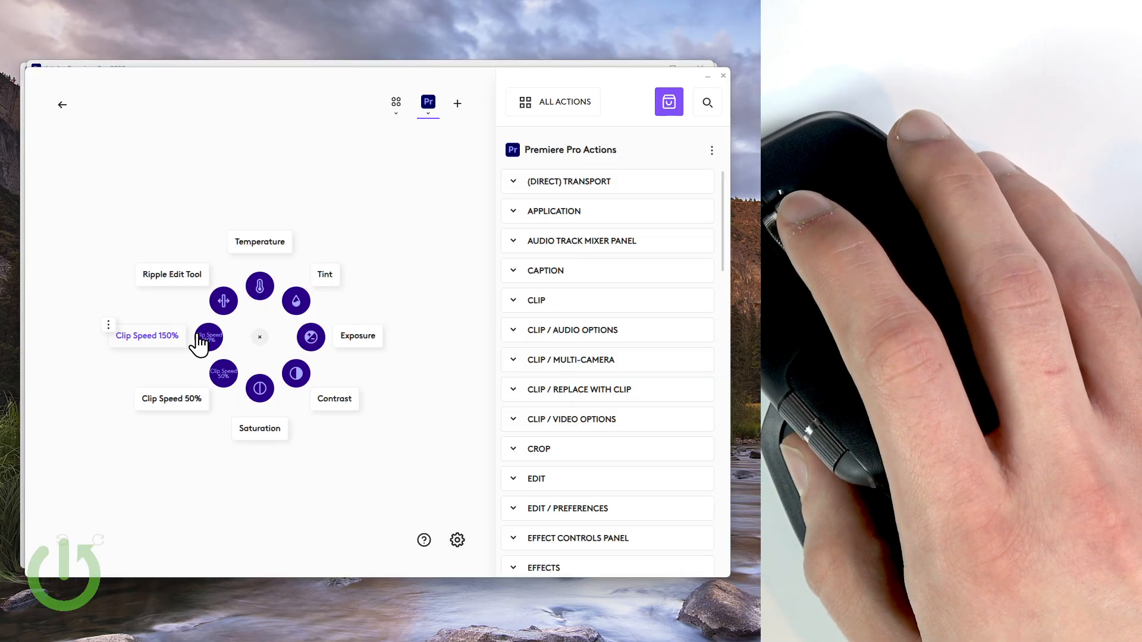
mouse_move(171, 349)
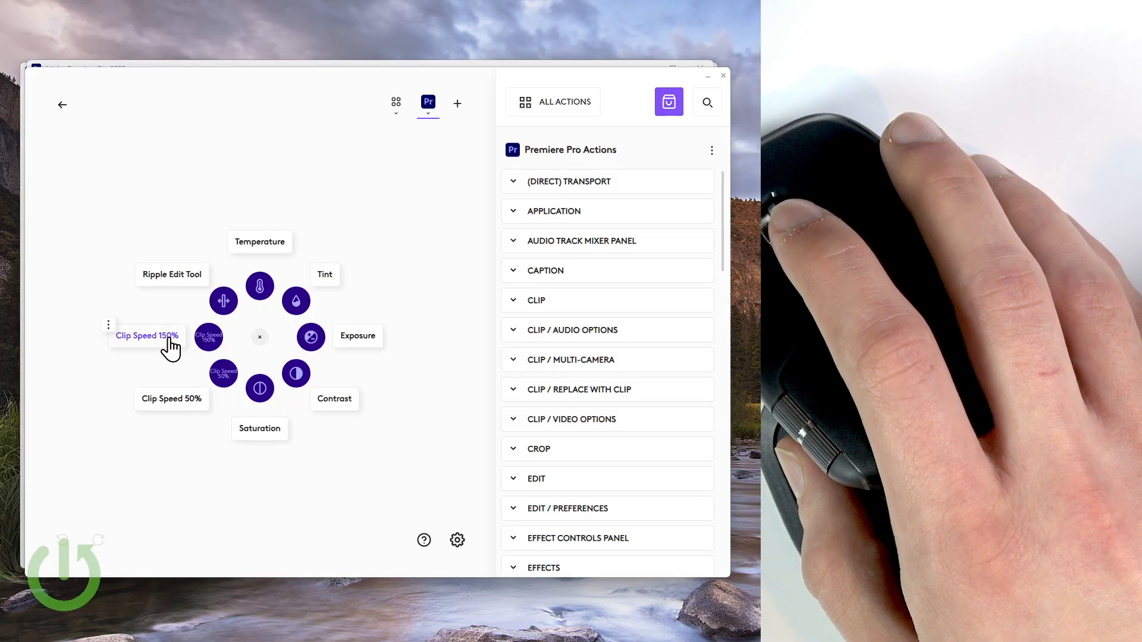
mouse_move(196, 412)
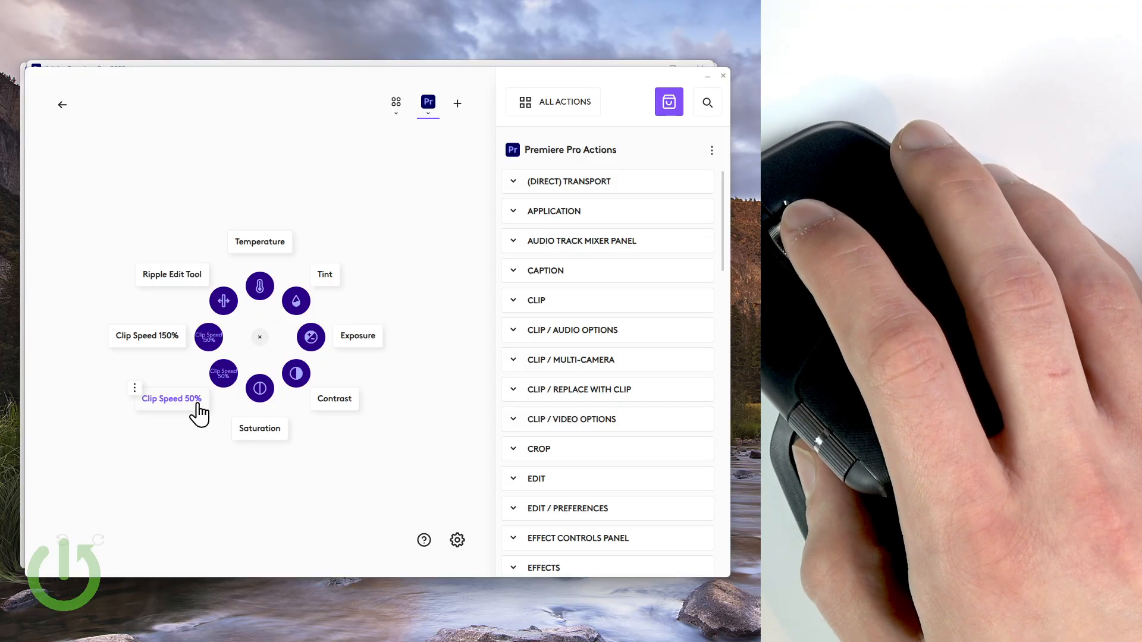
mouse_move(377, 430)
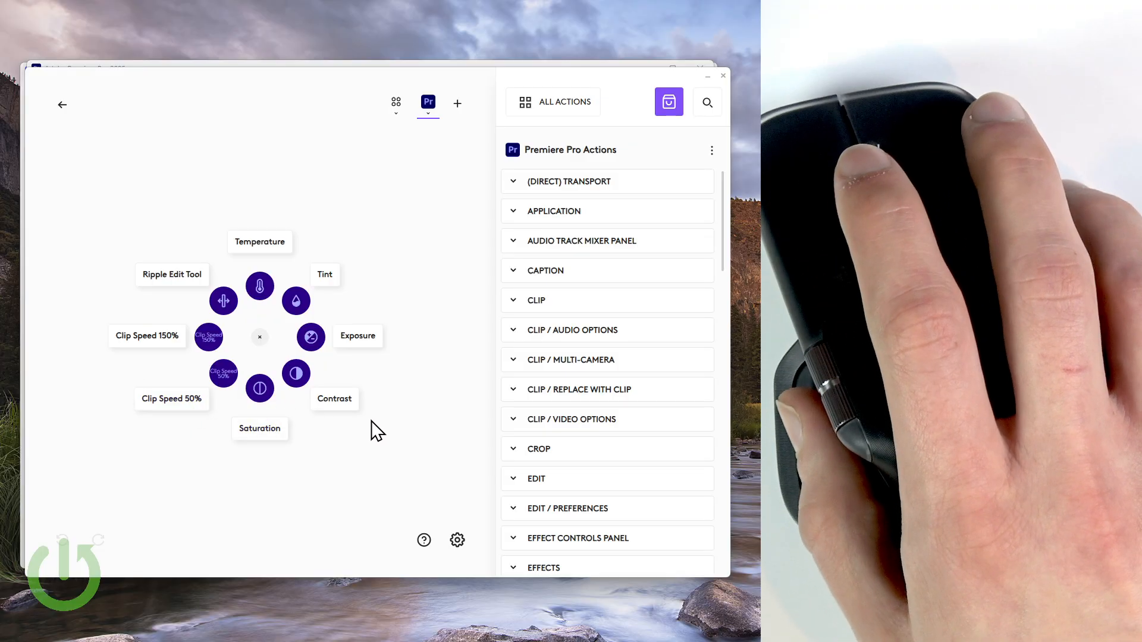
mouse_move(243, 417)
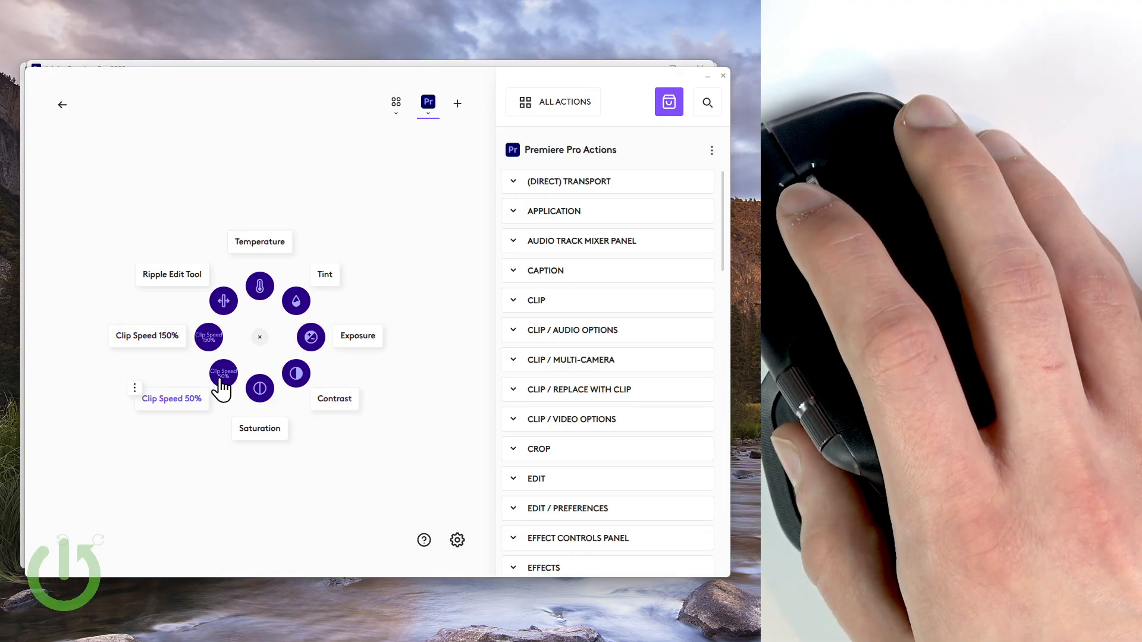
mouse_move(219, 361)
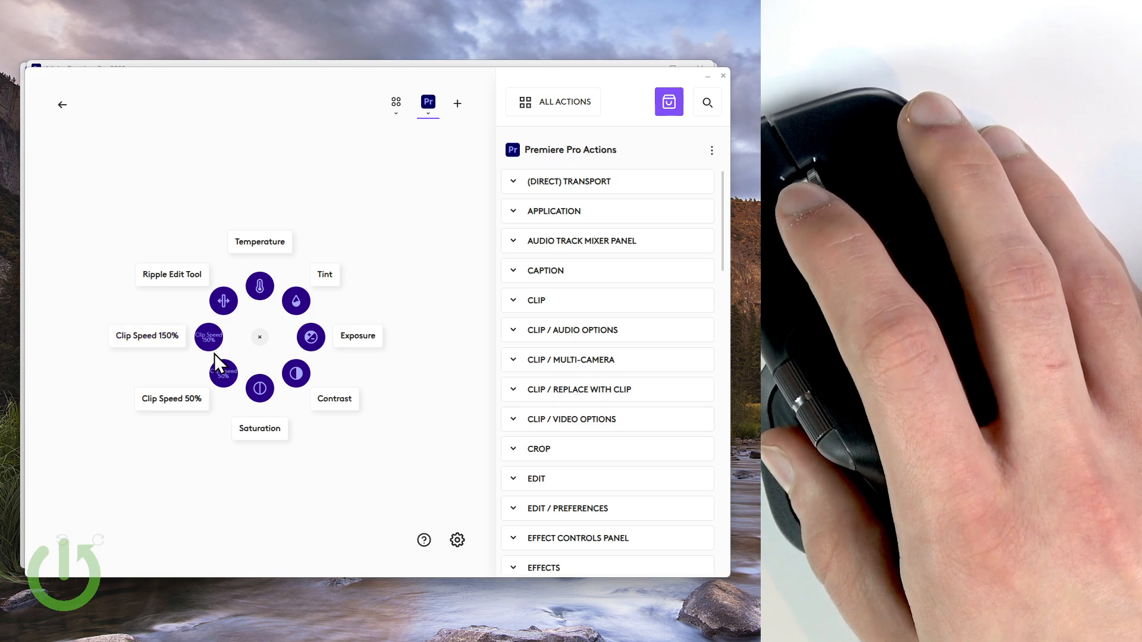
mouse_move(254, 356)
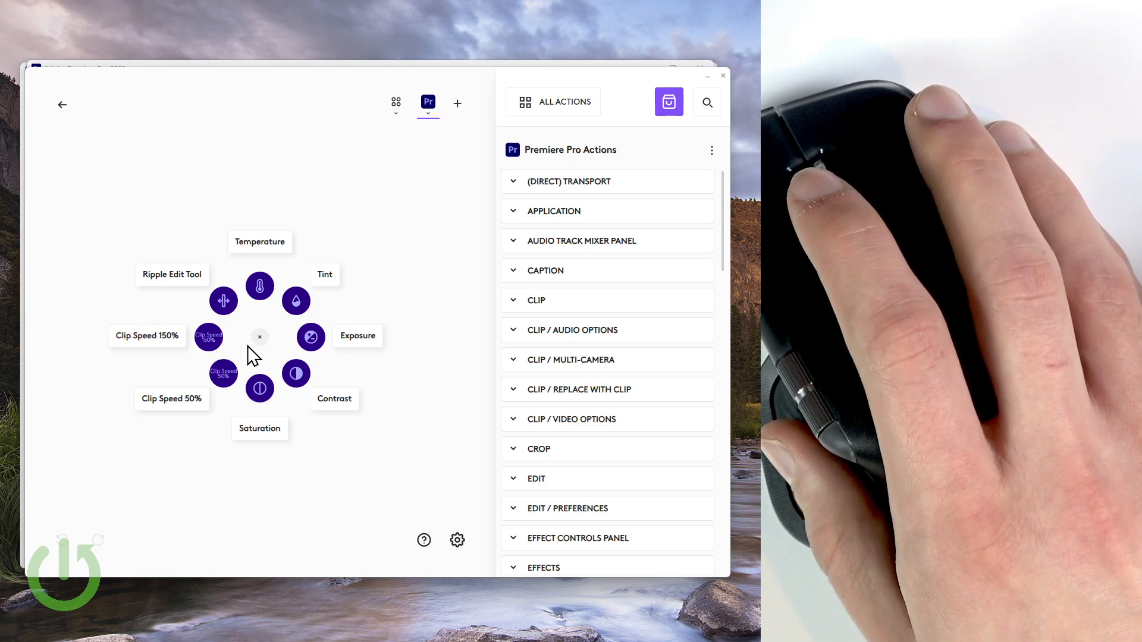
mouse_move(288, 371)
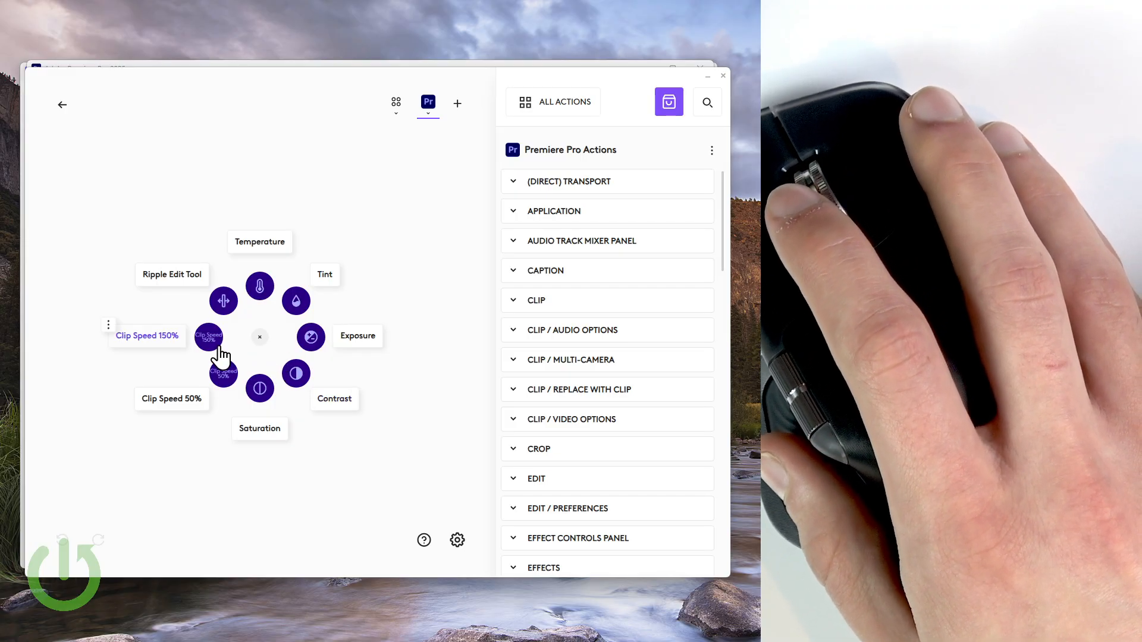
mouse_move(178, 341)
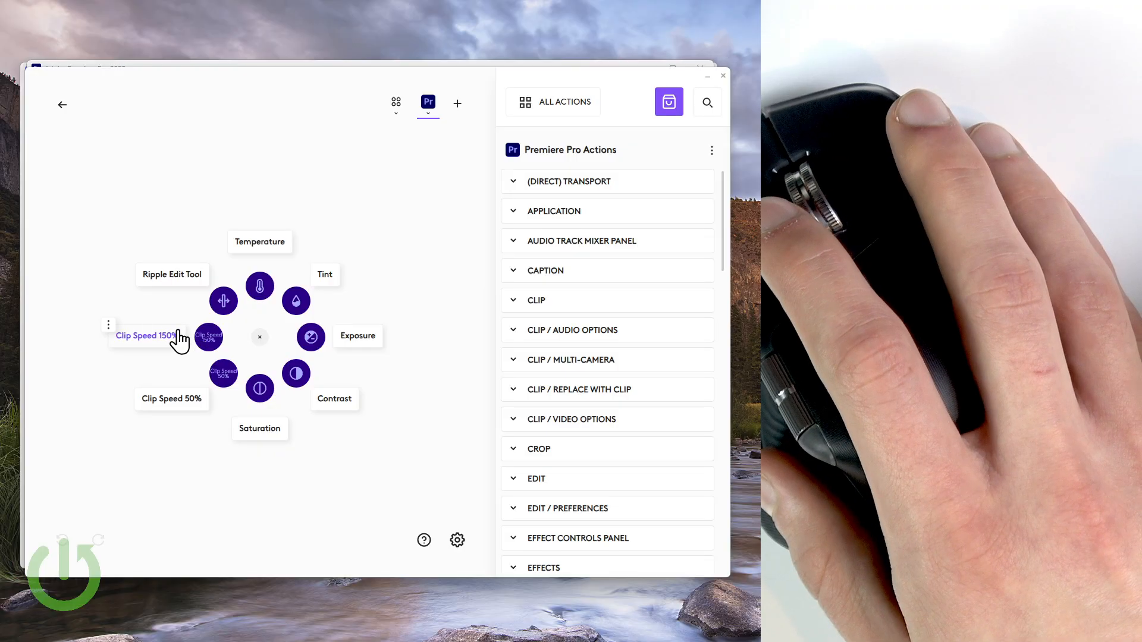
mouse_move(215, 358)
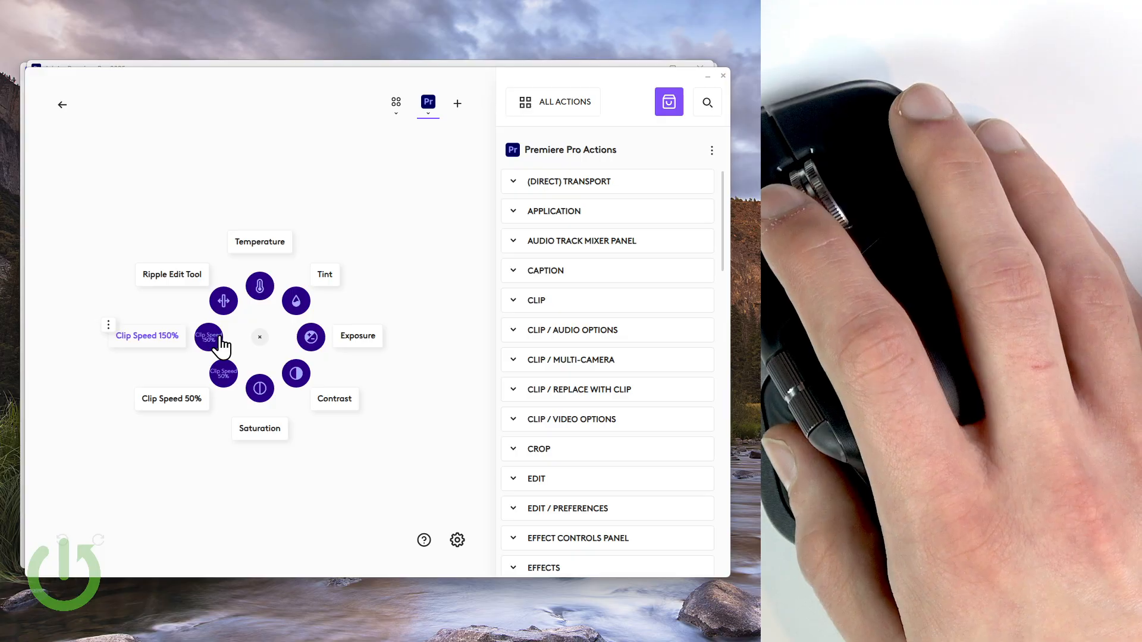
mouse_move(245, 343)
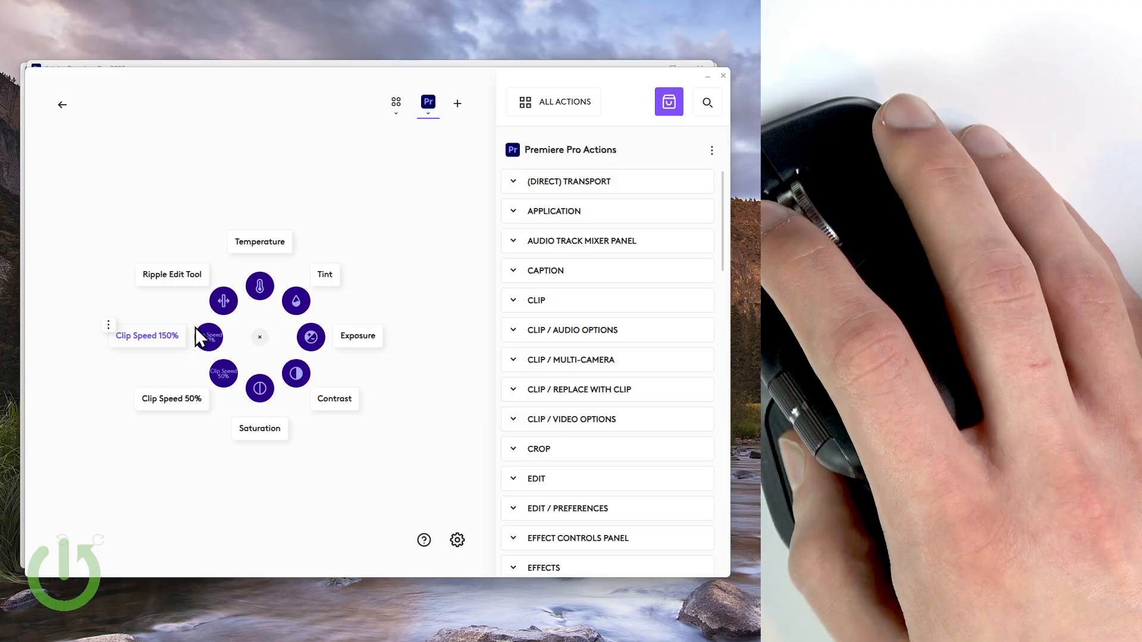
click(108, 325)
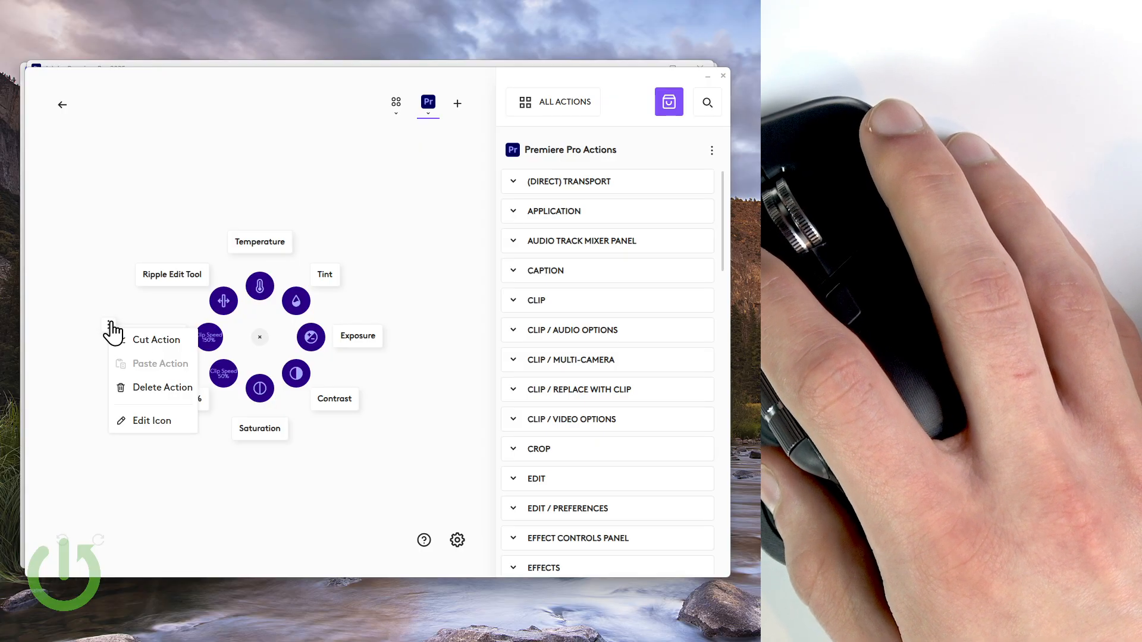
mouse_move(121, 339)
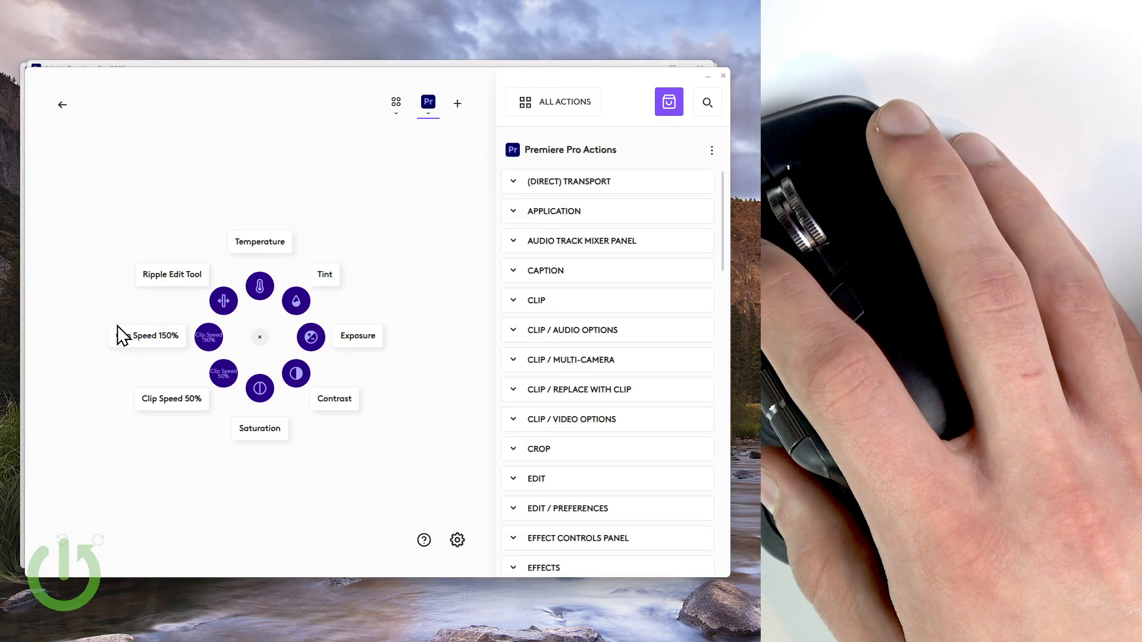
mouse_move(150, 401)
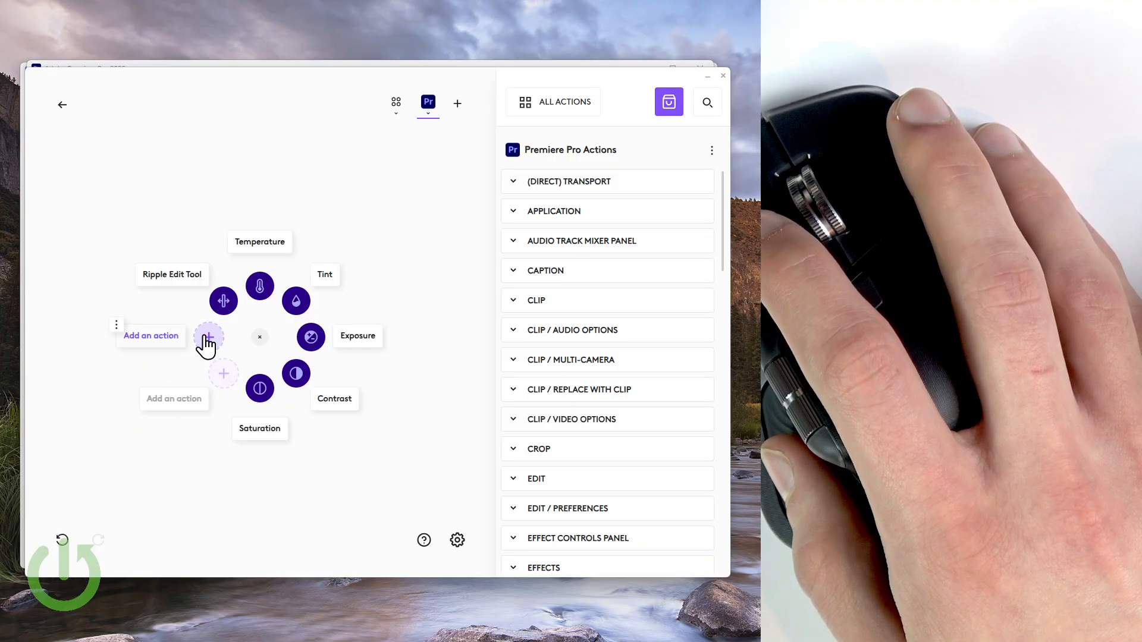
mouse_move(213, 339)
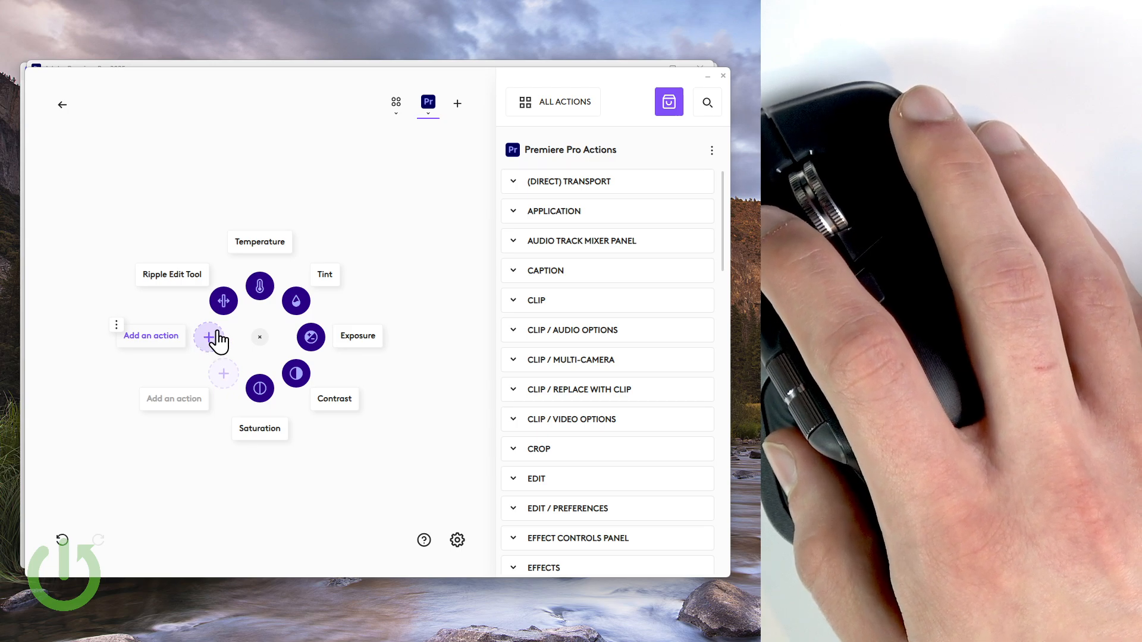
mouse_move(251, 382)
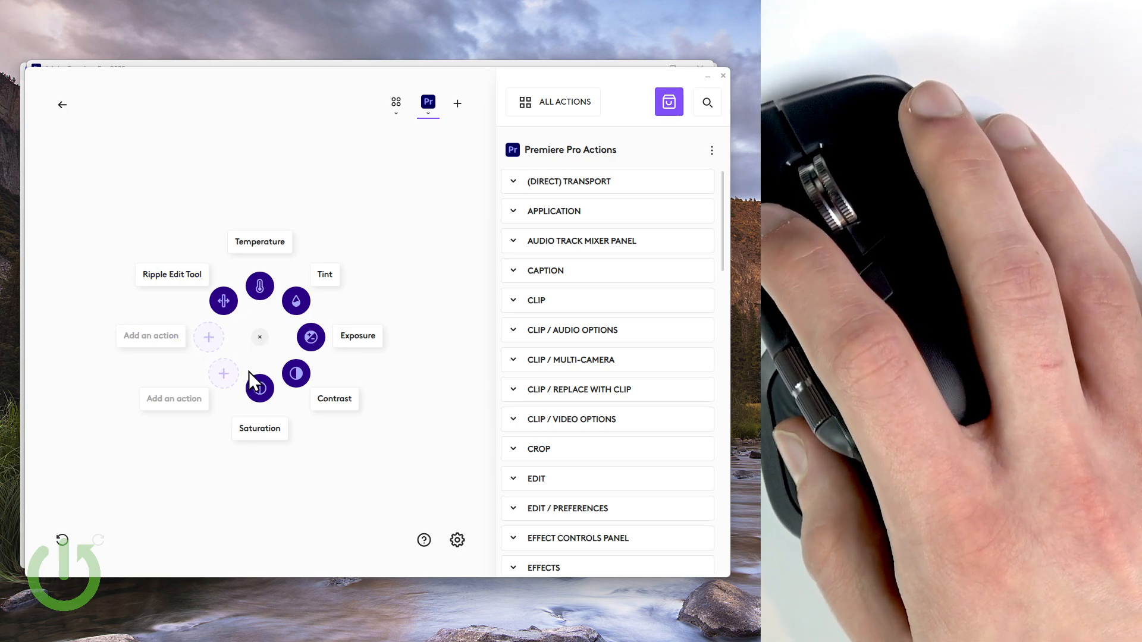
mouse_move(234, 352)
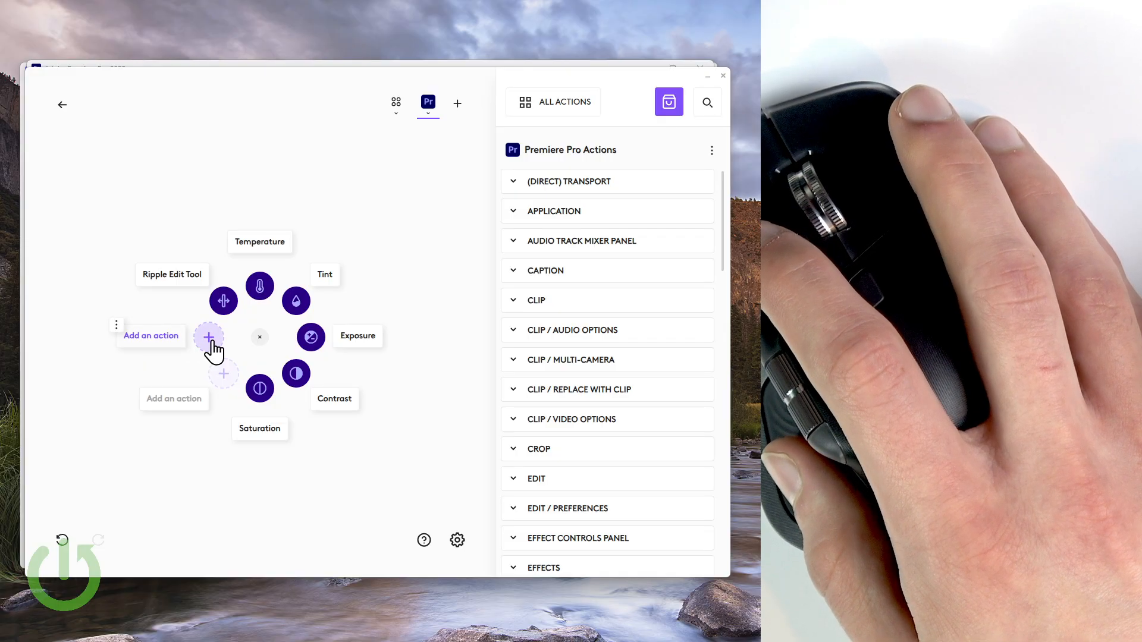
mouse_move(572, 200)
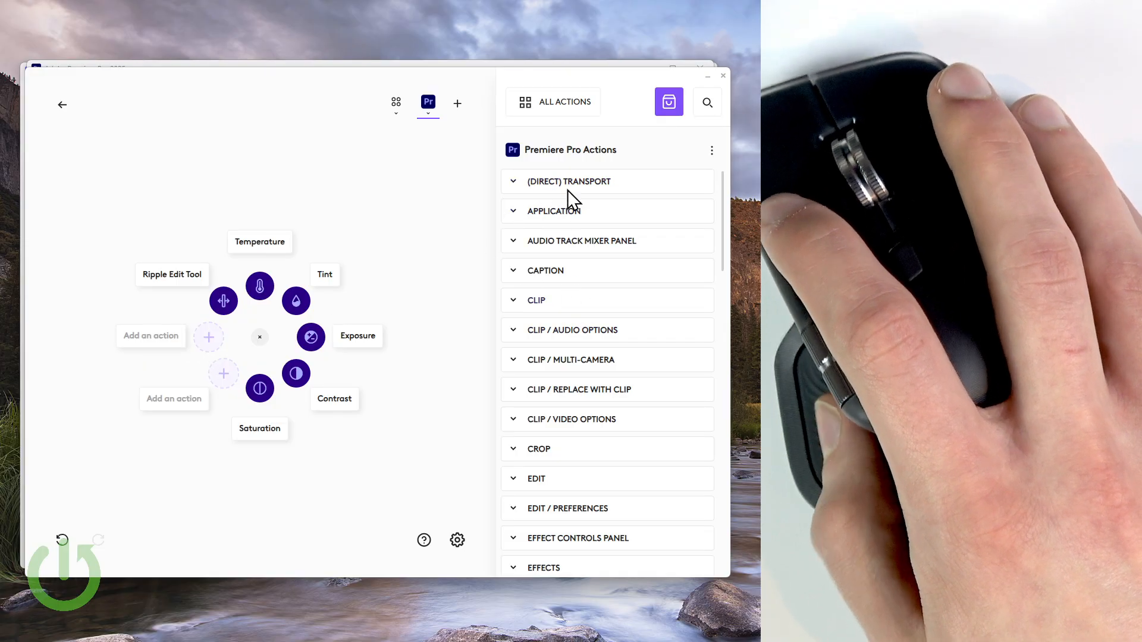
click(568, 181)
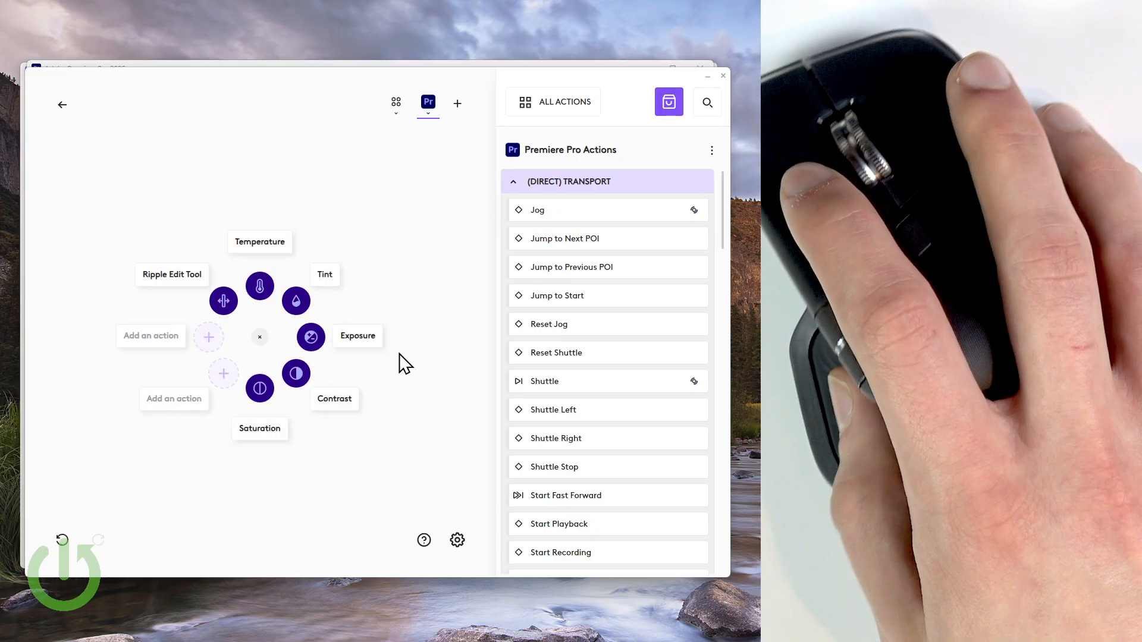
mouse_move(209, 337)
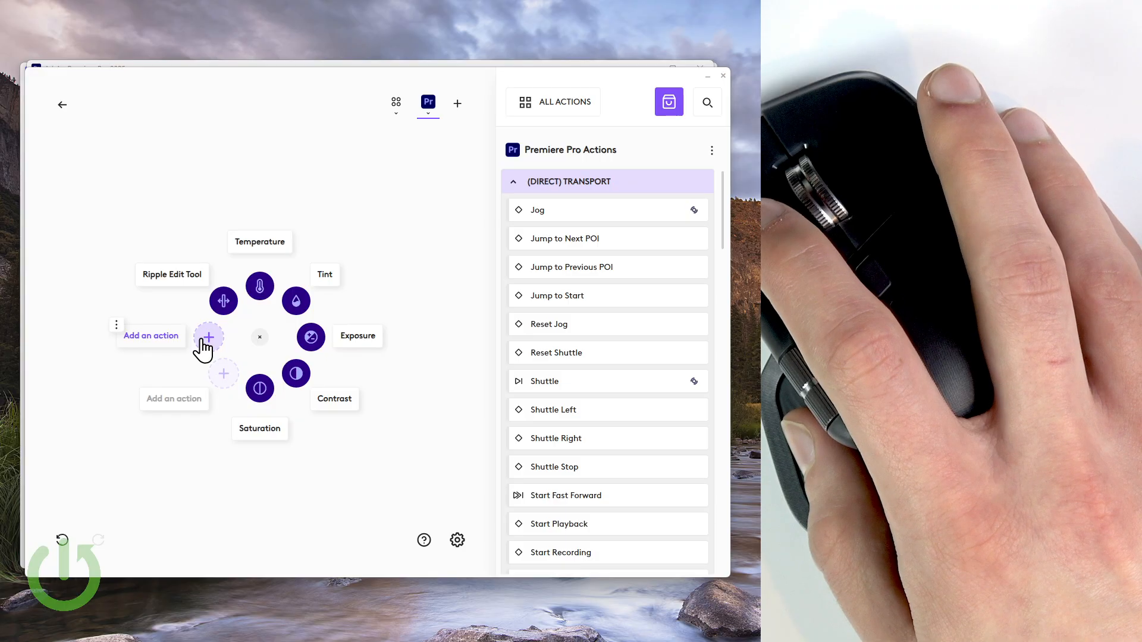
mouse_move(163, 346)
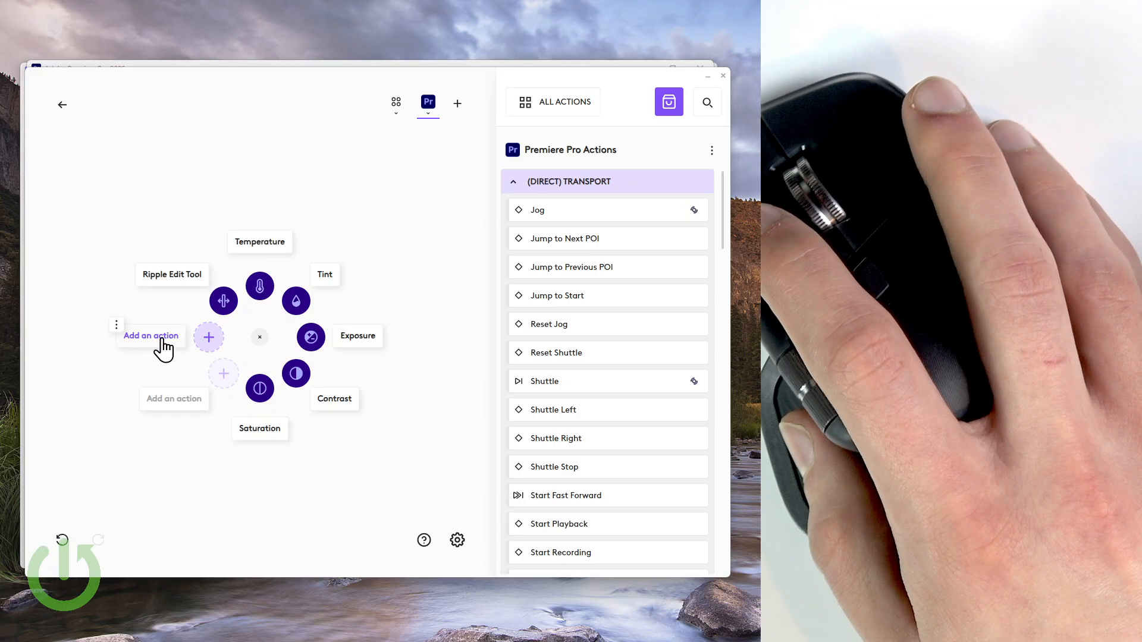
mouse_move(118, 337)
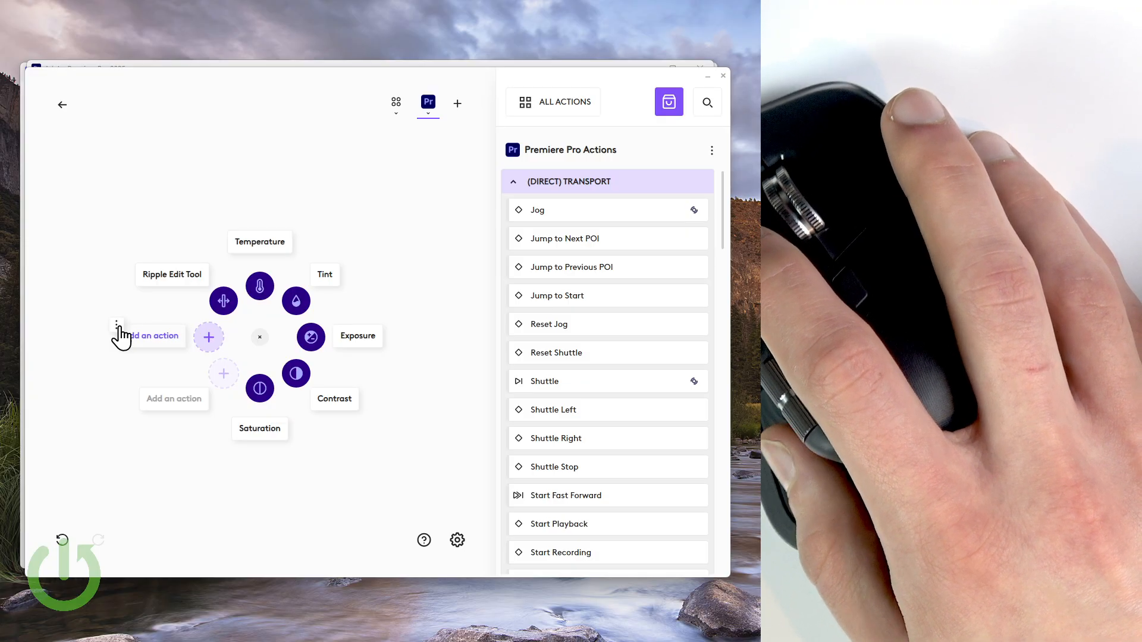
Create a folder in the empty ring slot and search its action list for 'edit point'
click(117, 323)
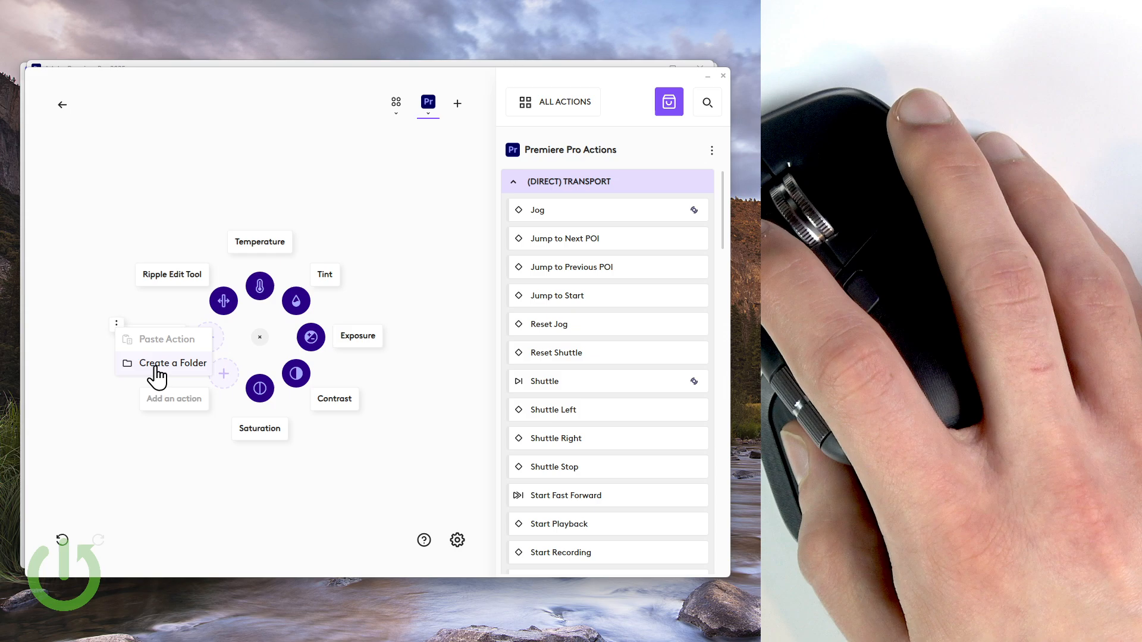
click(173, 362)
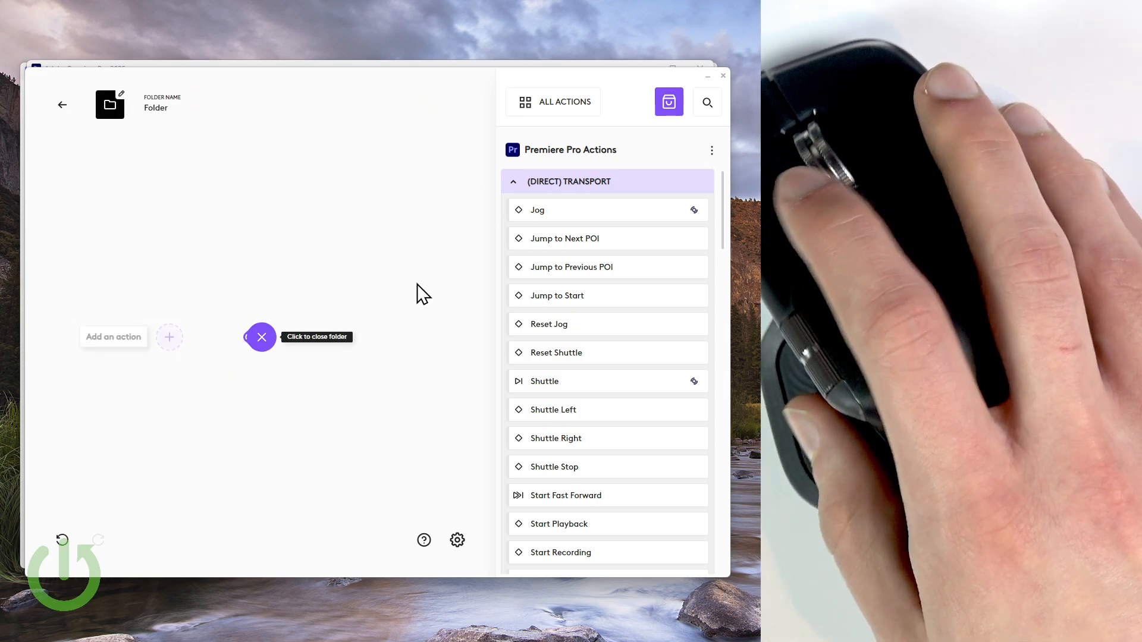
mouse_move(441, 271)
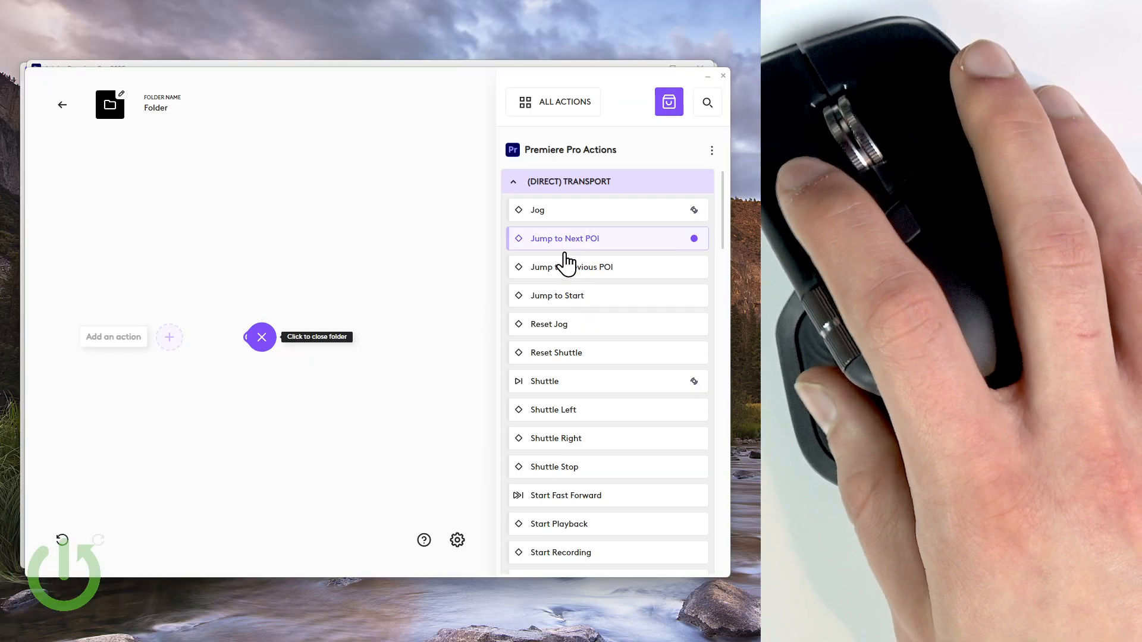
mouse_move(591, 192)
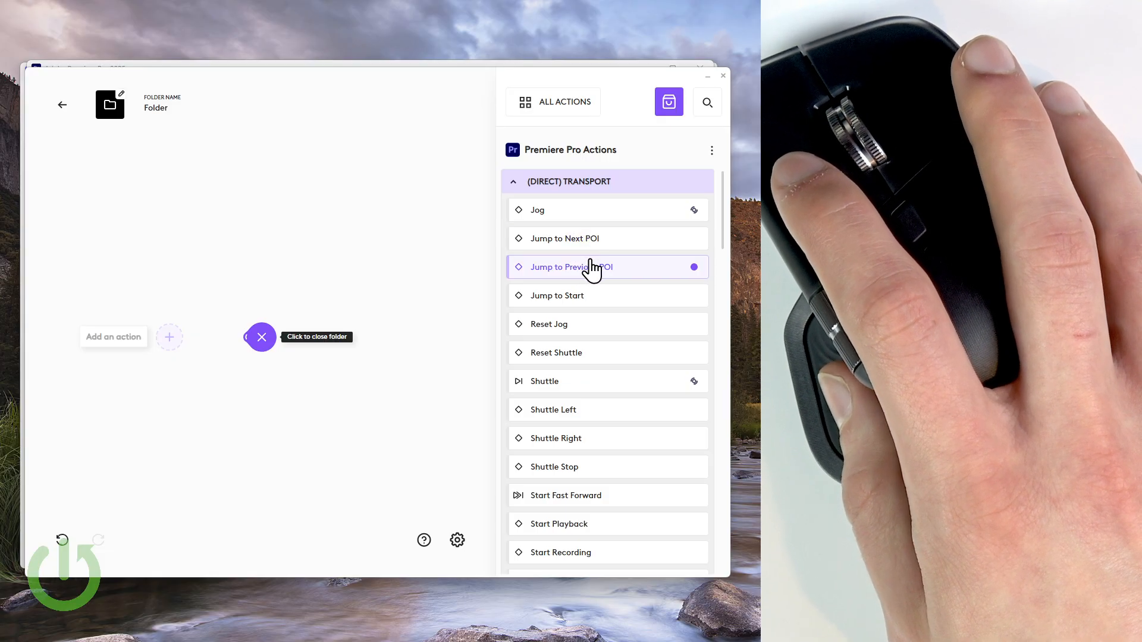
mouse_move(595, 275)
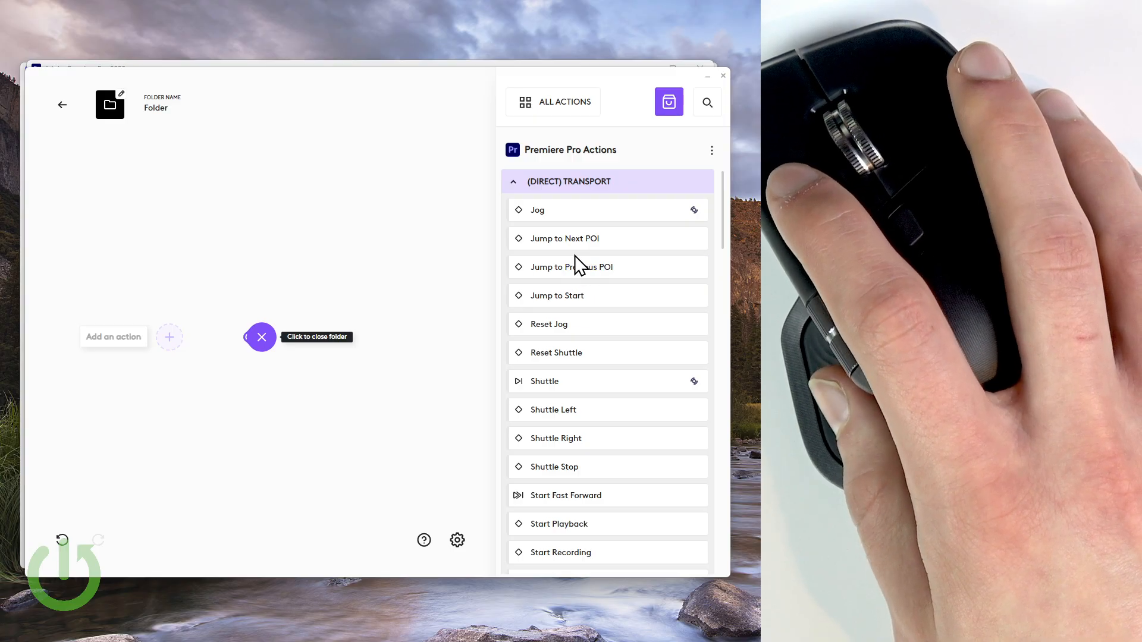
click(564, 238)
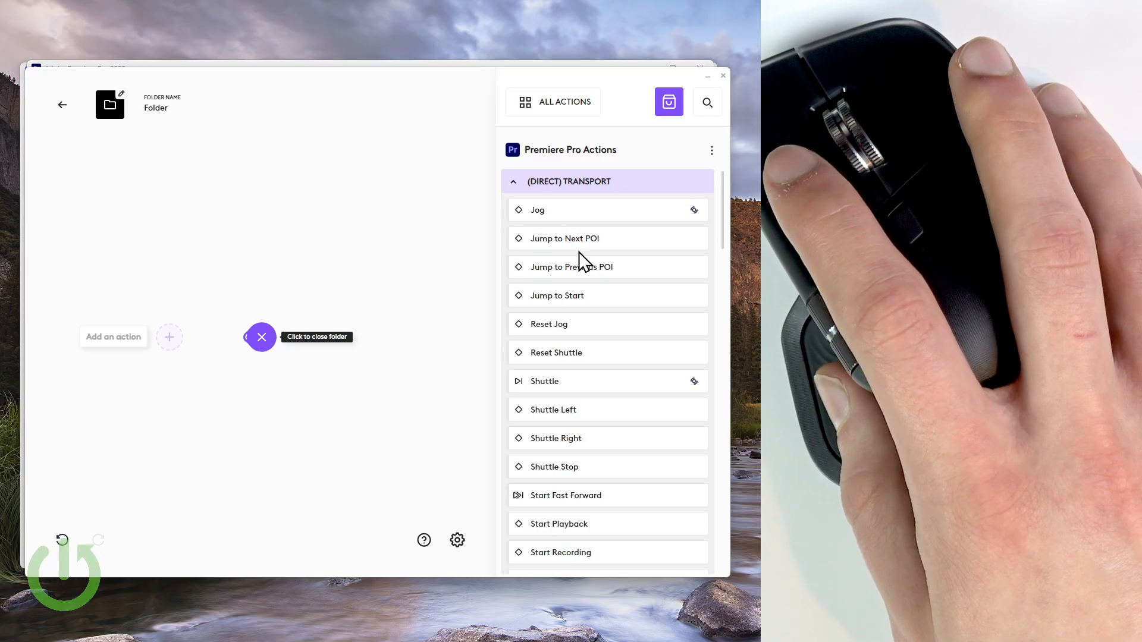
mouse_move(583, 266)
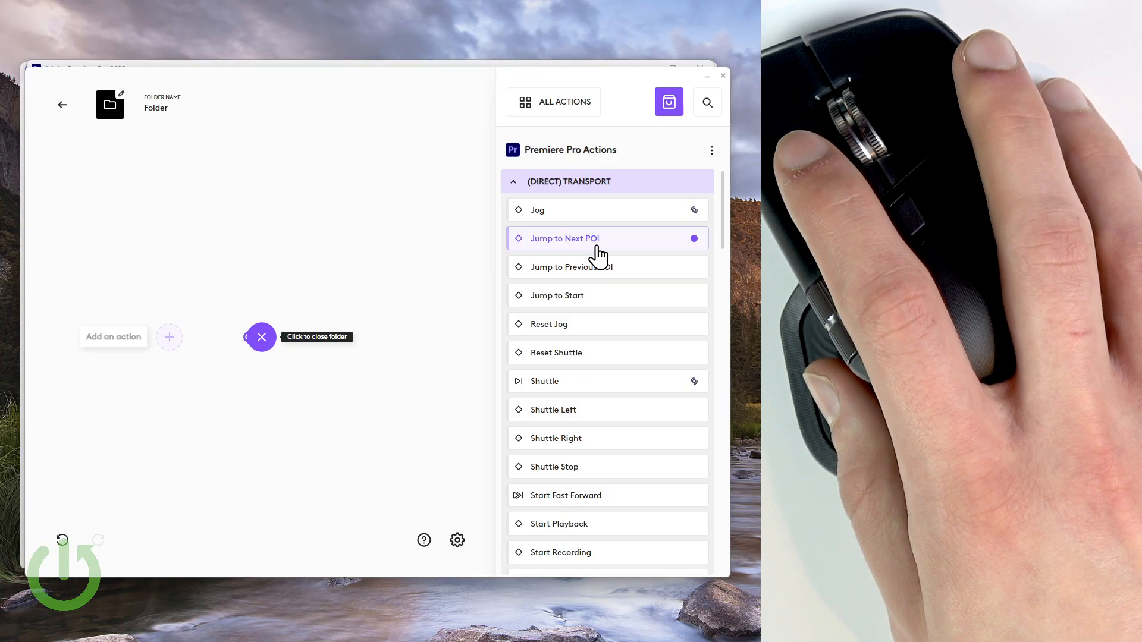
mouse_move(575, 251)
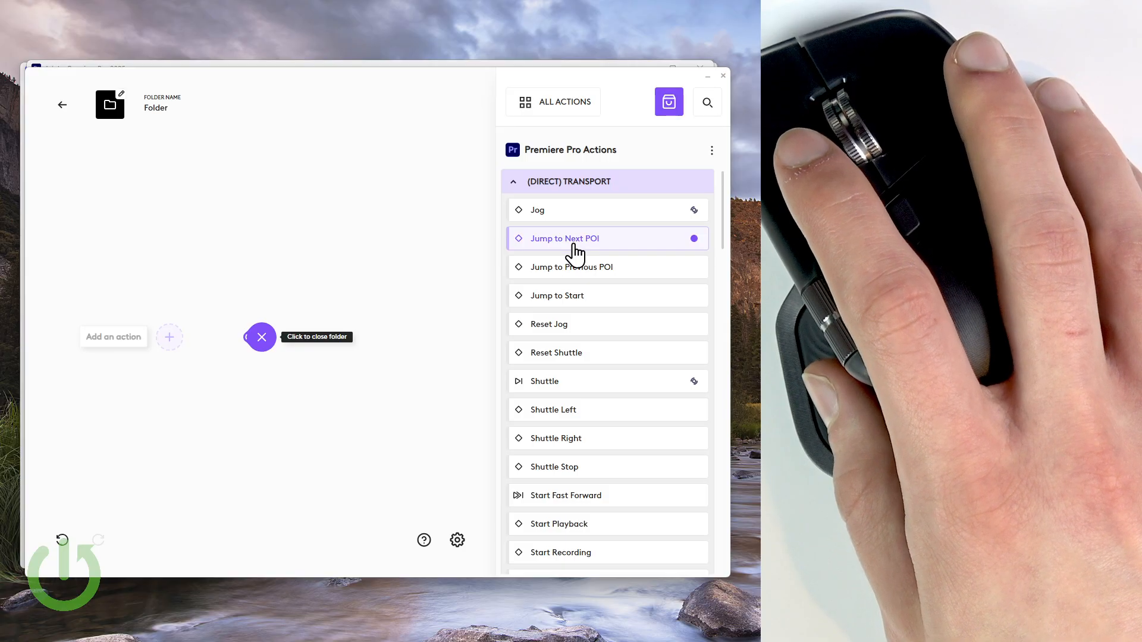
mouse_move(587, 251)
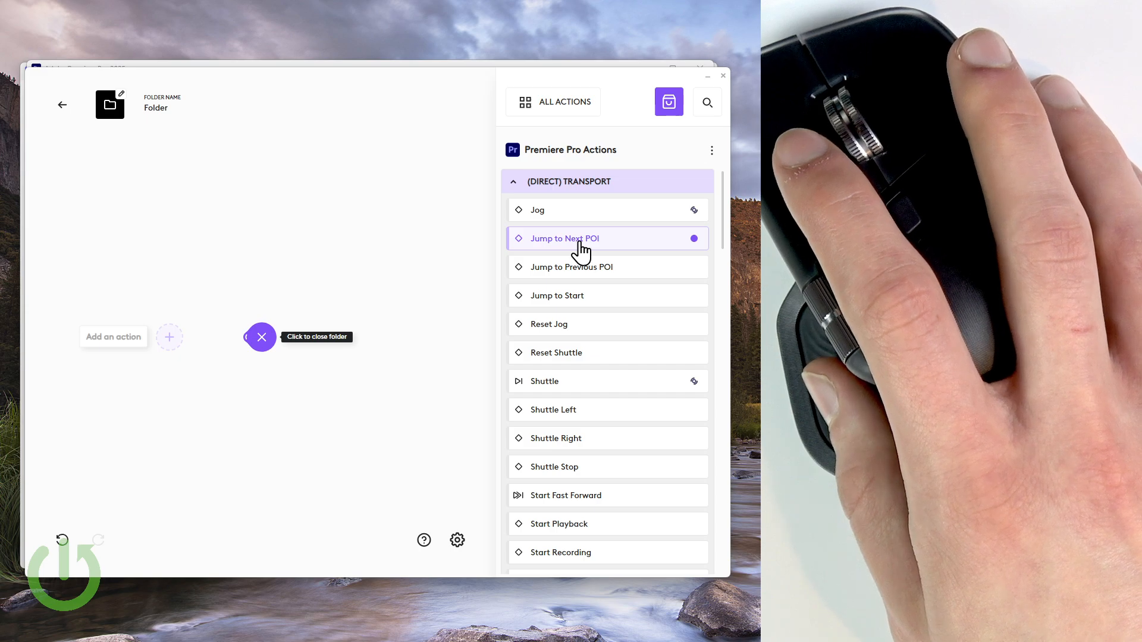
mouse_move(590, 250)
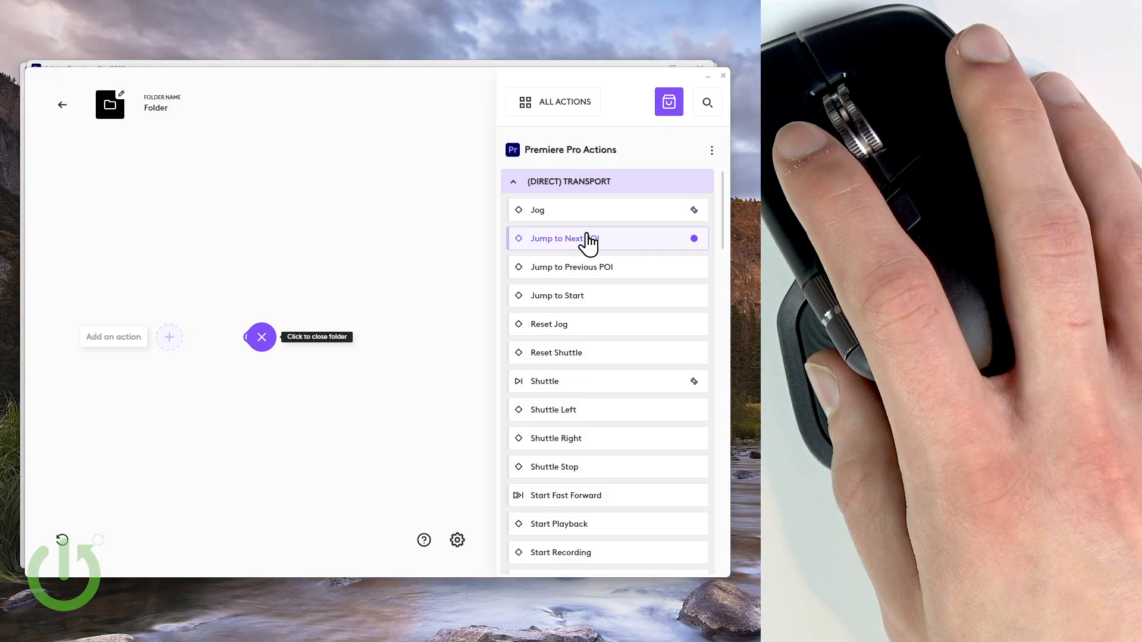
mouse_move(647, 210)
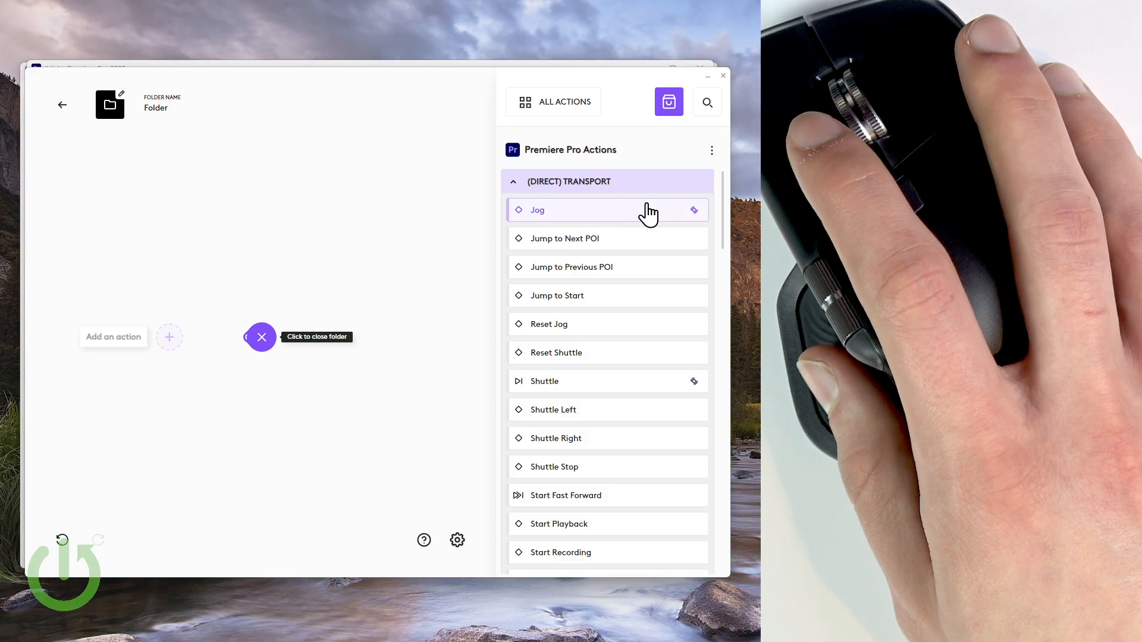
click(705, 101)
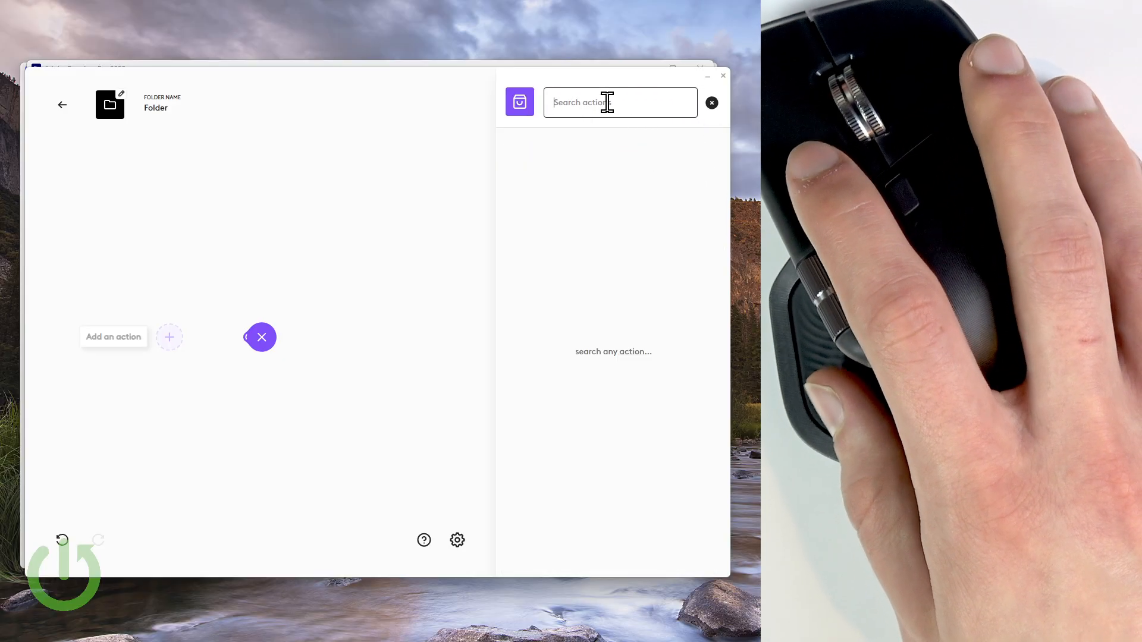
click(711, 102)
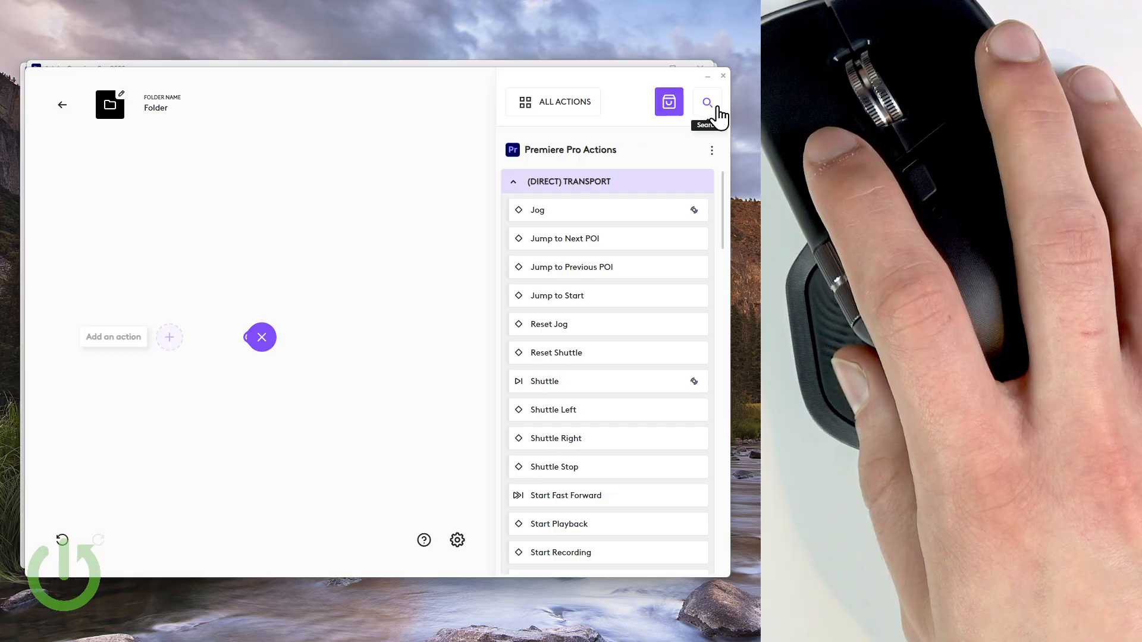
text(edit poi)
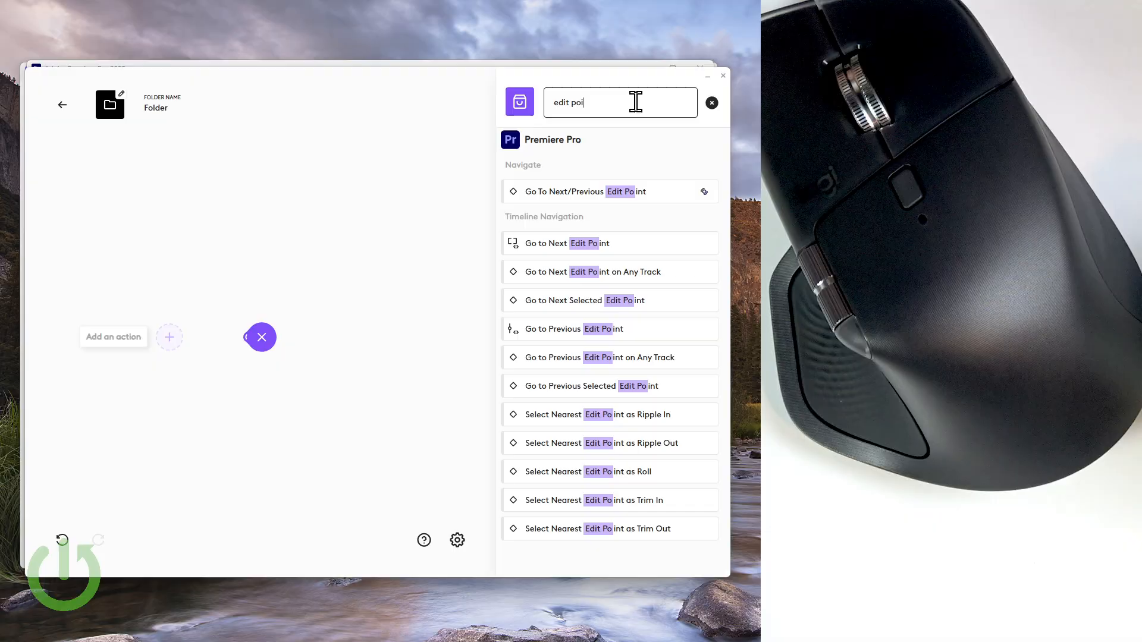
text(nt)
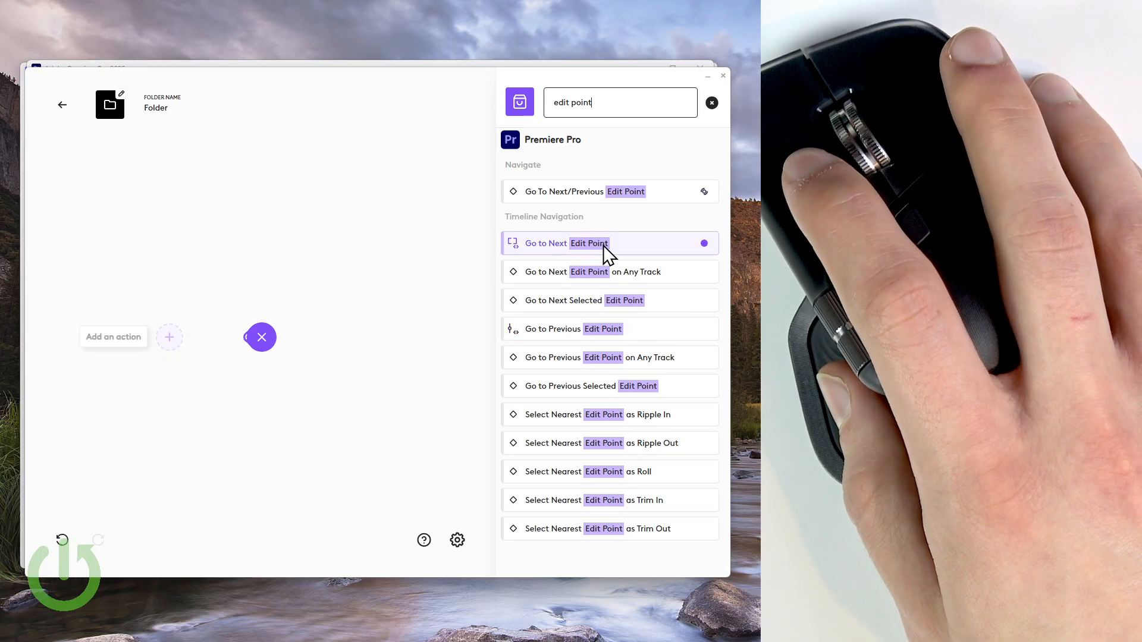
mouse_move(580, 251)
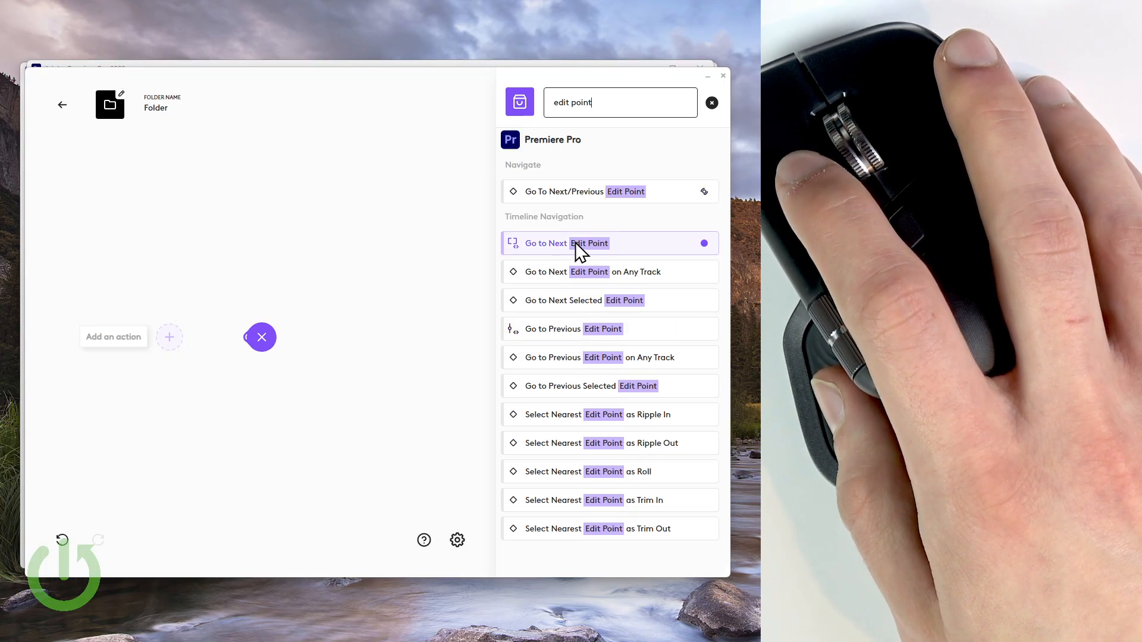
mouse_move(596, 248)
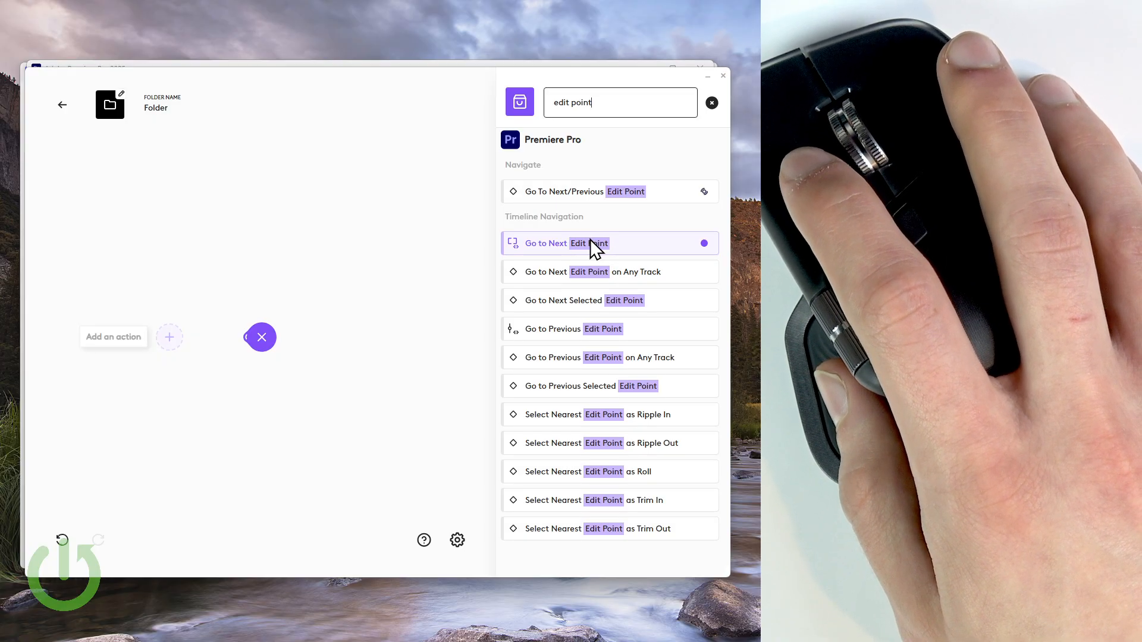
mouse_move(581, 252)
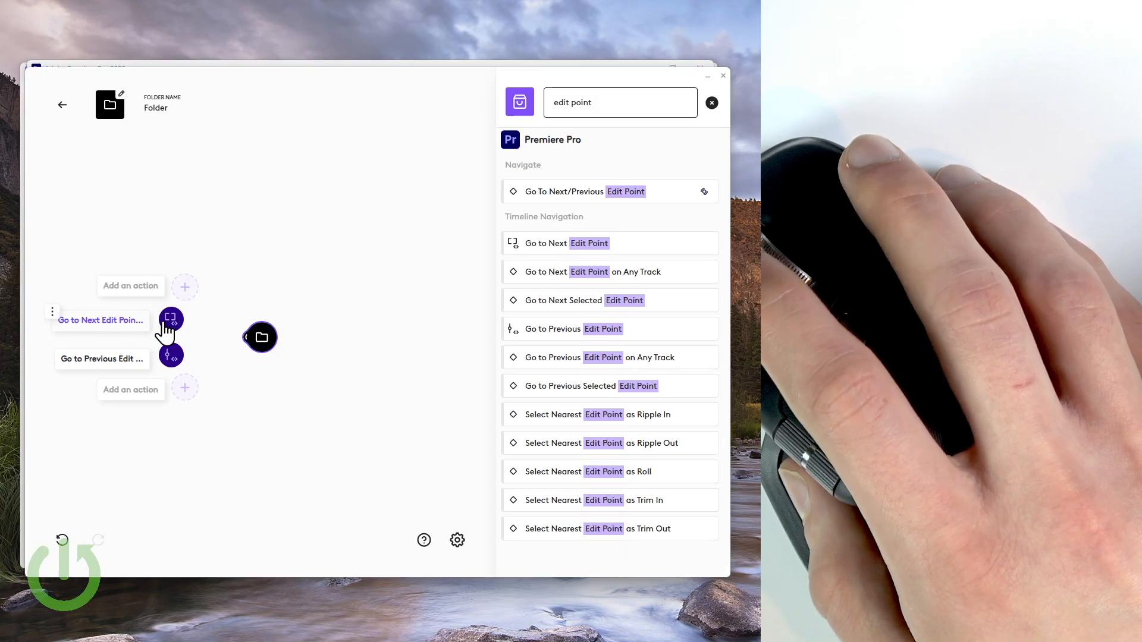
mouse_move(113, 322)
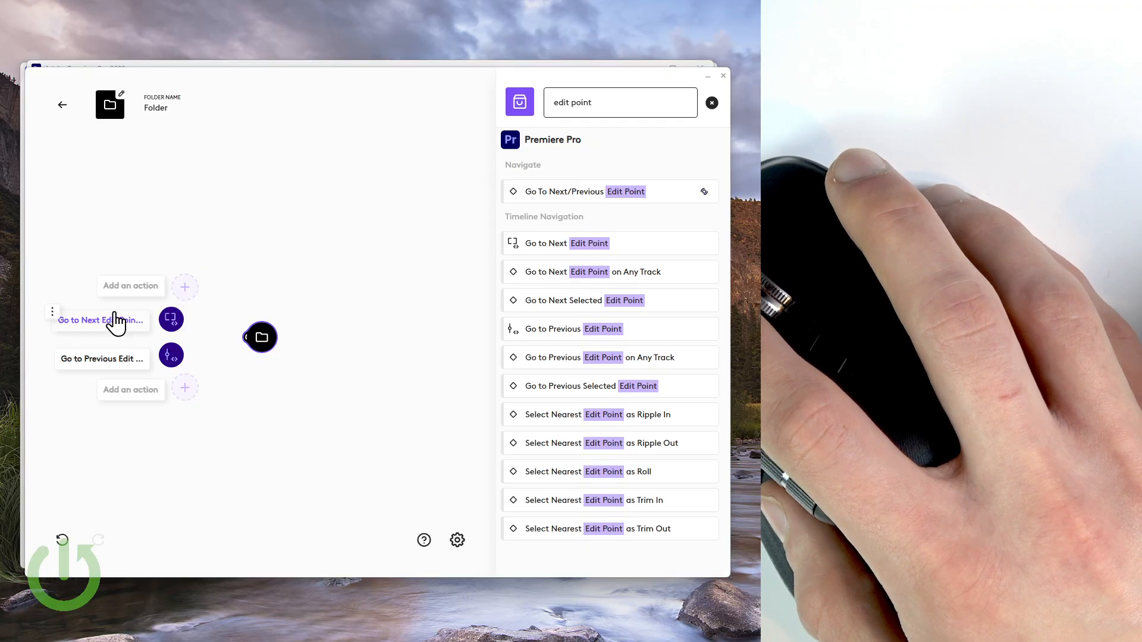
mouse_move(184, 323)
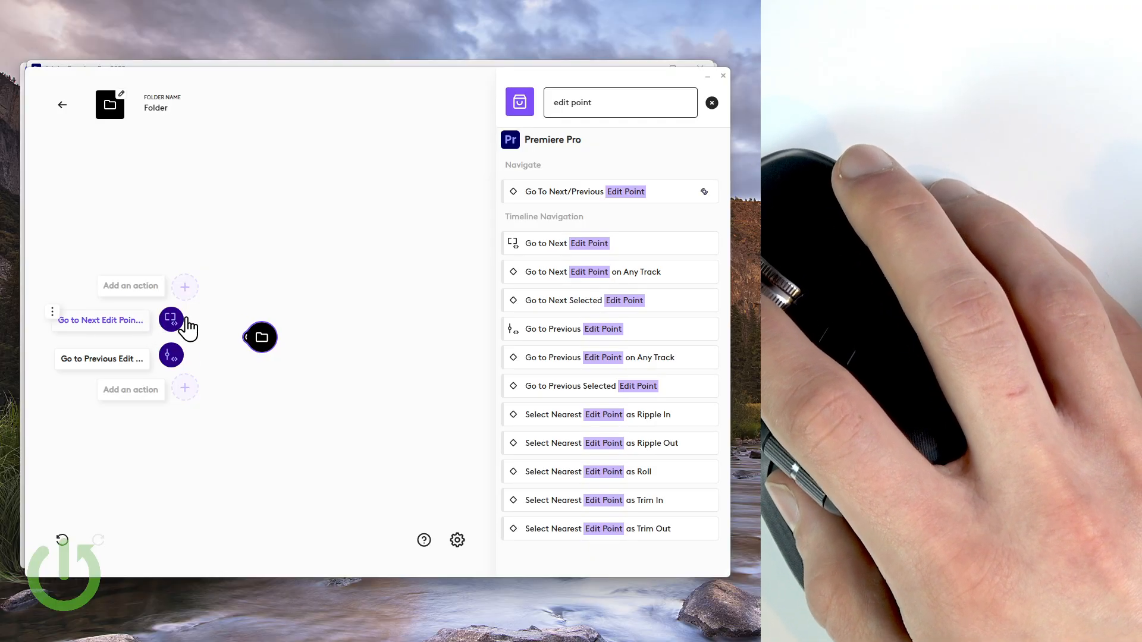
mouse_move(117, 320)
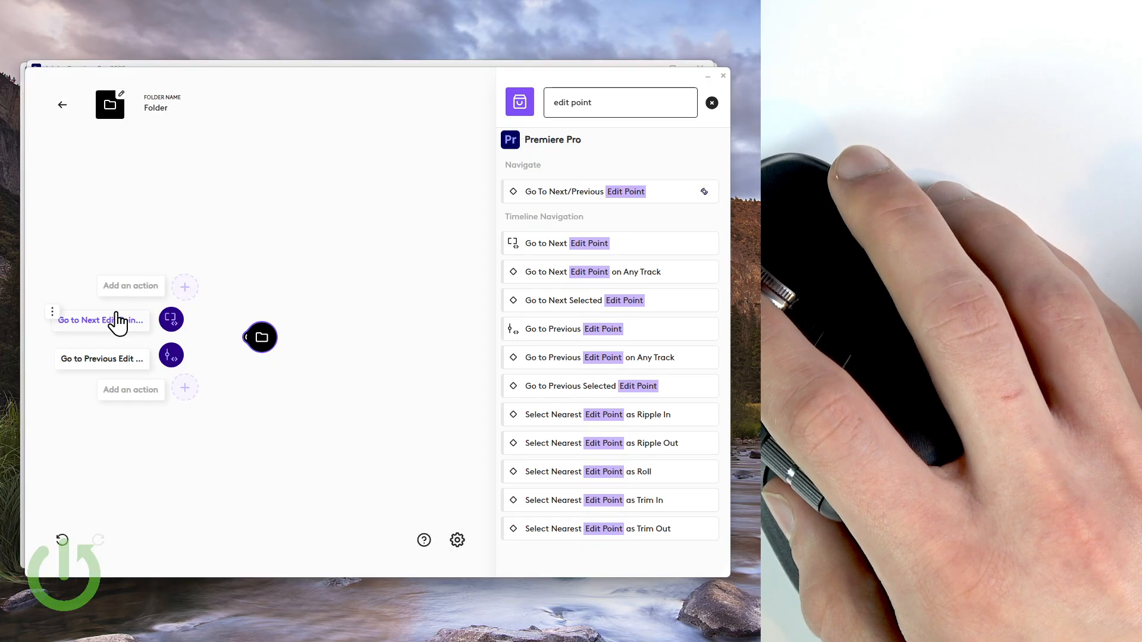
mouse_move(55, 320)
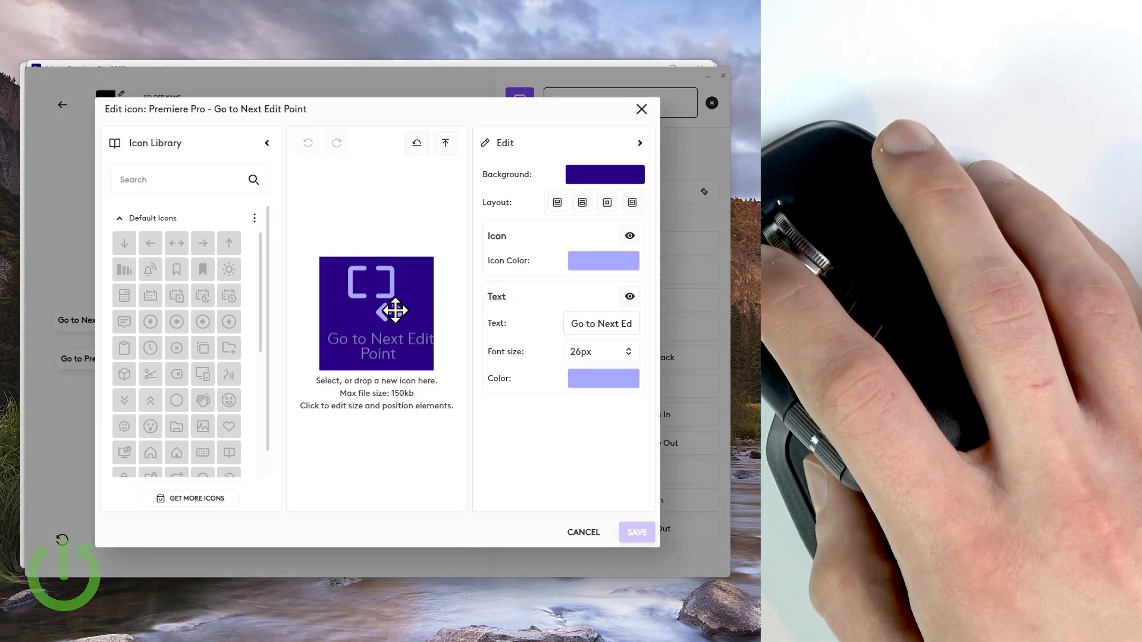
Give Go to Next Edit Point a right-arrow icon and Go to Previous Edit Point a left-arrow icon
click(203, 243)
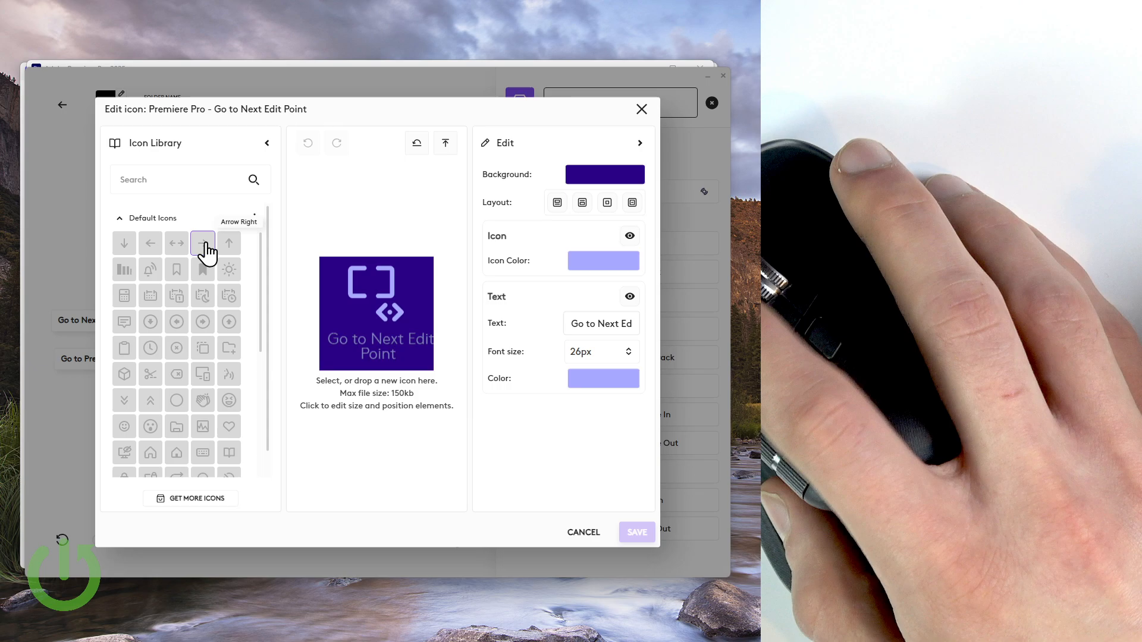
click(202, 243)
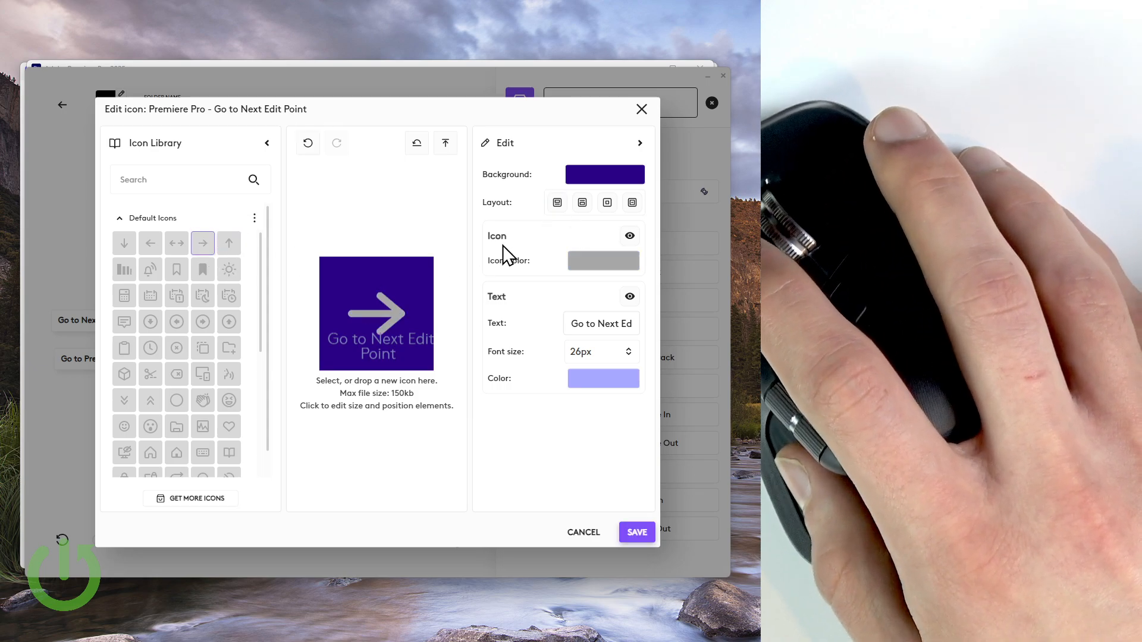
mouse_move(557, 202)
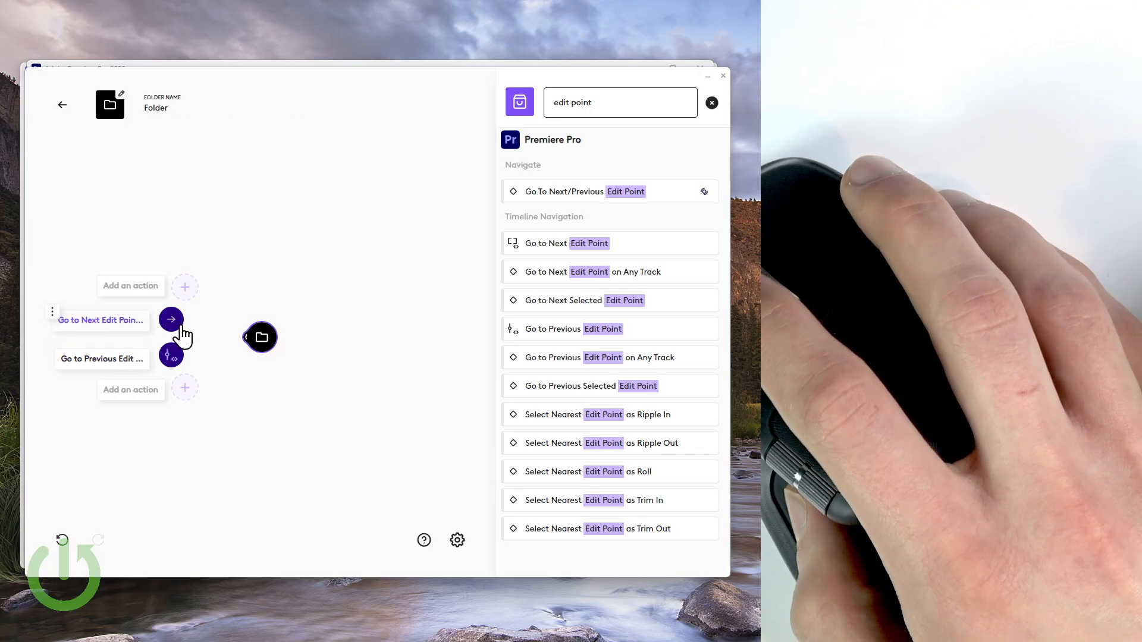
mouse_move(58, 360)
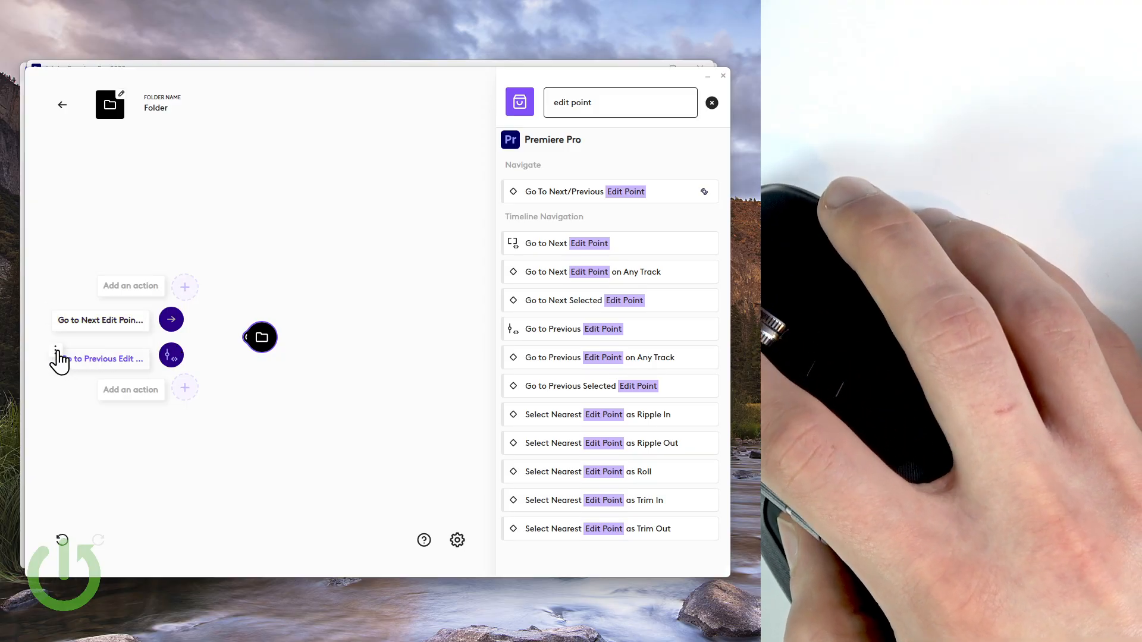
mouse_move(105, 360)
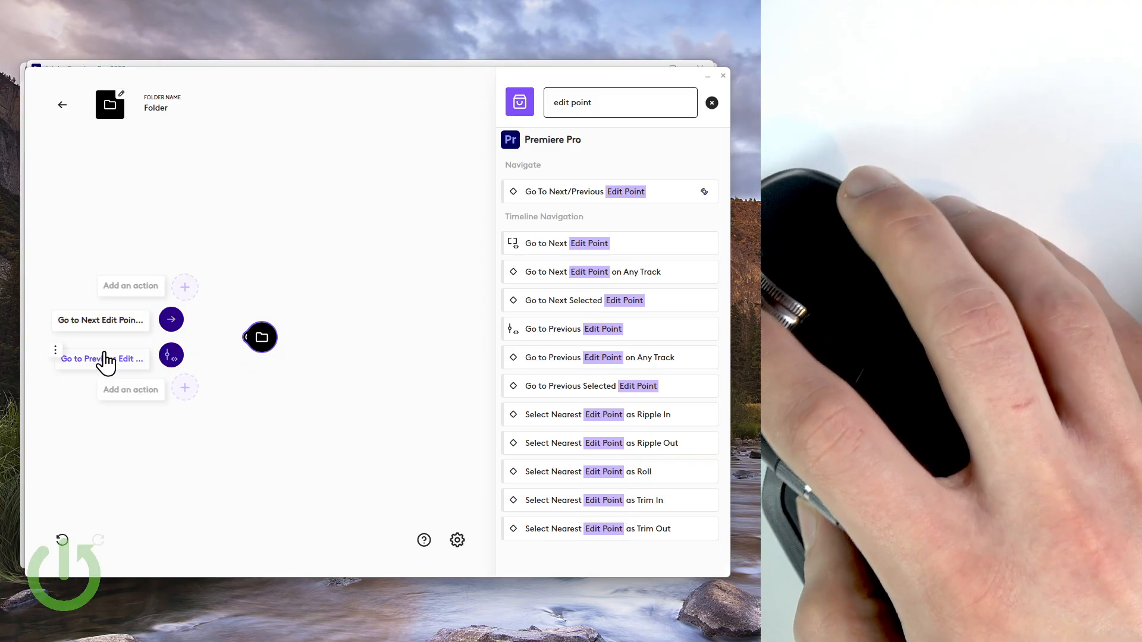
right_click(102, 358)
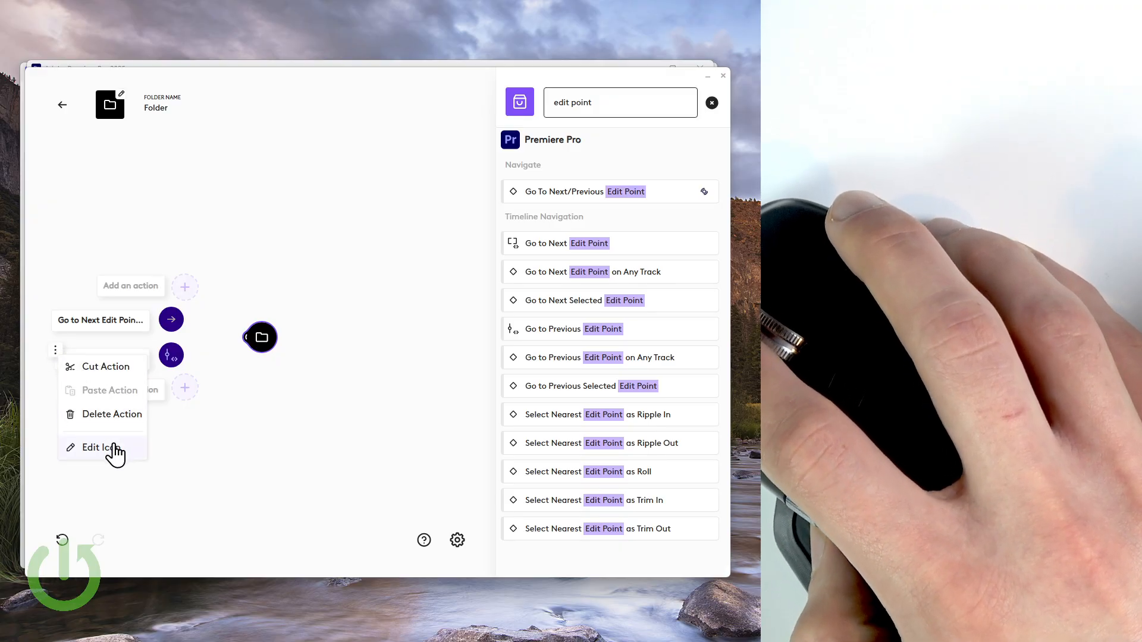
click(95, 447)
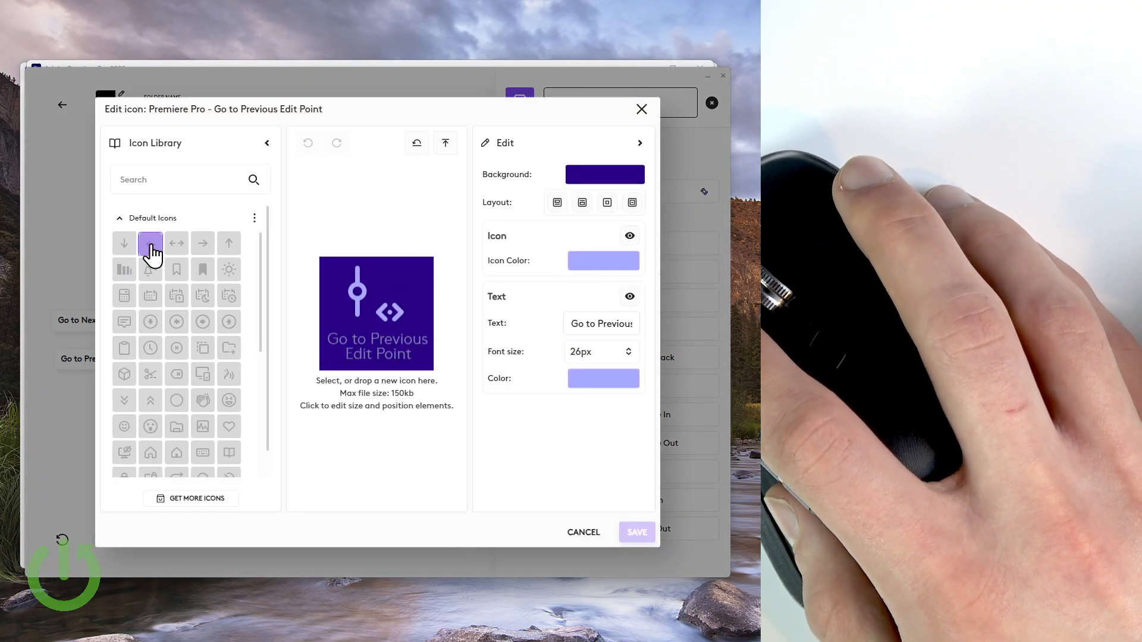
click(150, 242)
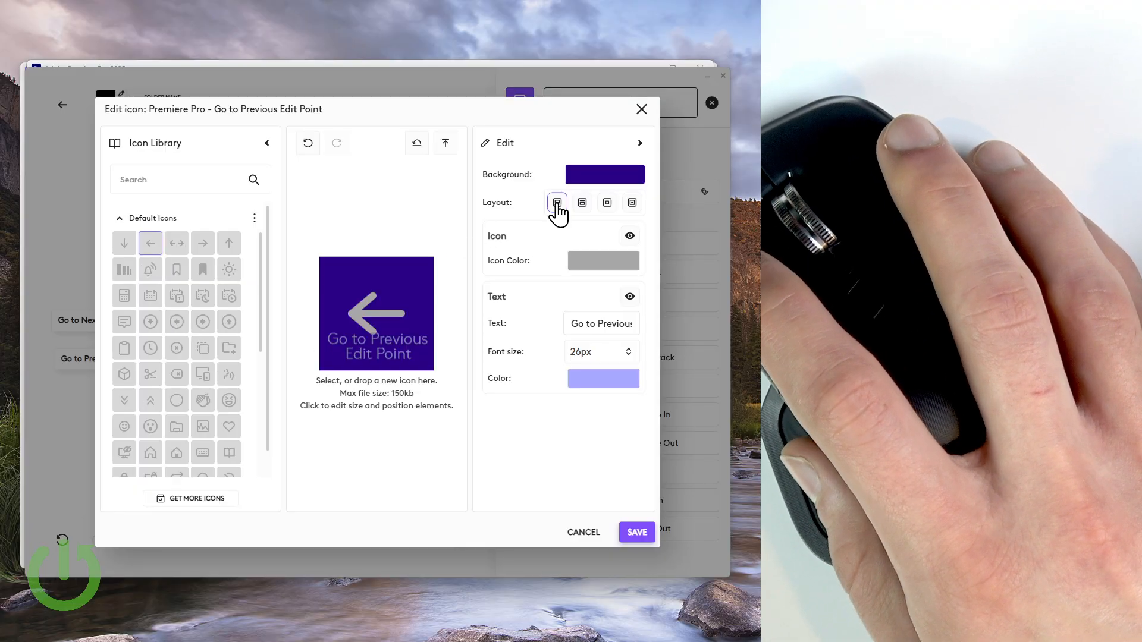
click(556, 202)
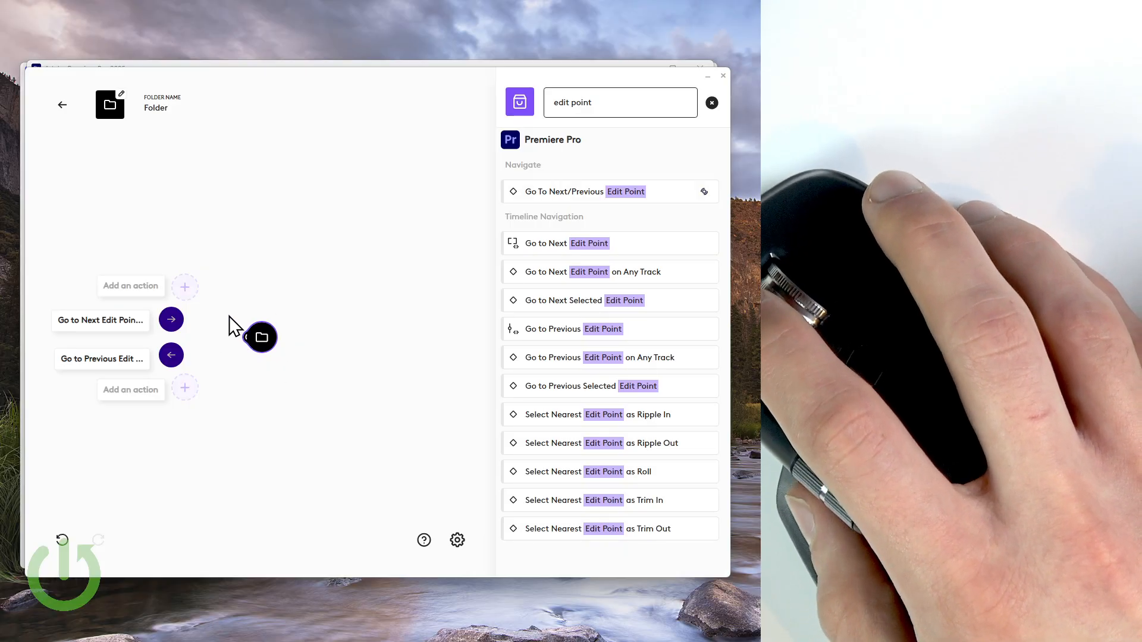
mouse_move(288, 243)
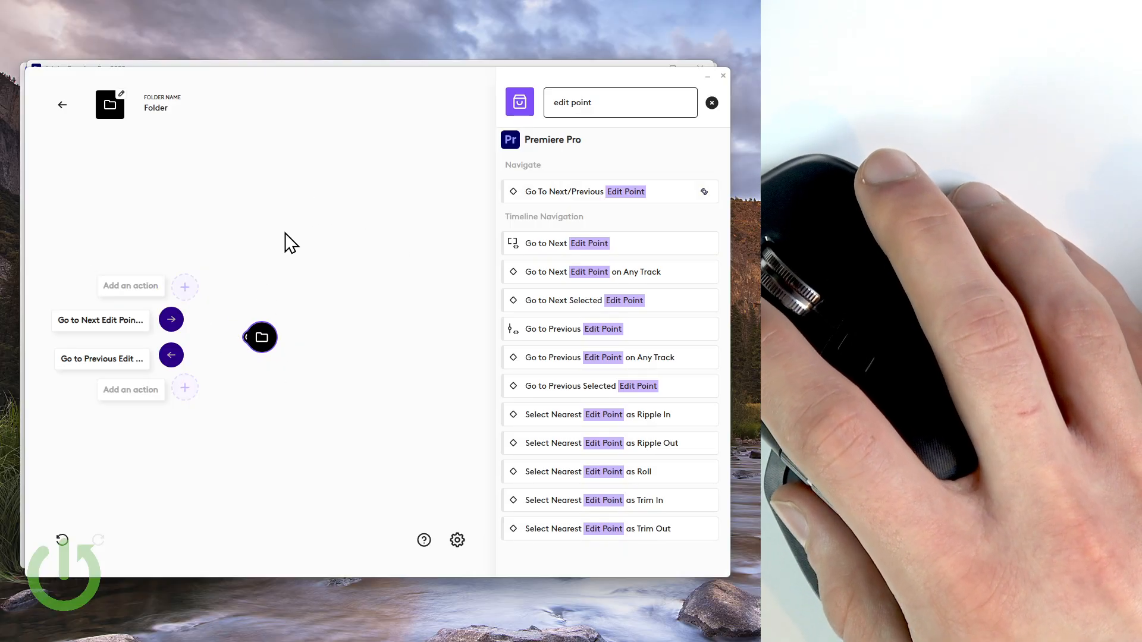
mouse_move(535, 190)
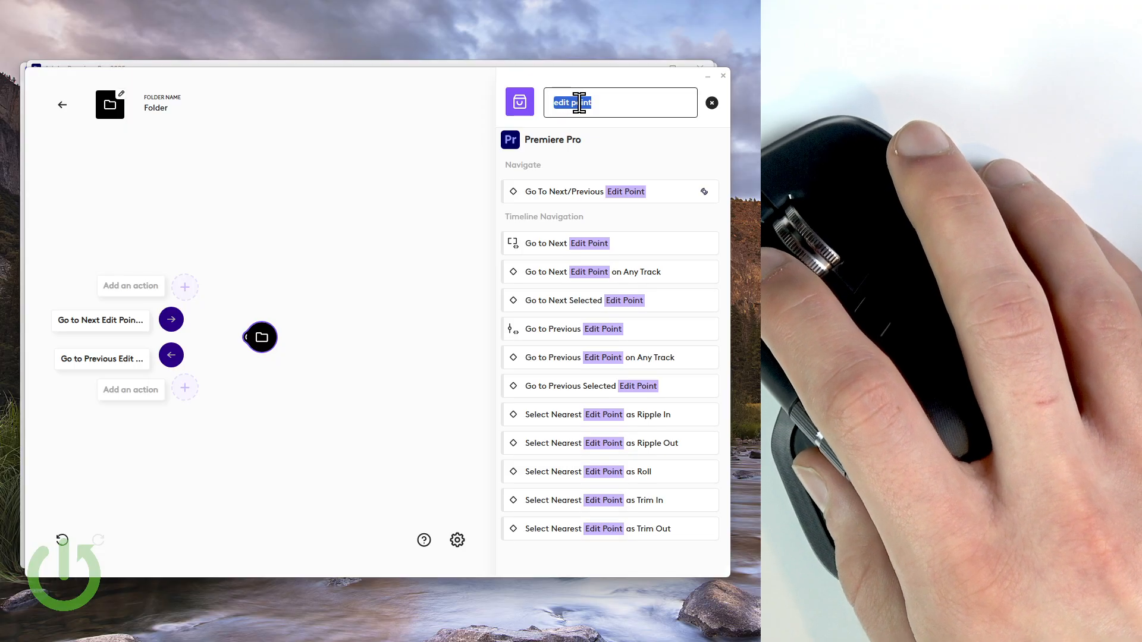
mouse_move(622, 123)
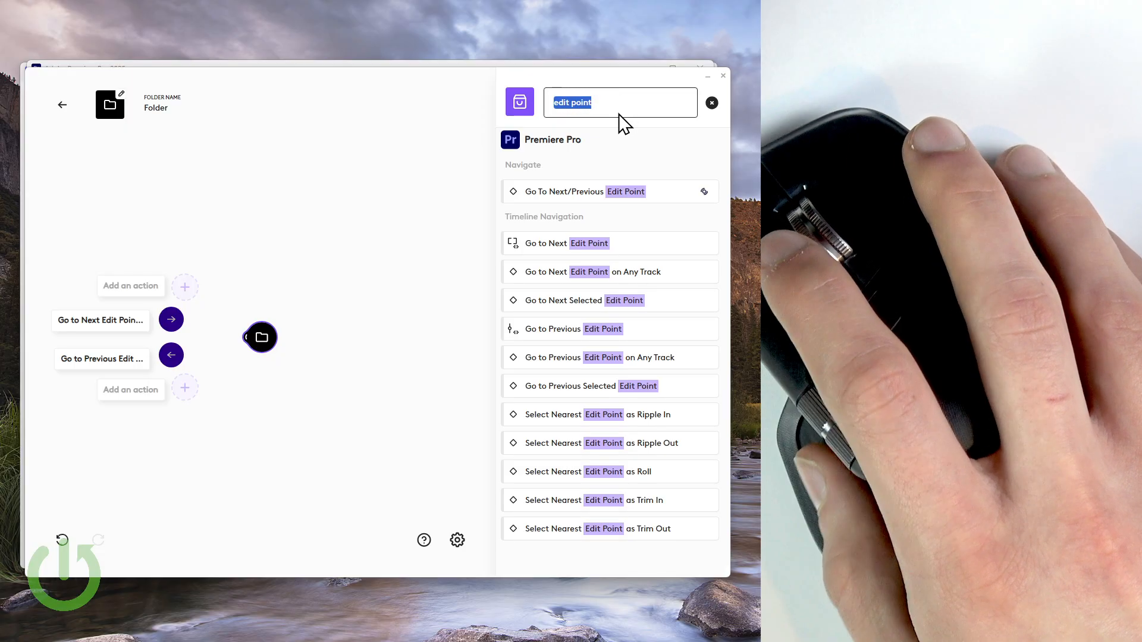
Search 'add edit' to add the Add Edit command to the edit-point folder
text(add edit)
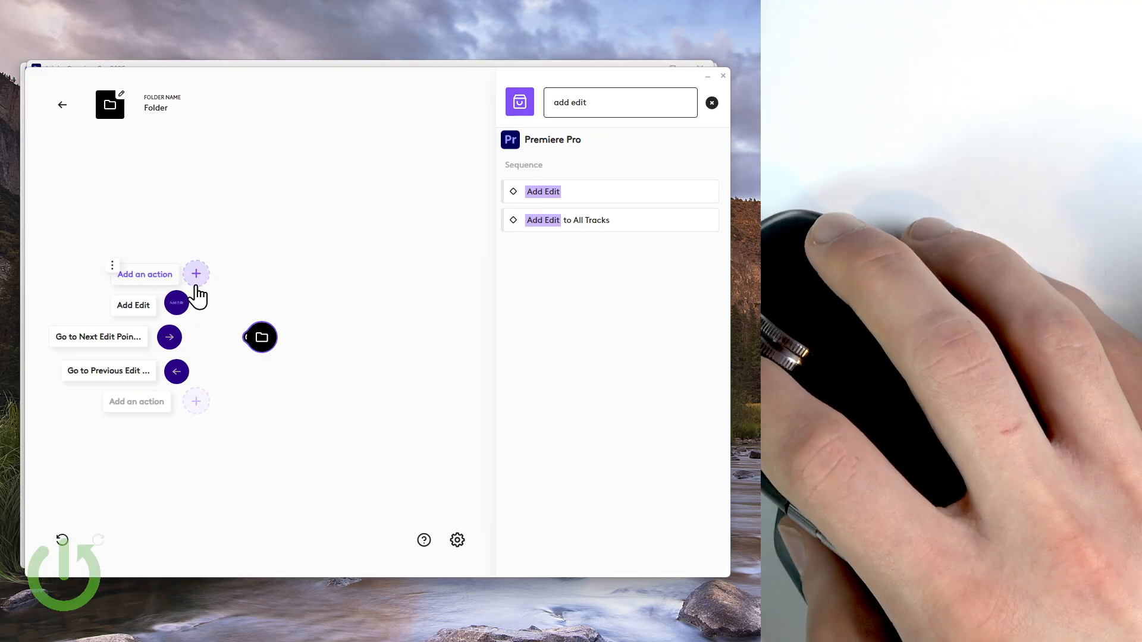
mouse_move(193, 316)
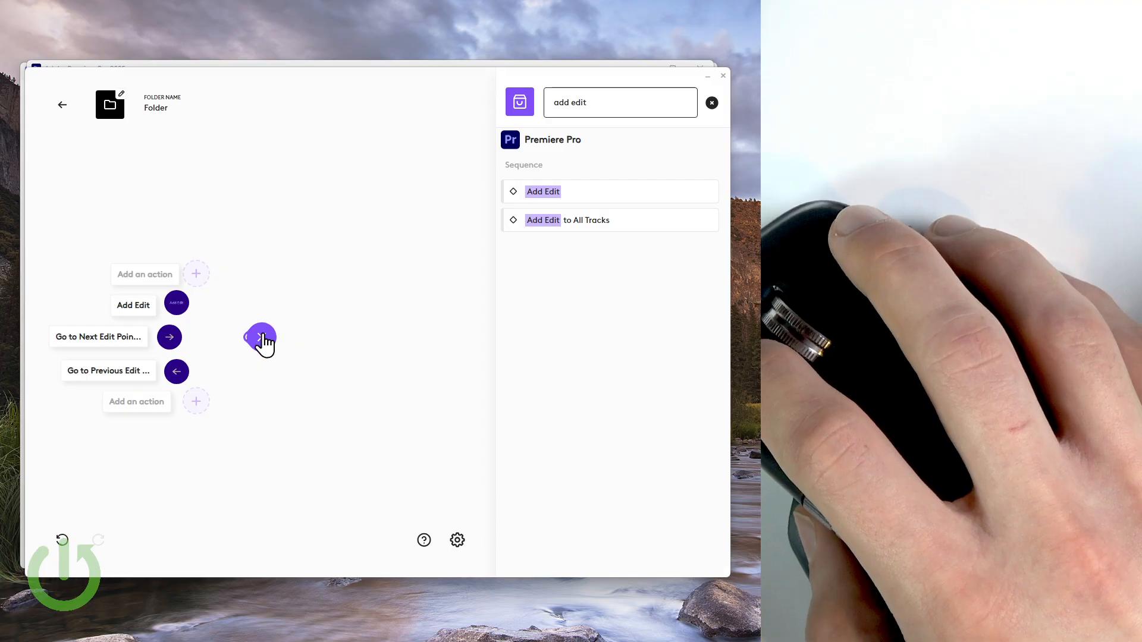
Create a second ring folder holding Premiere's Copy and Cut commands, then start adding Paste
click(260, 337)
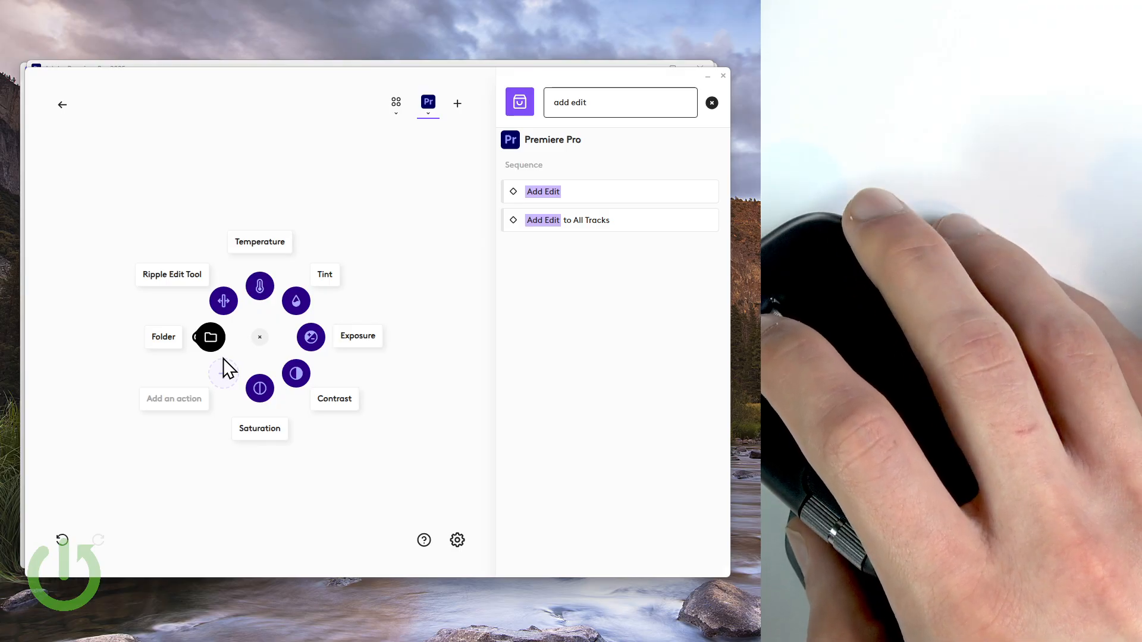
mouse_move(225, 373)
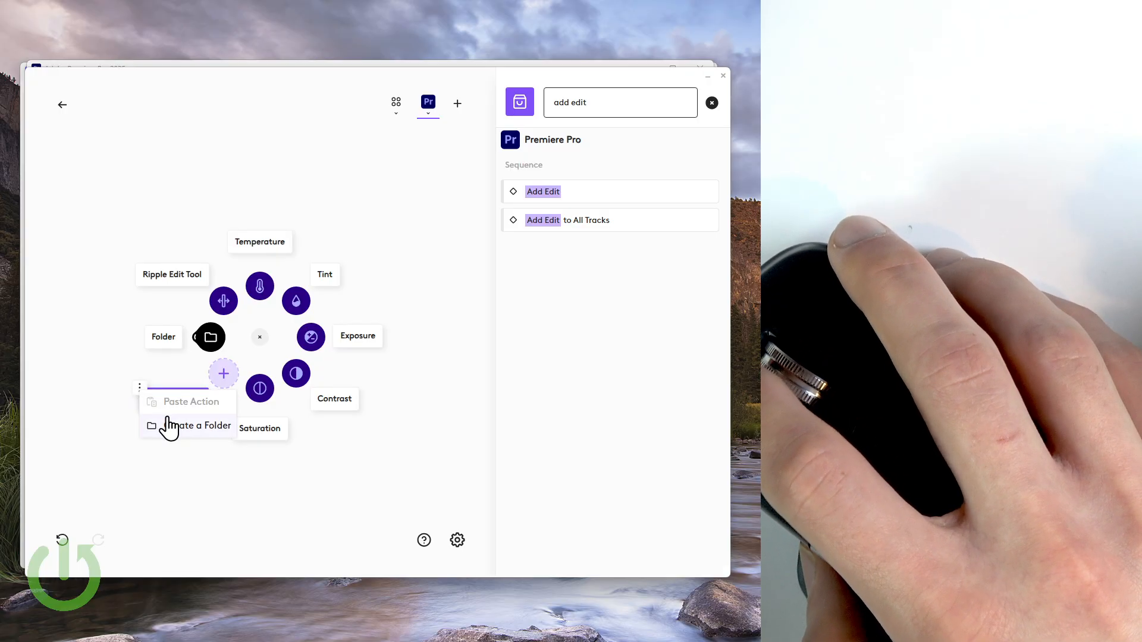
click(198, 425)
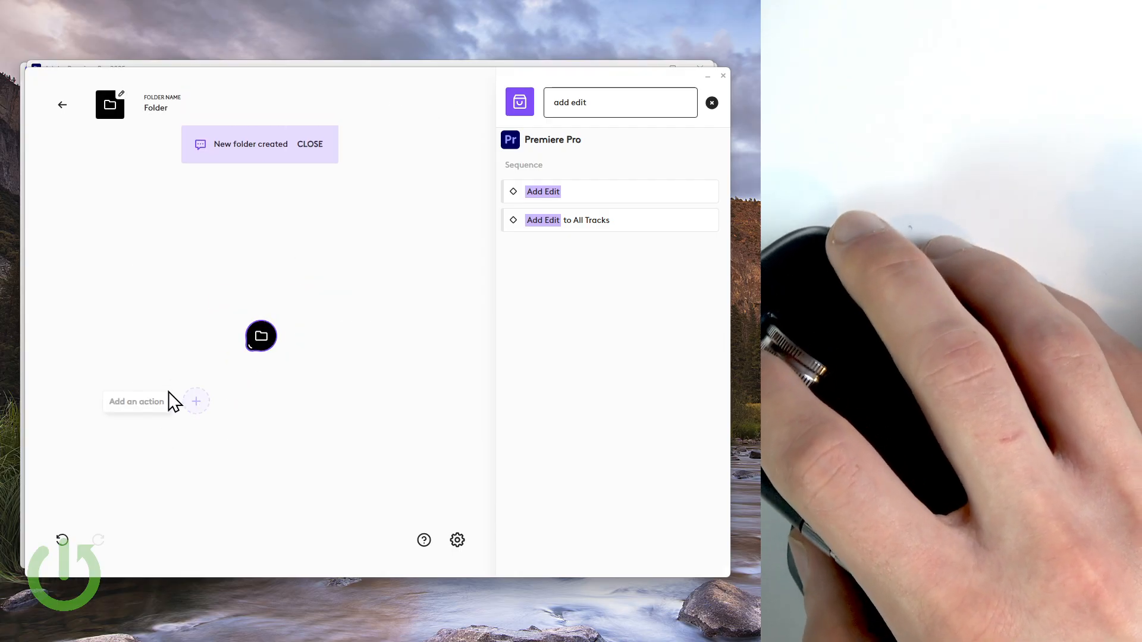
text(copy)
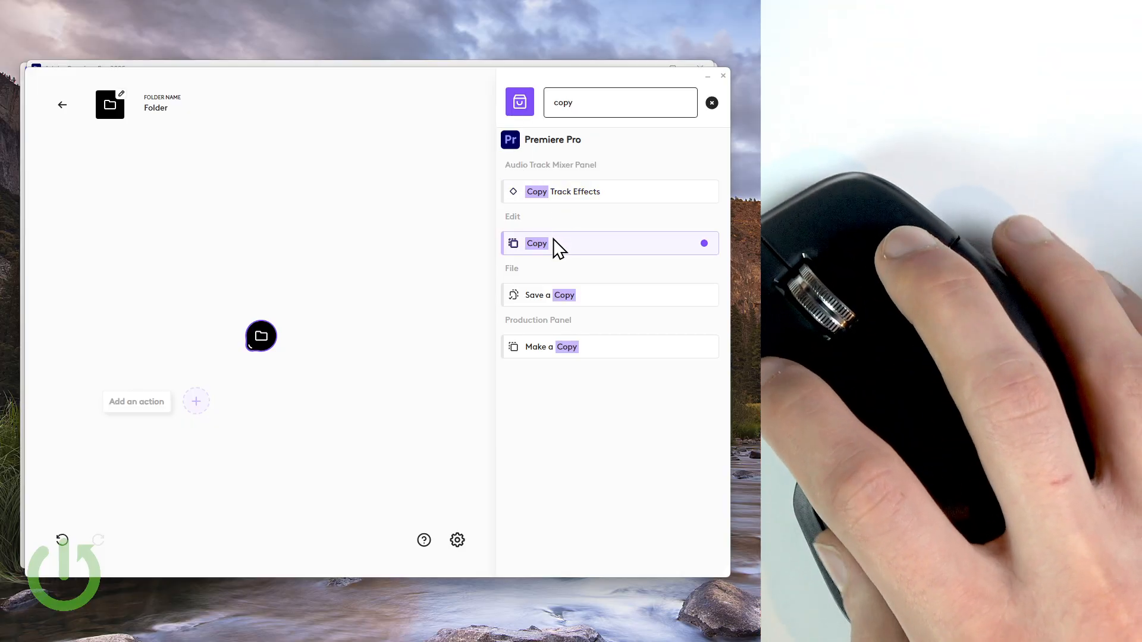
click(536, 243)
text(c)
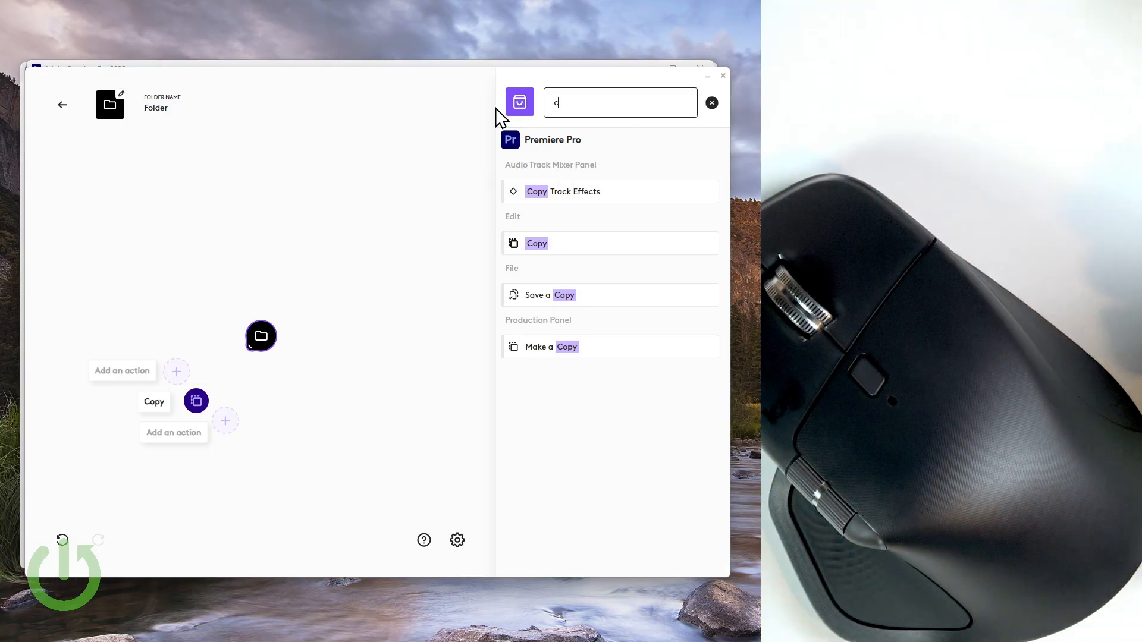
text(ut)
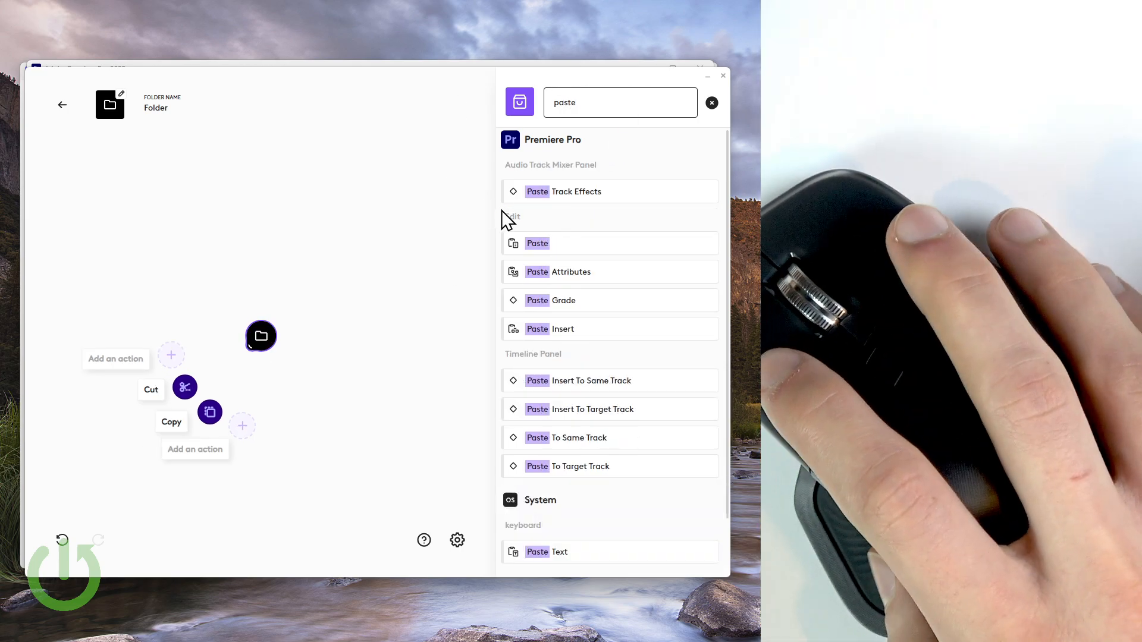
mouse_move(242, 426)
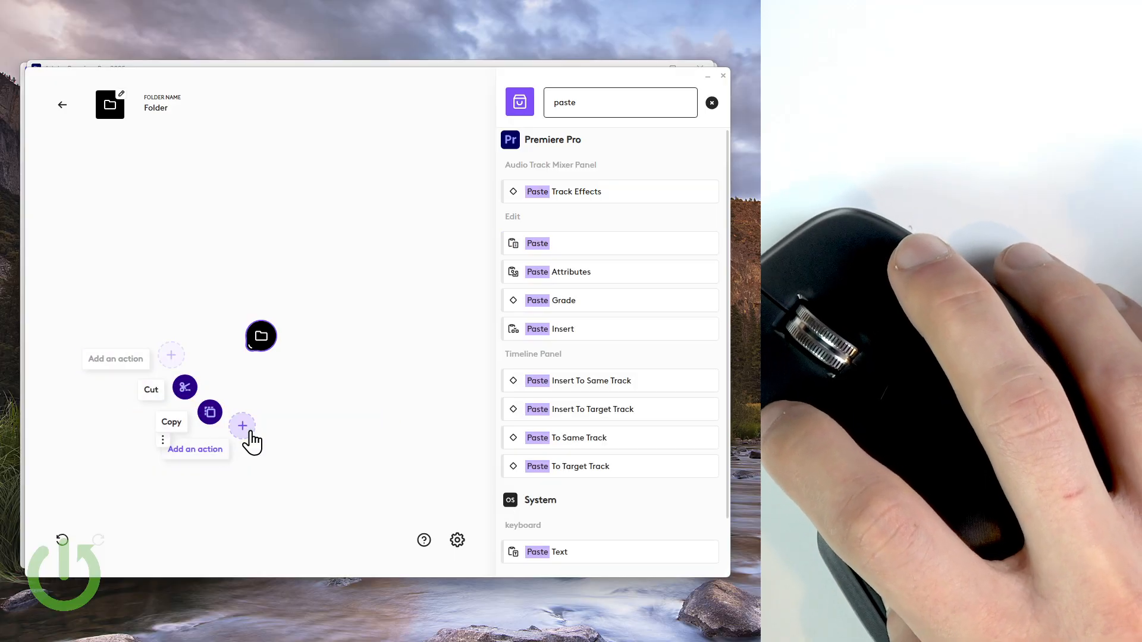
click(243, 425)
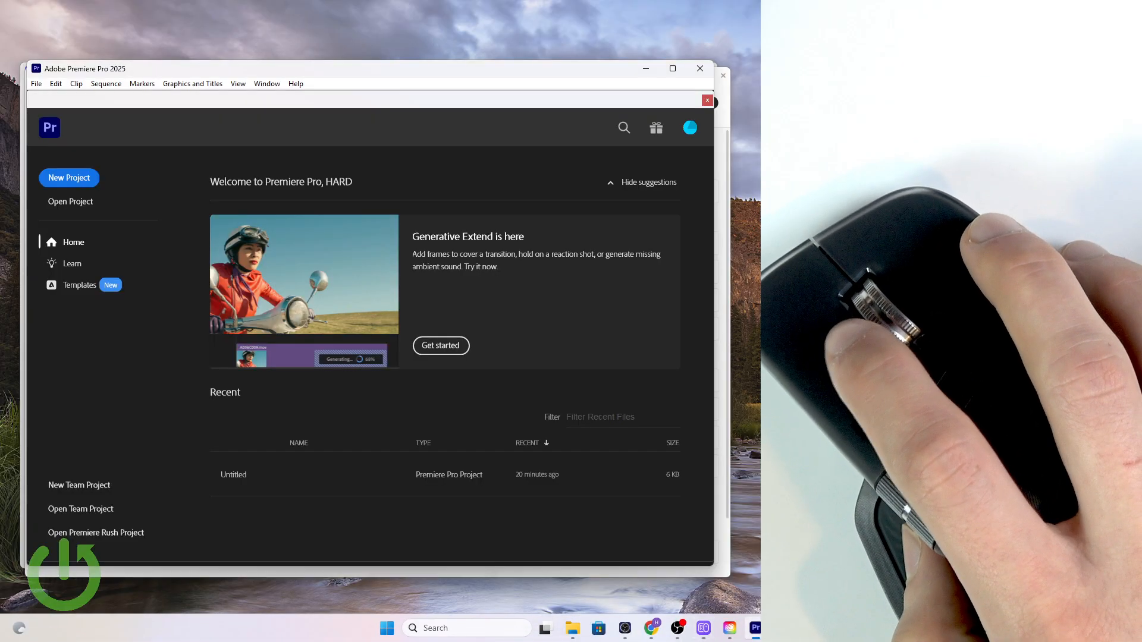
mouse_move(76, 95)
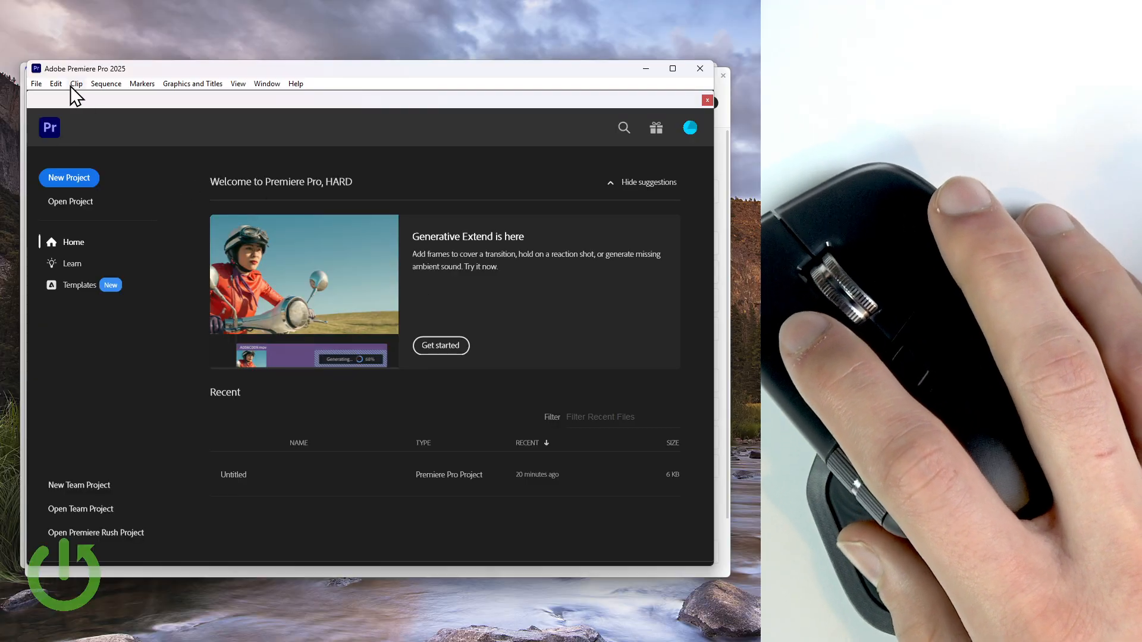
Open the recent Untitled project from Premiere's File menu
click(56, 83)
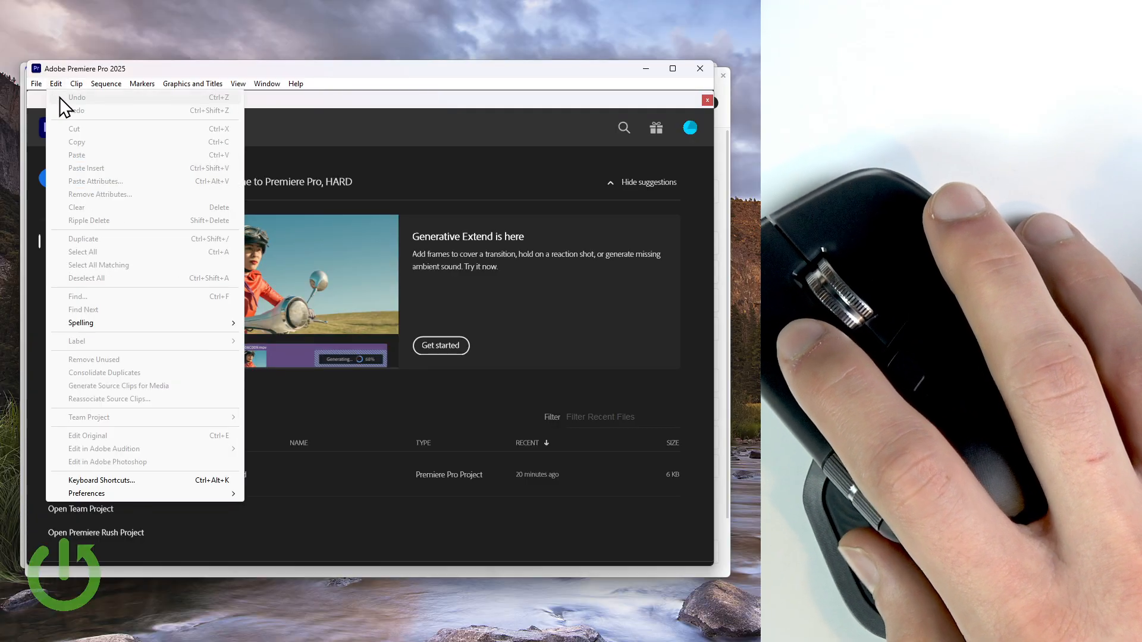
click(36, 83)
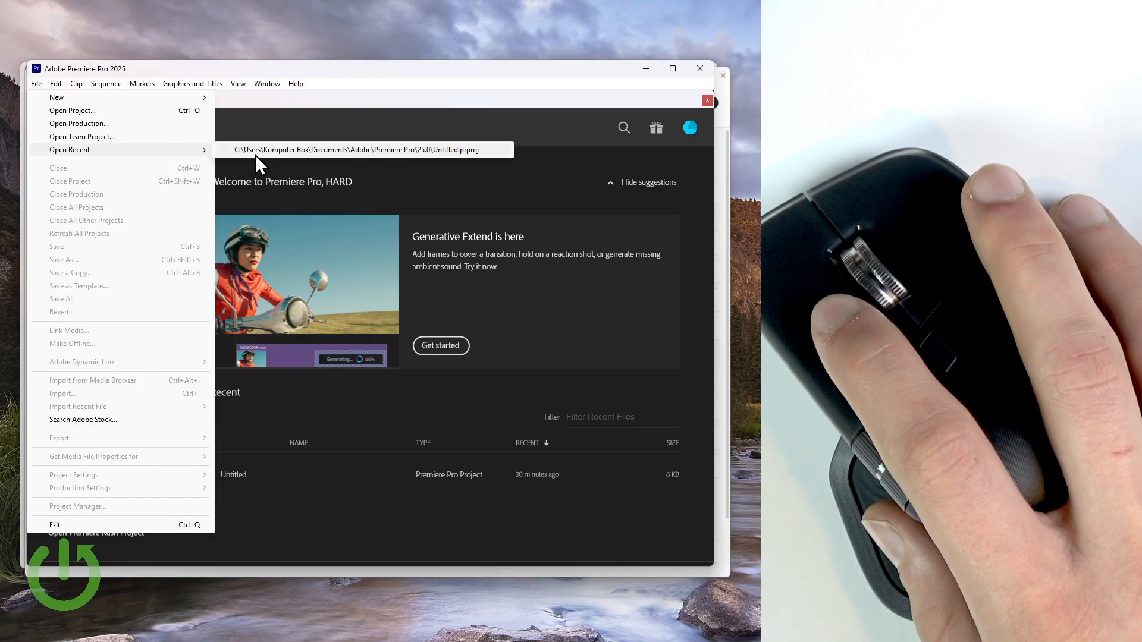
click(356, 149)
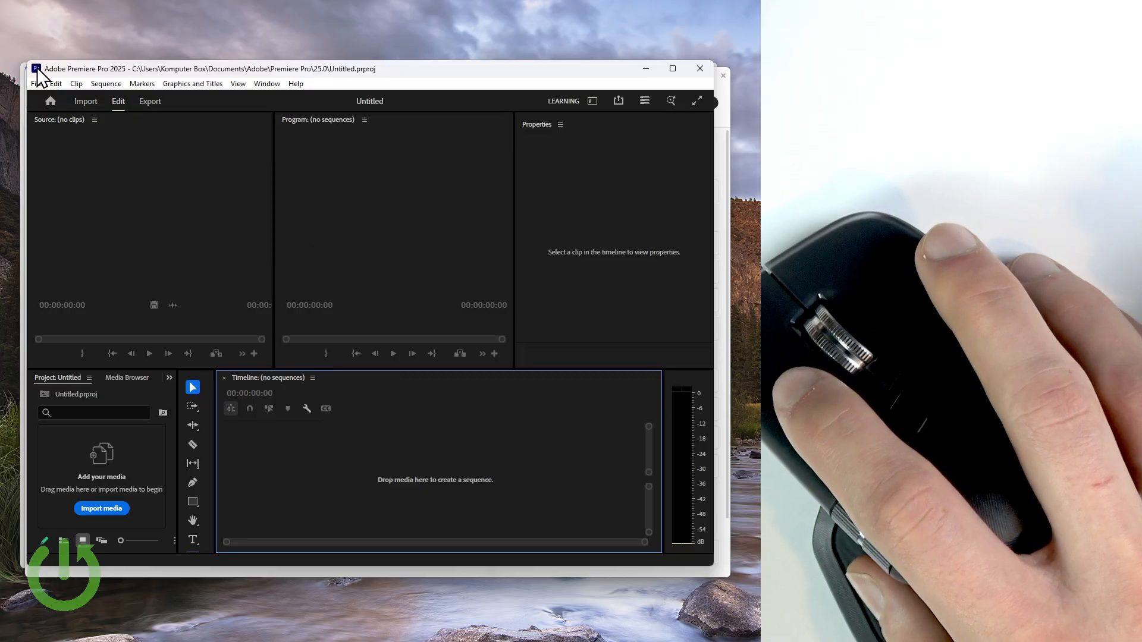
mouse_move(251, 320)
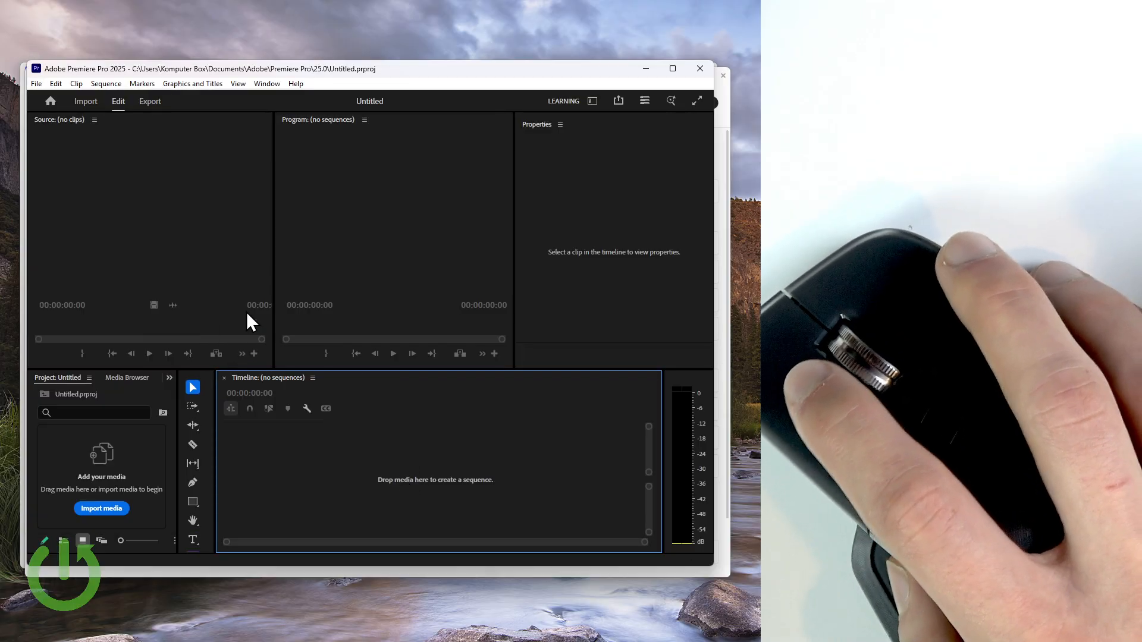
Create a new Untitled project replacing the old one and import the sample skate clip onto Sequence 01
click(35, 84)
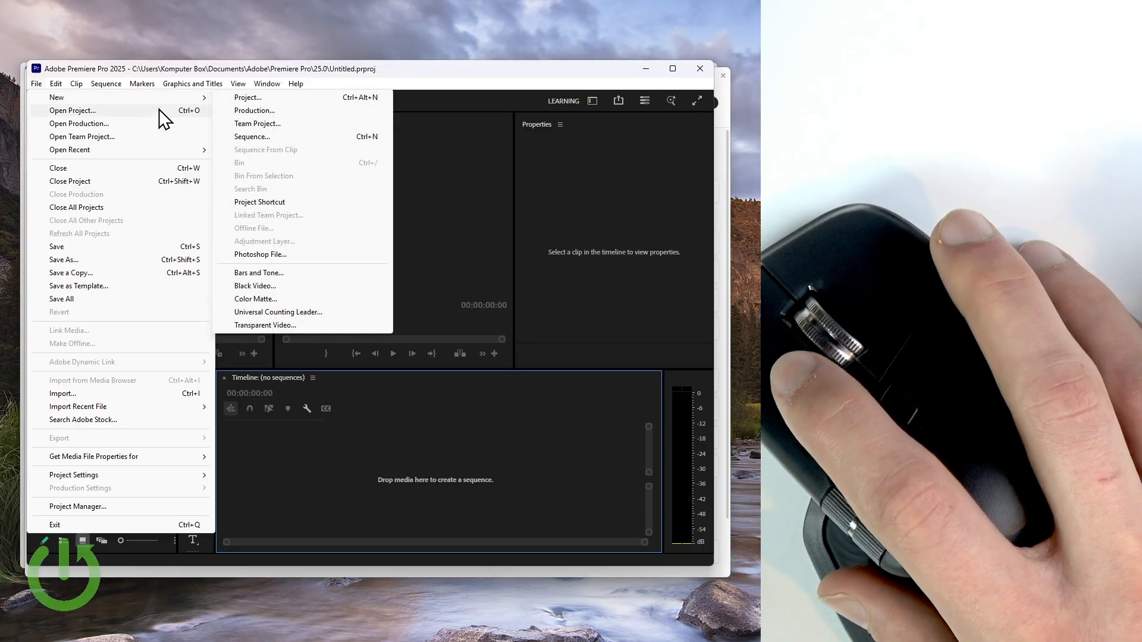
click(249, 96)
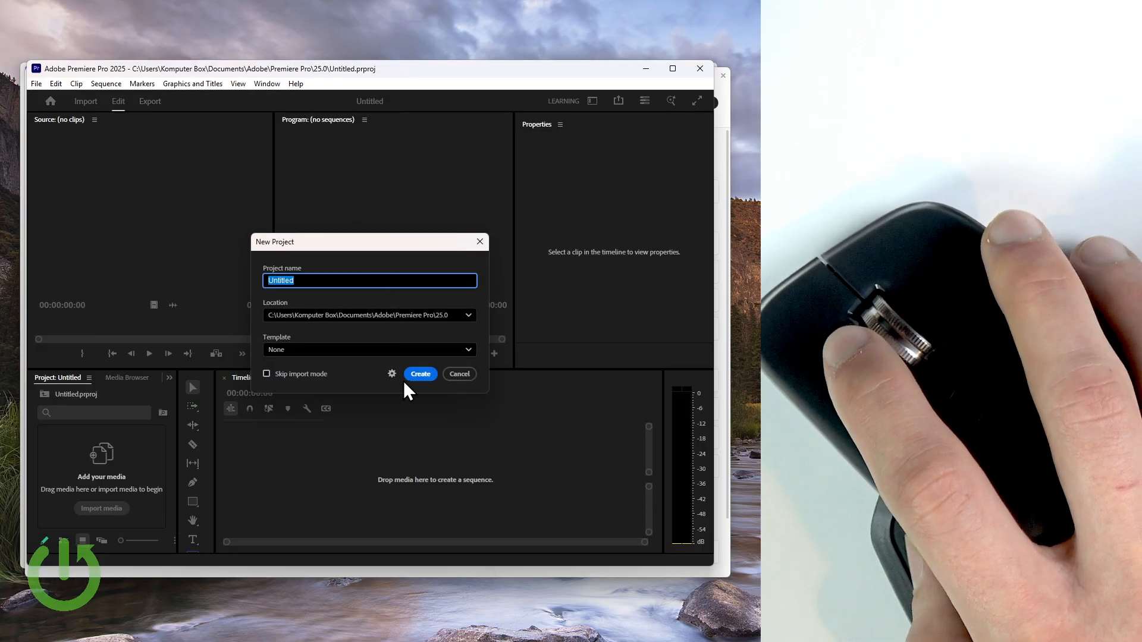
click(420, 373)
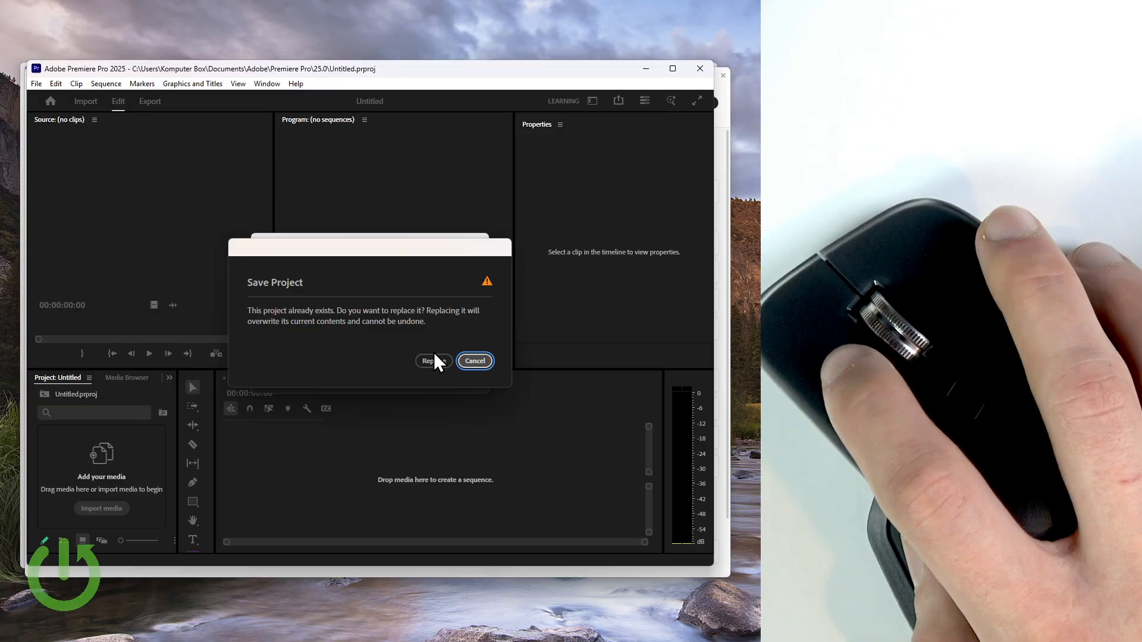
click(427, 360)
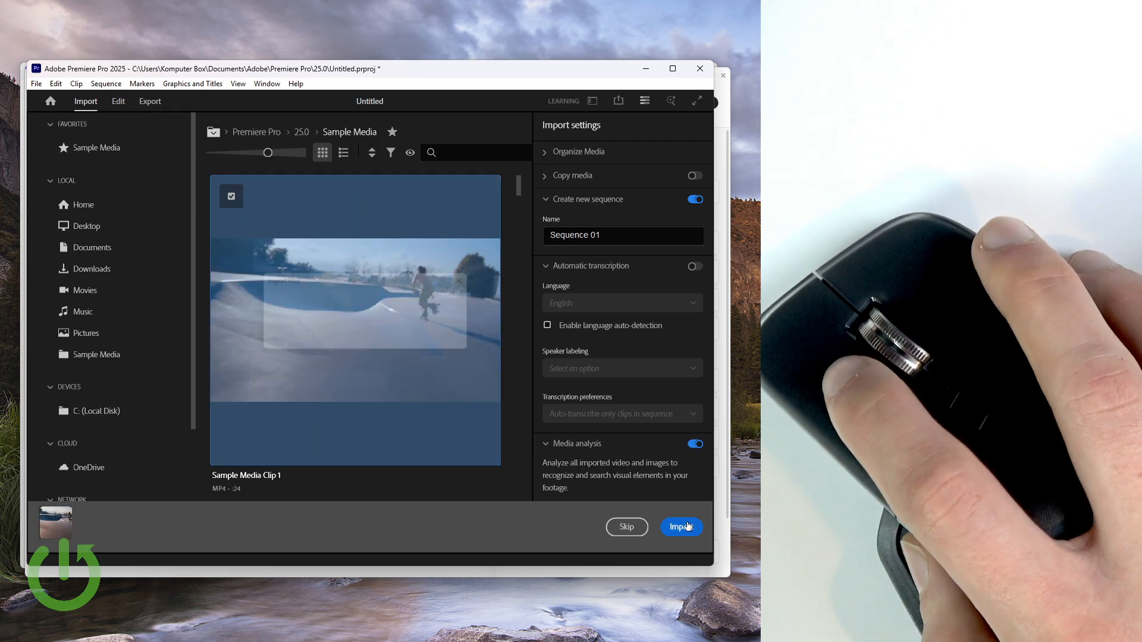
click(680, 526)
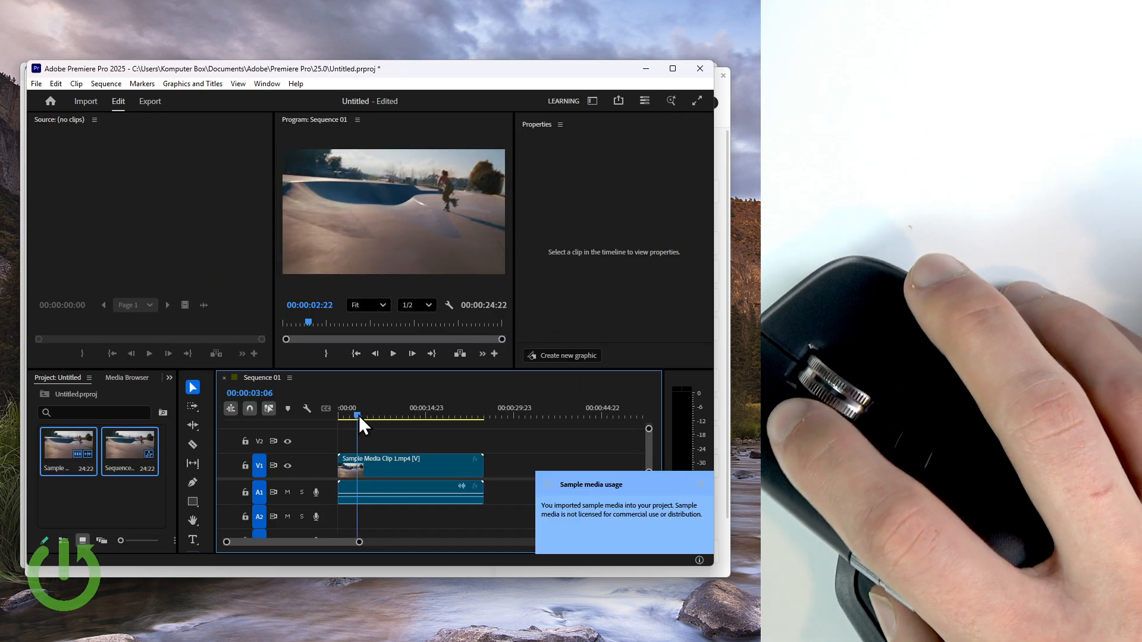
click(408, 465)
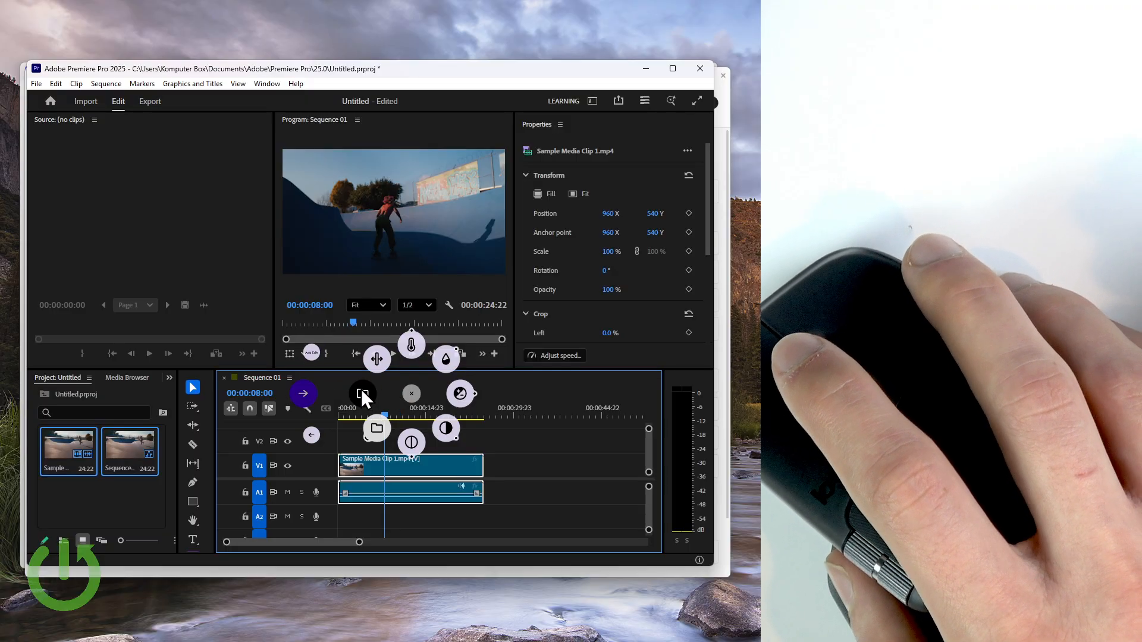
mouse_move(324, 403)
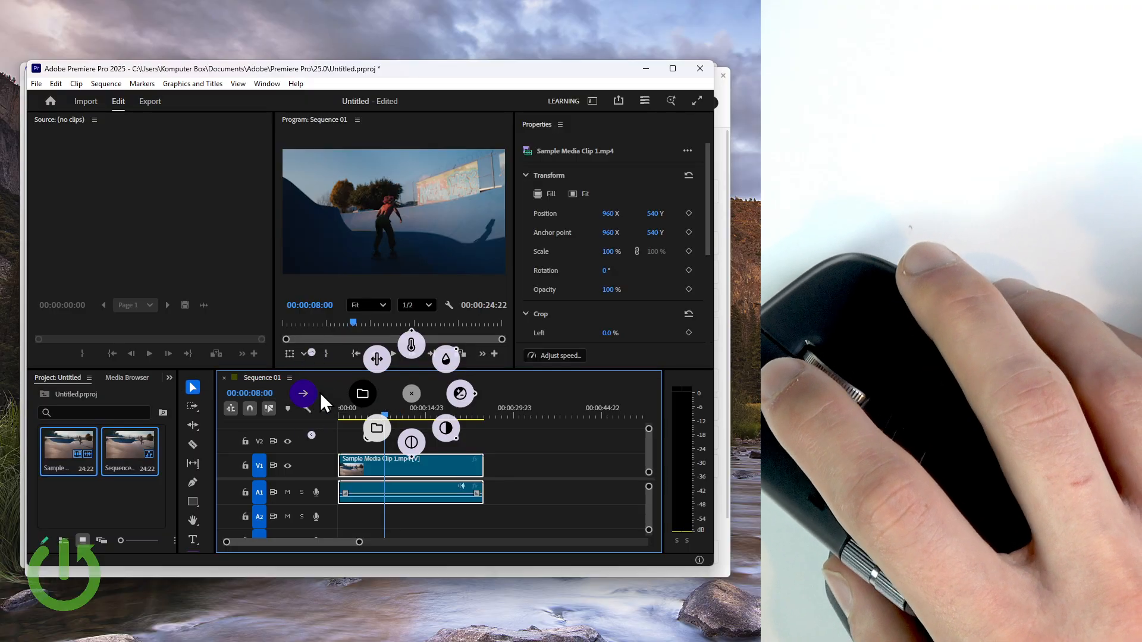
mouse_move(303, 395)
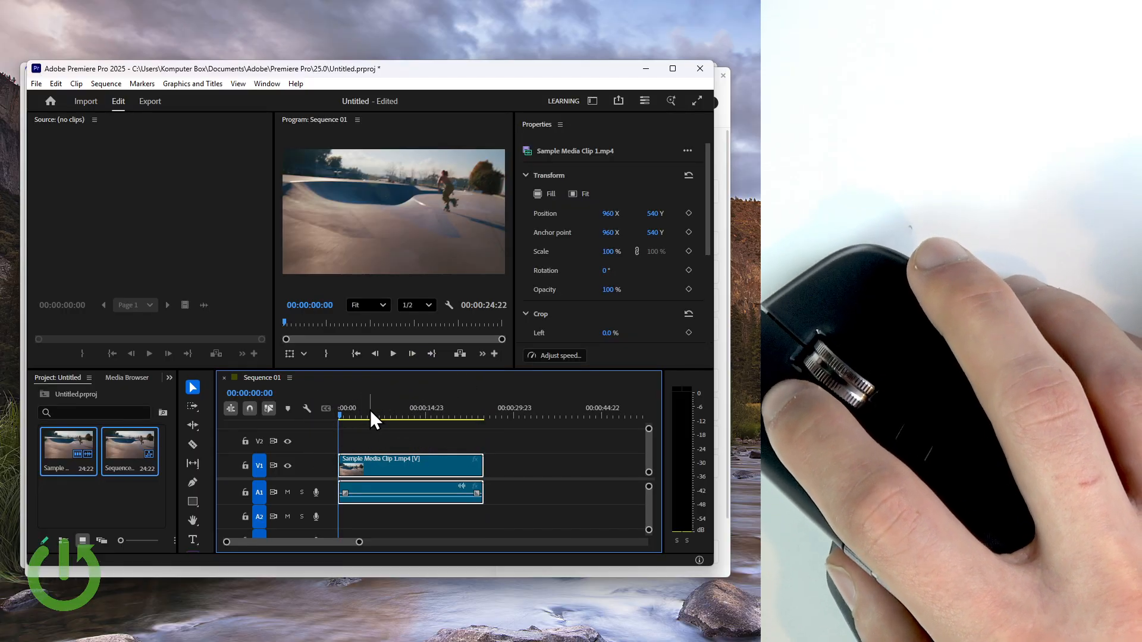
right_click(371, 419)
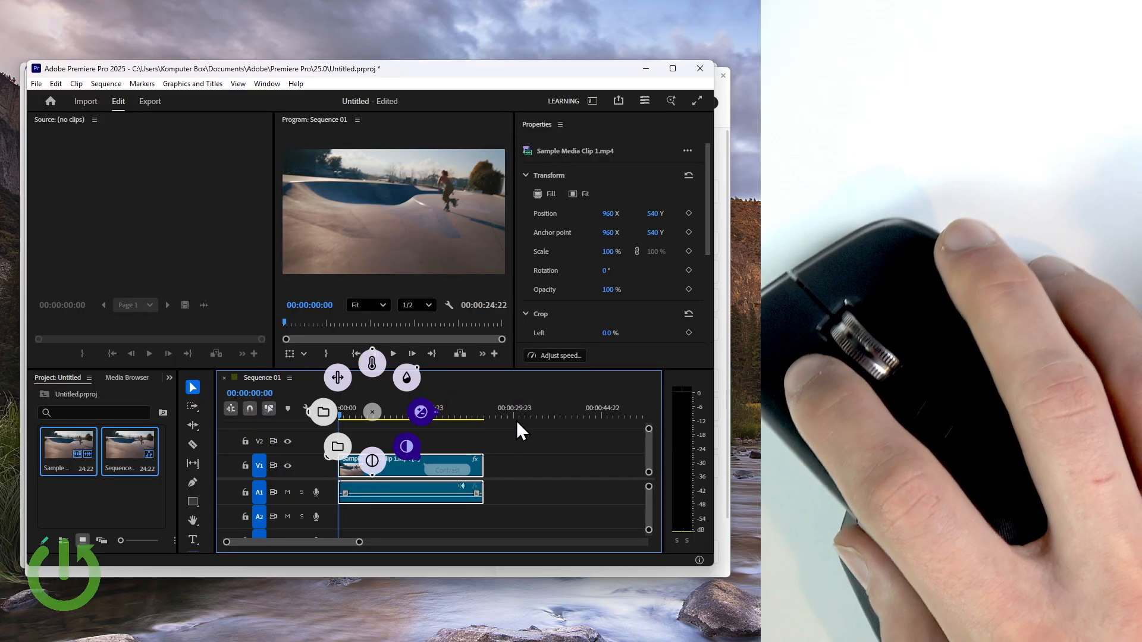
mouse_move(433, 426)
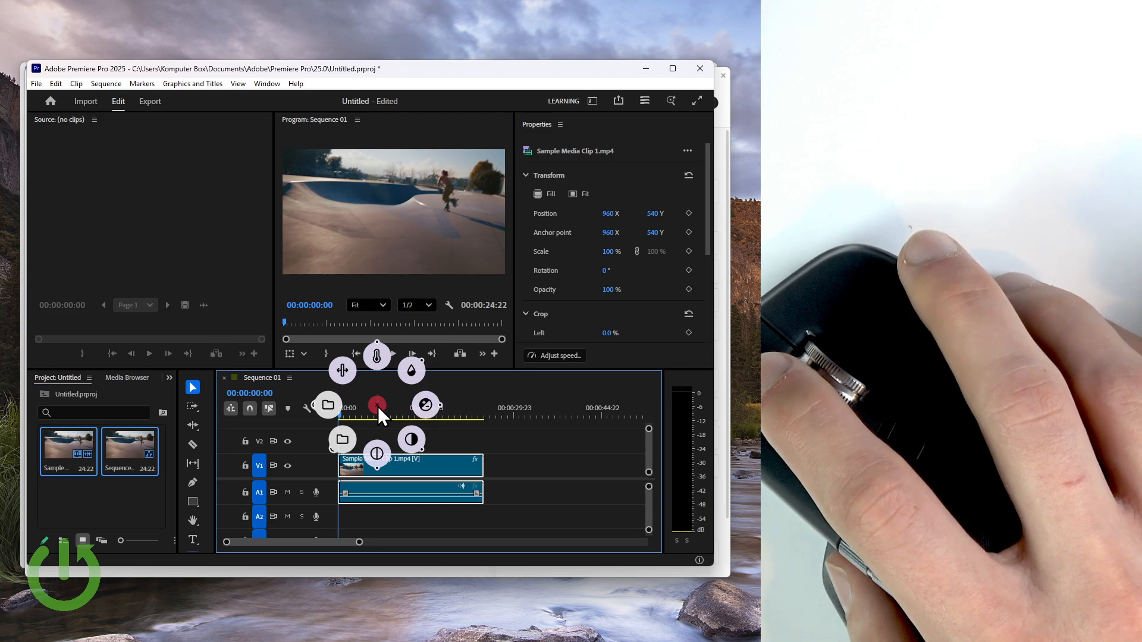
mouse_move(390, 412)
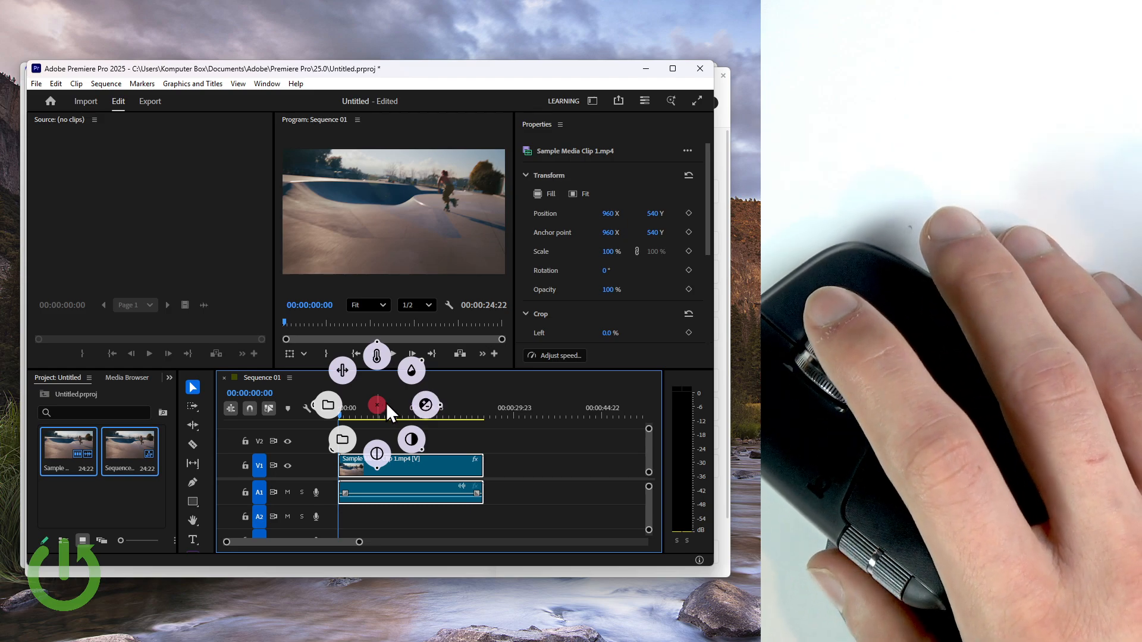
mouse_move(425, 404)
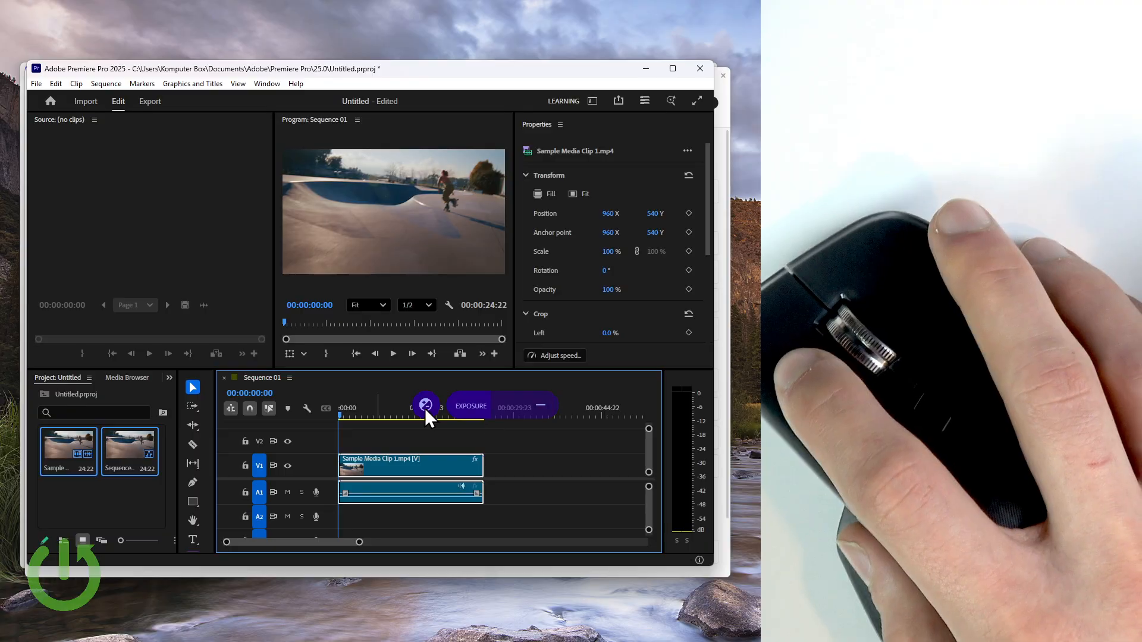
mouse_move(212, 414)
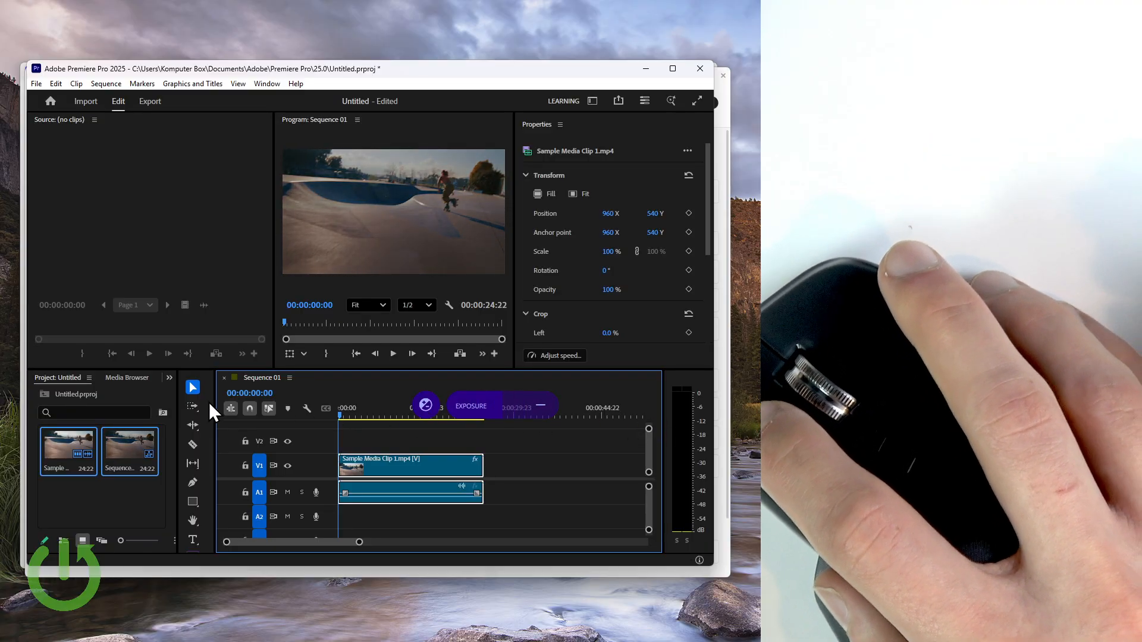
mouse_move(346, 409)
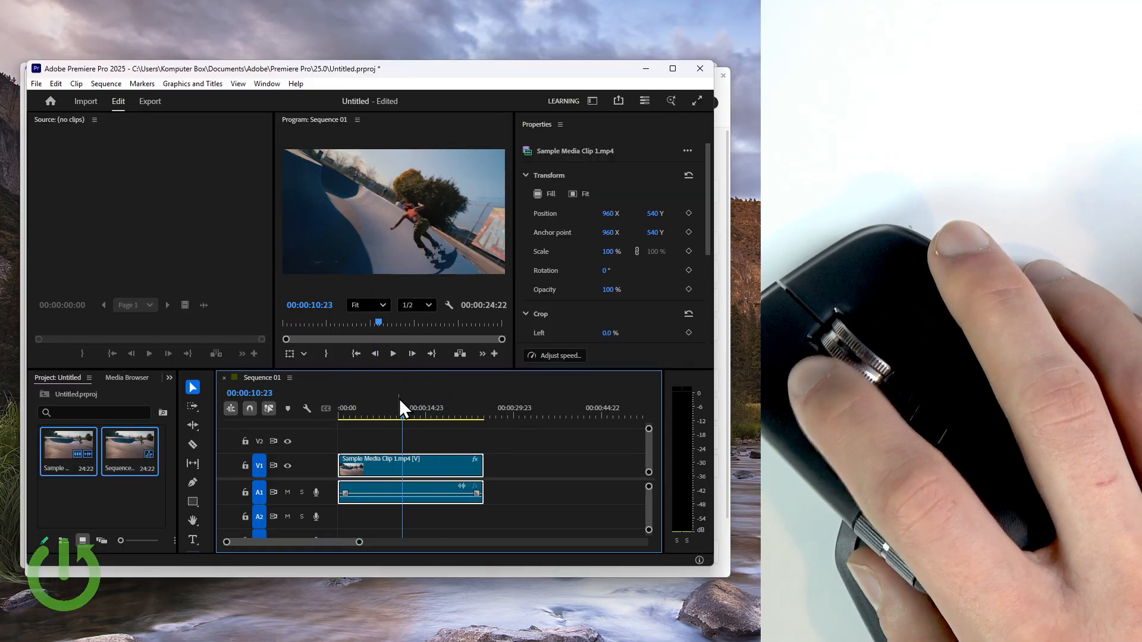
Split the sample clip with Add Edit, cut a piece and paste a copy, giving three pieces totalling about 37 seconds
click(379, 416)
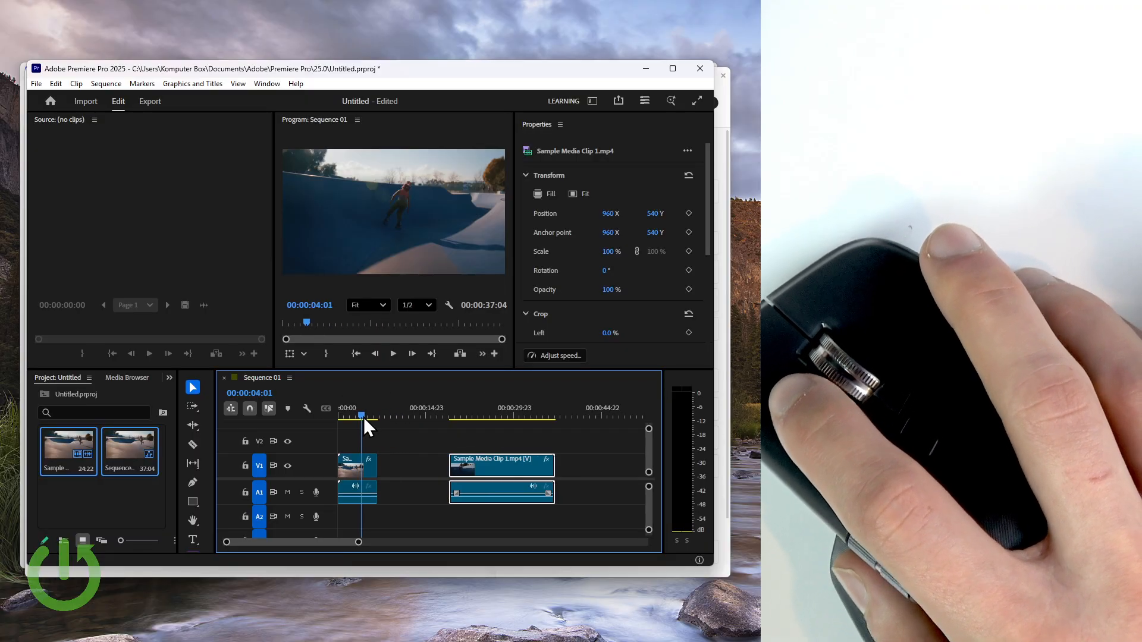
click(466, 415)
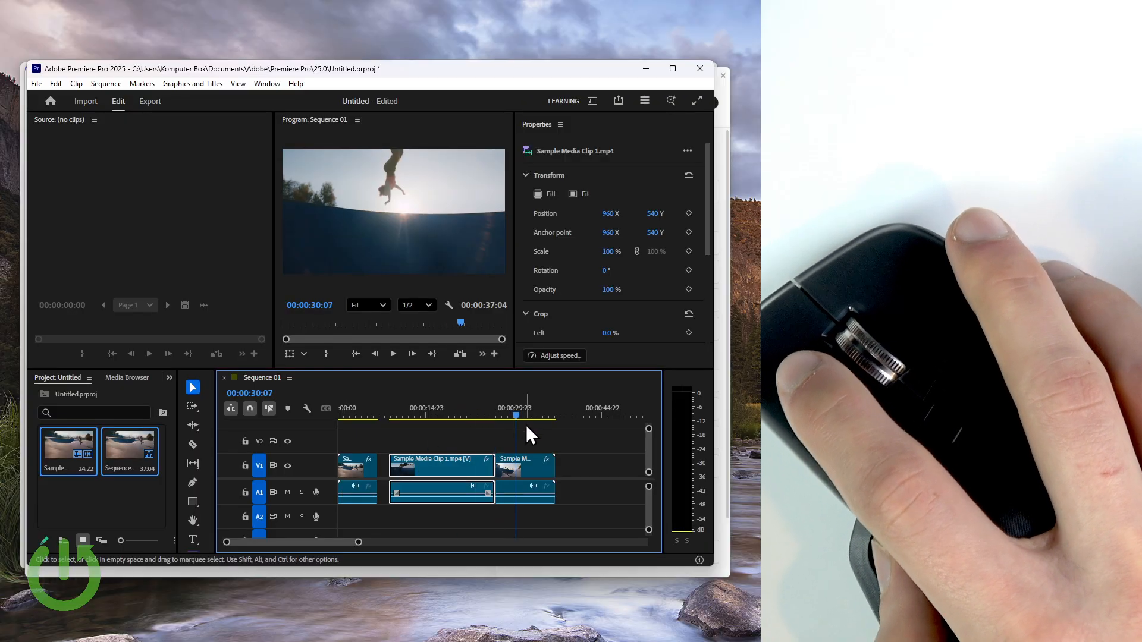
click(442, 467)
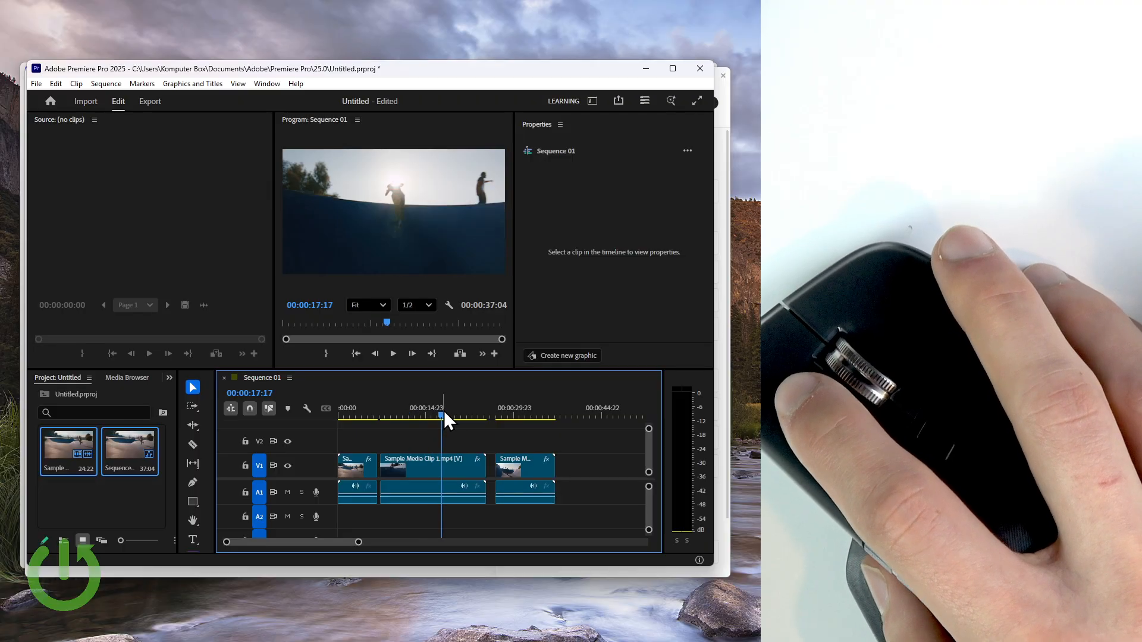
mouse_move(473, 416)
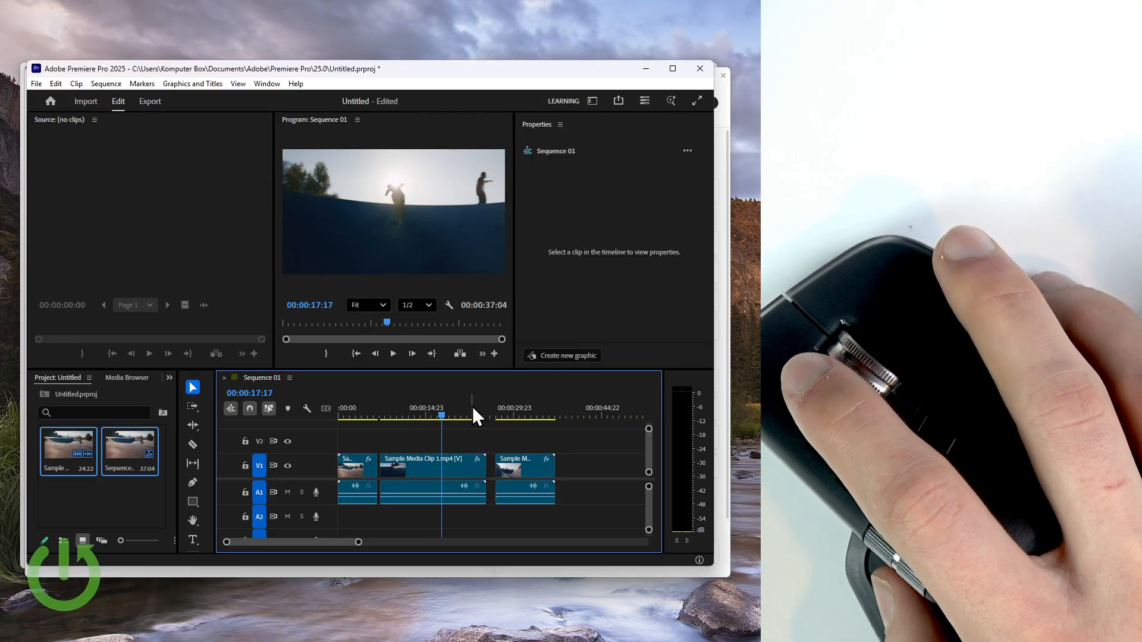
mouse_move(415, 423)
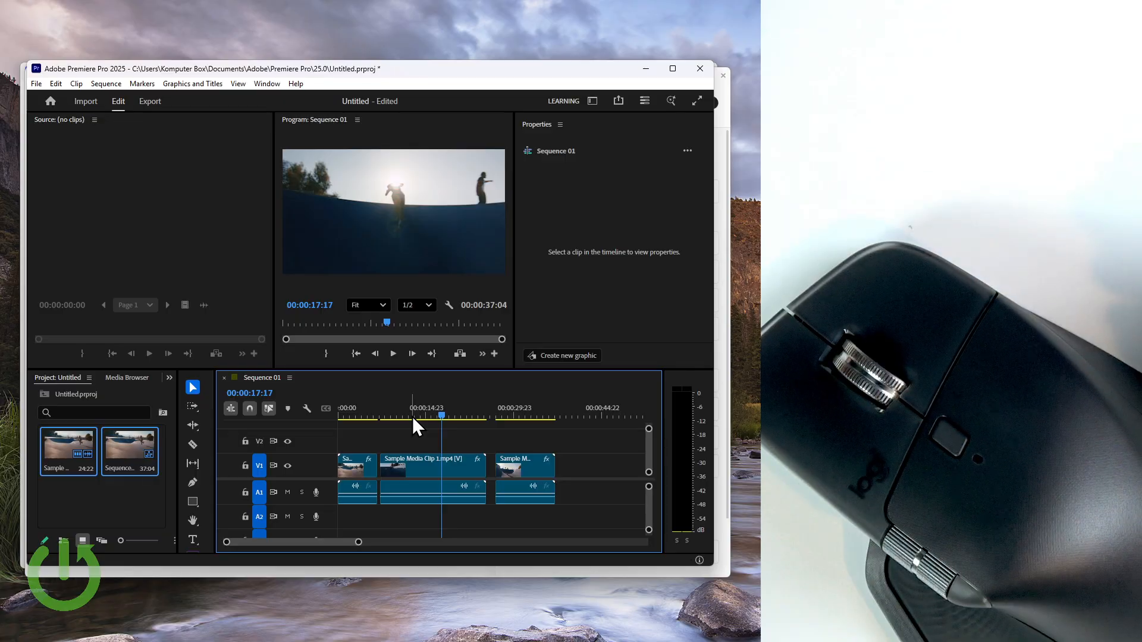
mouse_move(560, 302)
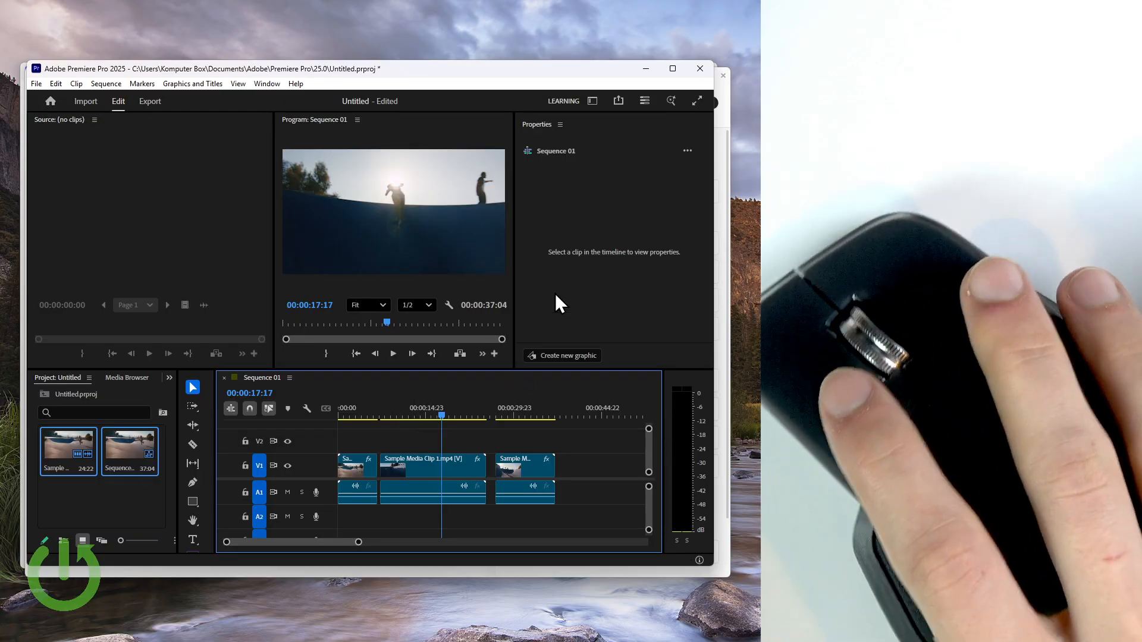
mouse_move(473, 386)
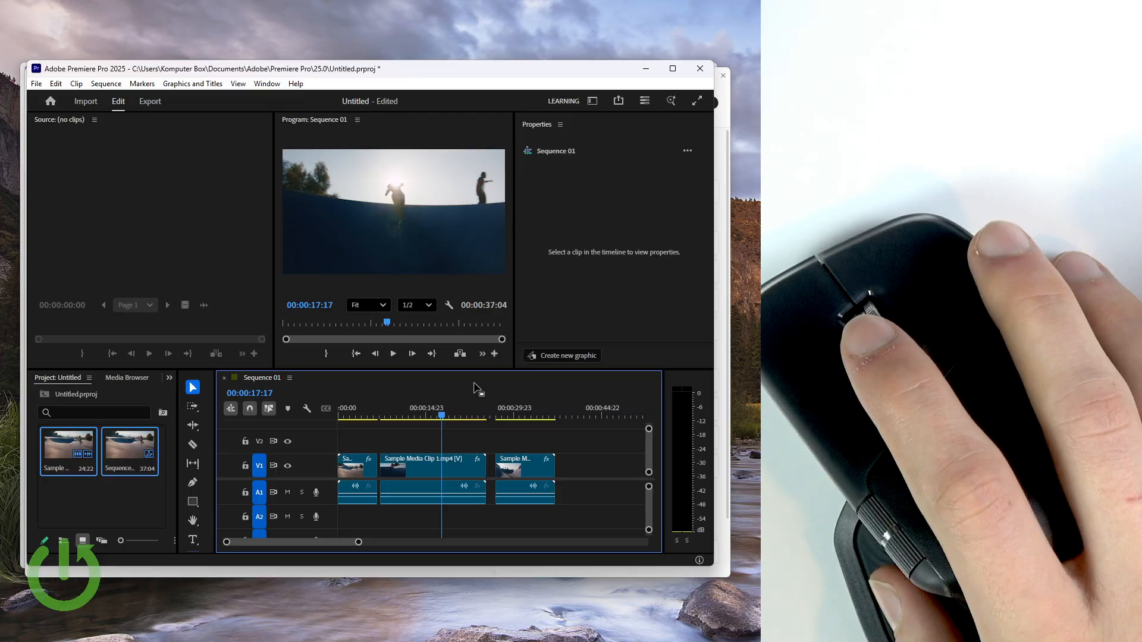
mouse_move(680, 95)
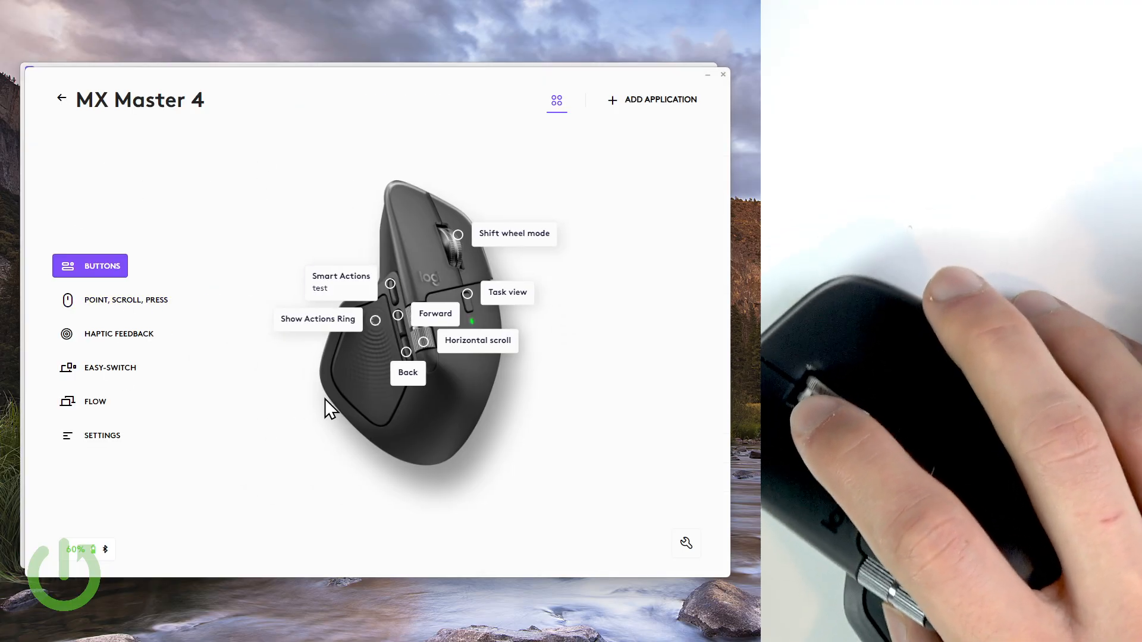
mouse_move(125, 300)
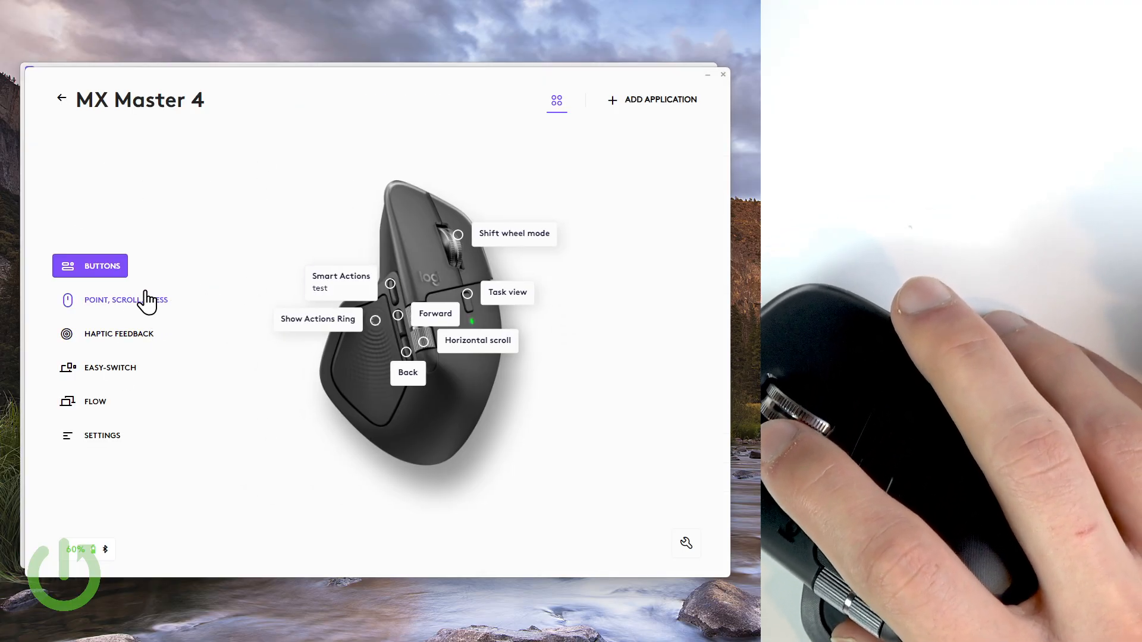
In the thumb-rest haptic settings, try Low, Subtle and High intensity, then return to Medium (Default)
click(118, 333)
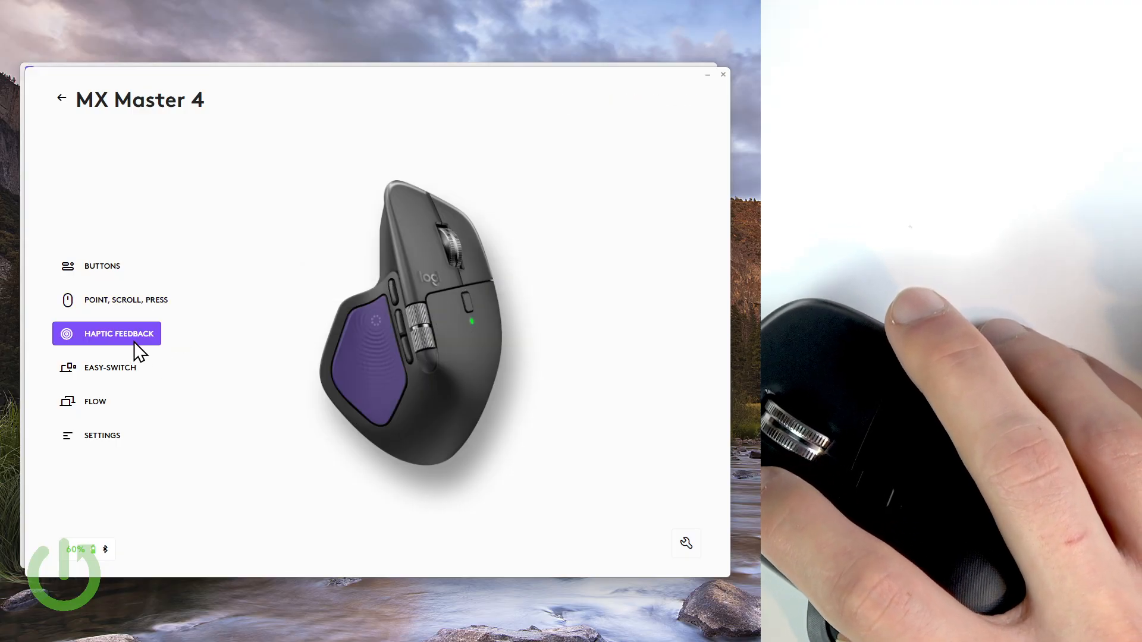
click(120, 333)
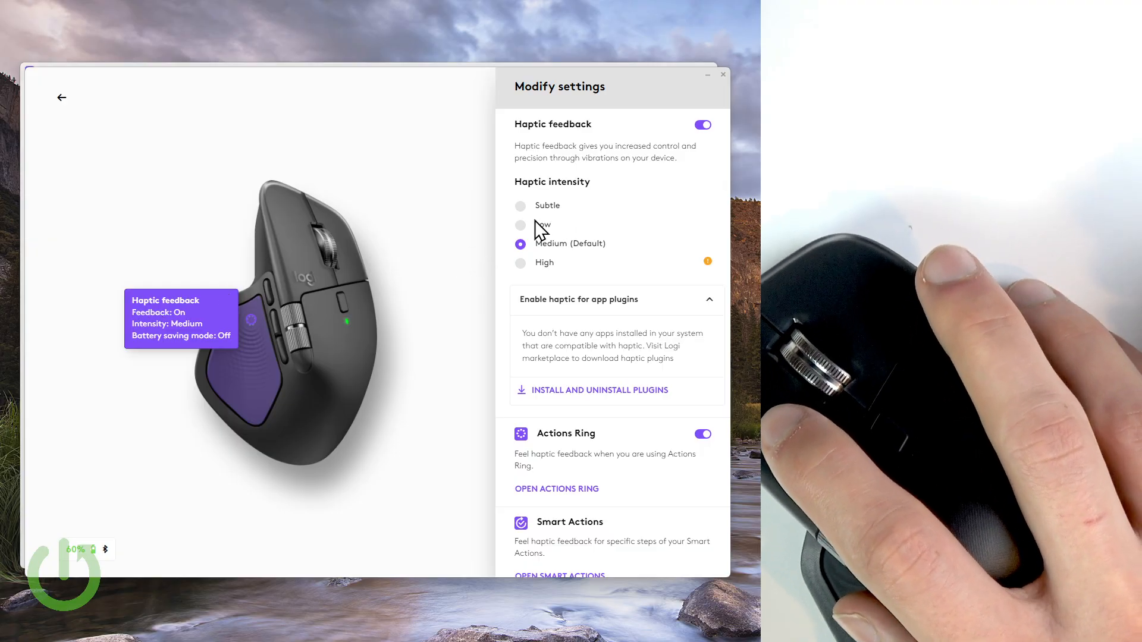
click(520, 225)
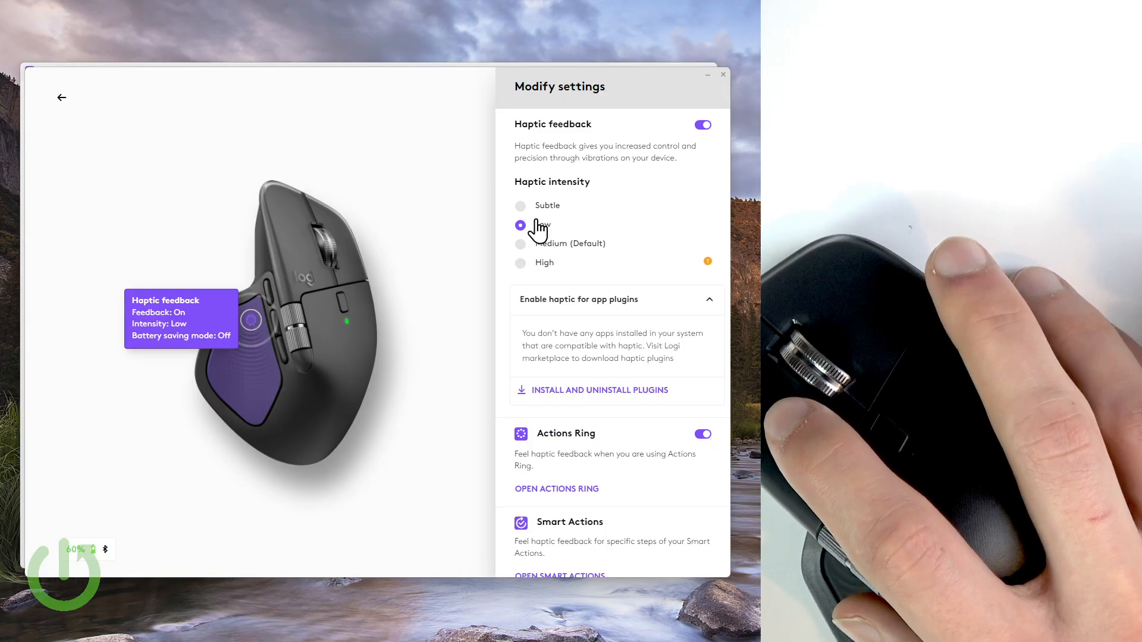
click(520, 206)
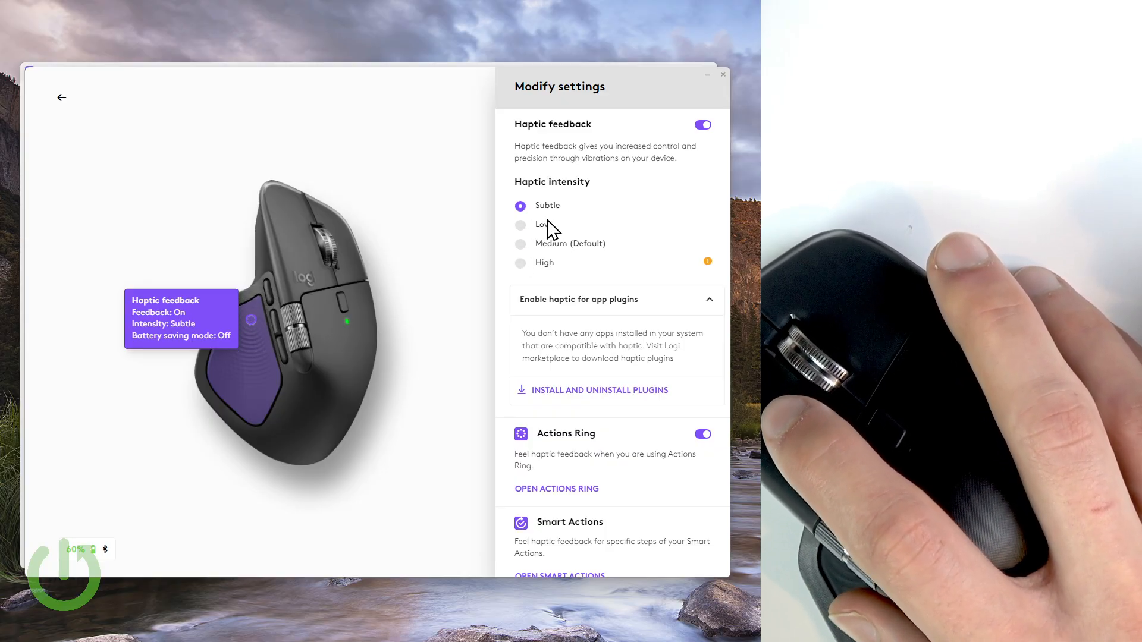
click(520, 263)
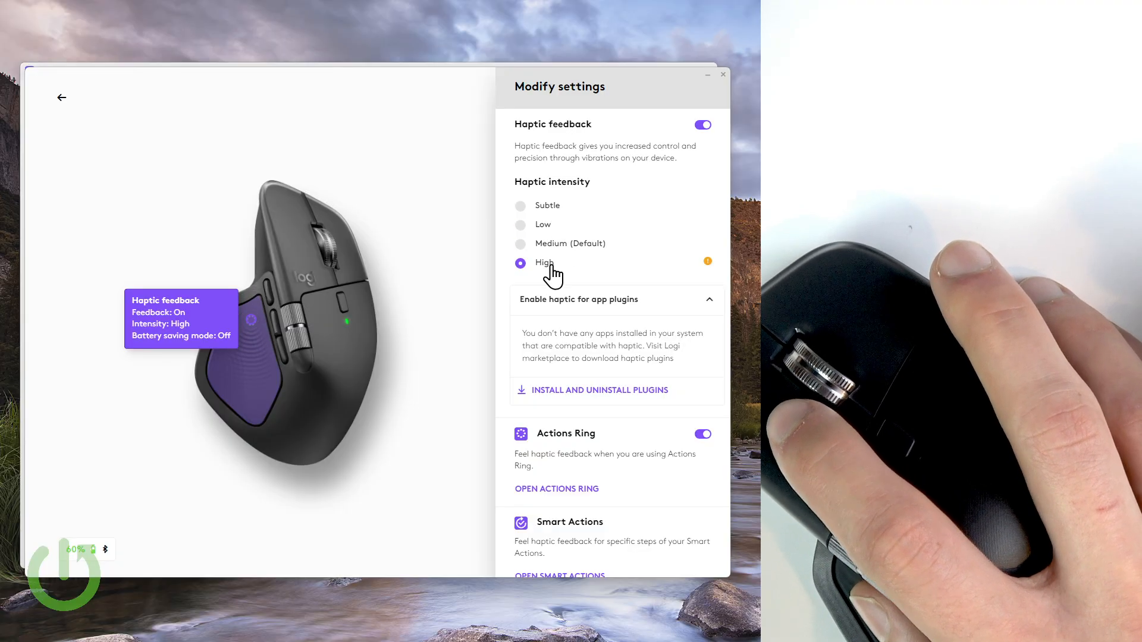
click(520, 242)
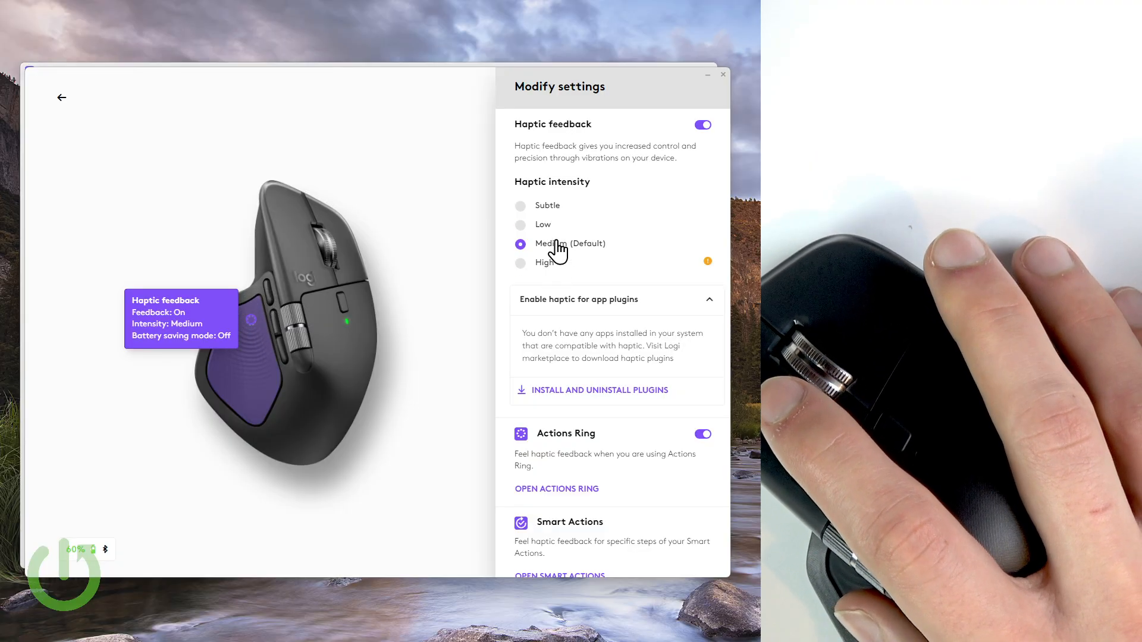
mouse_move(428, 219)
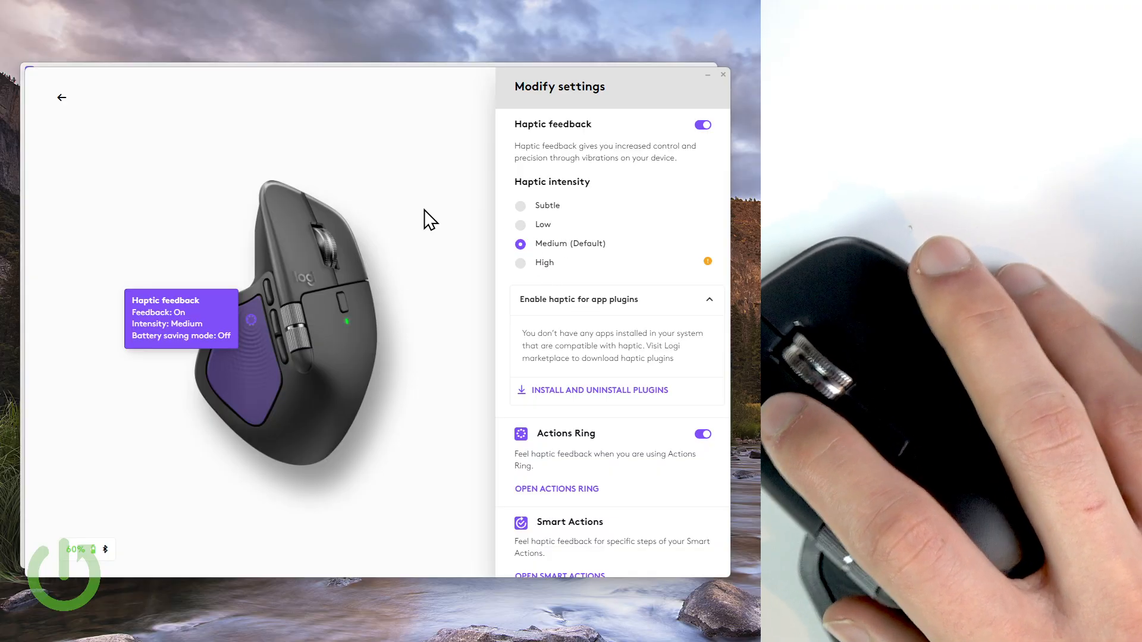
Leave Modify settings and return to the MX Master 4's Buttons assignments overview
click(61, 98)
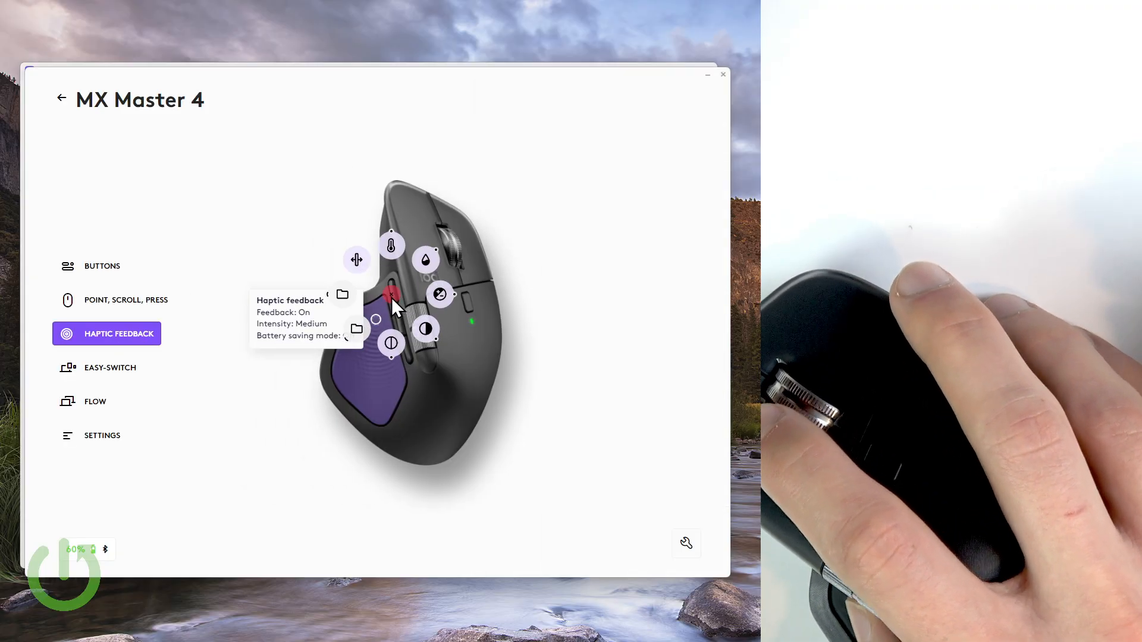
click(102, 265)
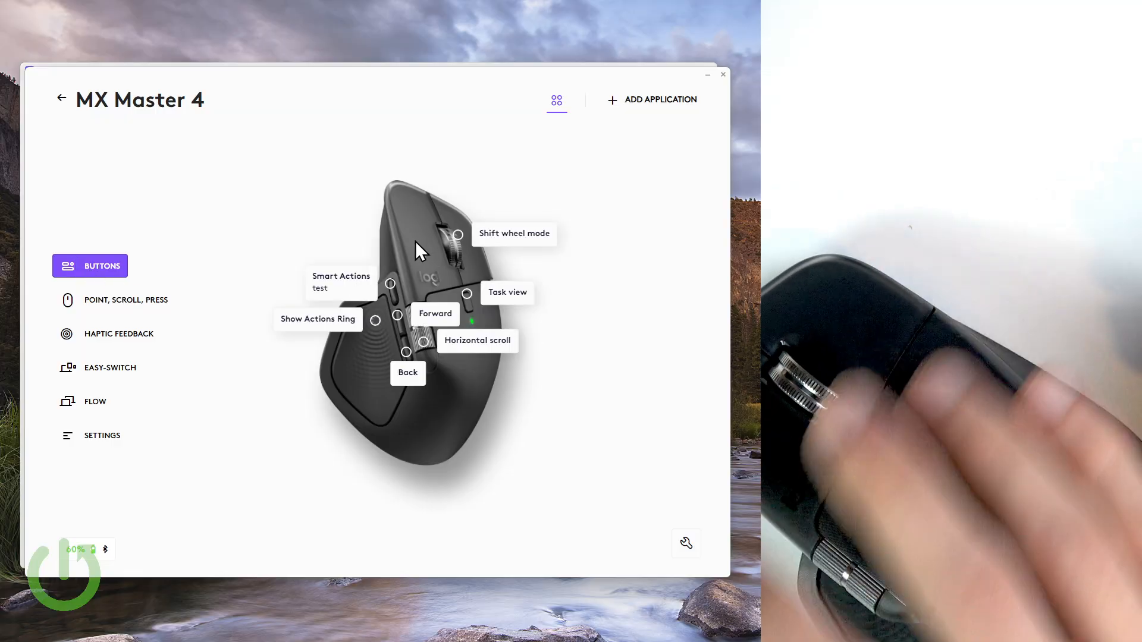
mouse_move(668, 70)
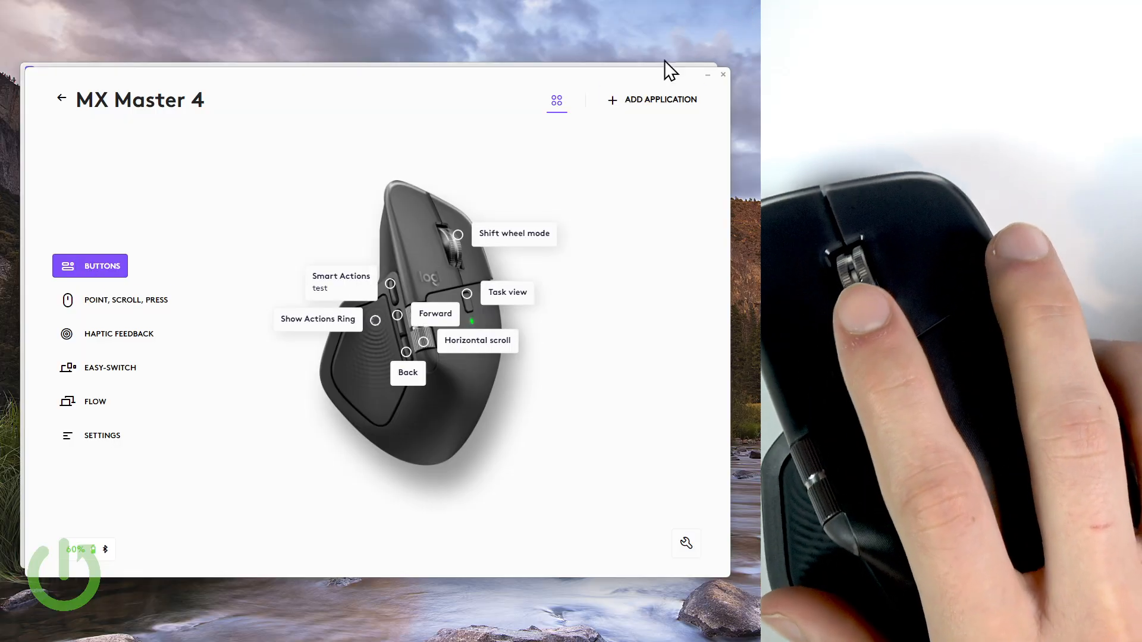
mouse_move(430, 251)
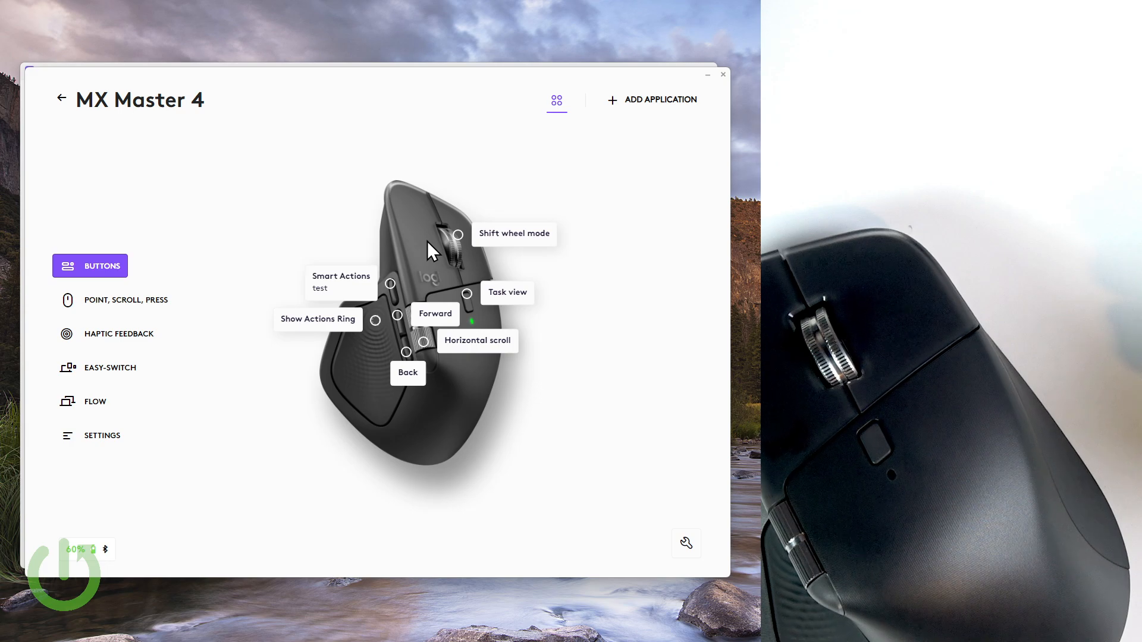